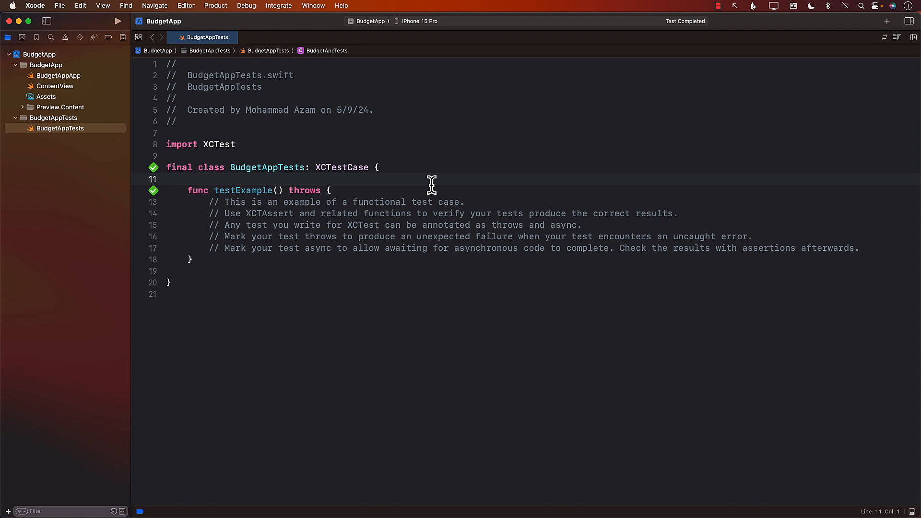
Place the insertion point inside the example test function in BudgetAppTests
{"action": "left_click", "coordinate": [171, 178]}
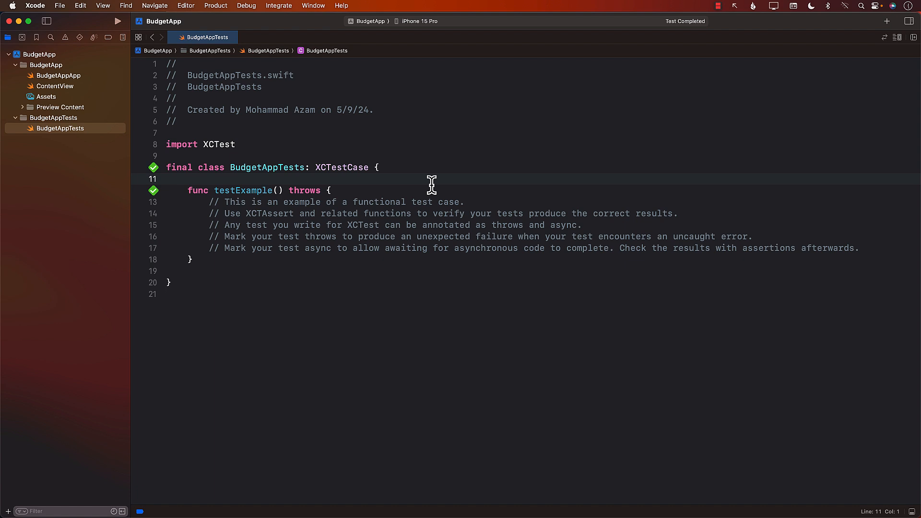
{"action": "left_click", "coordinate": [167, 179]}
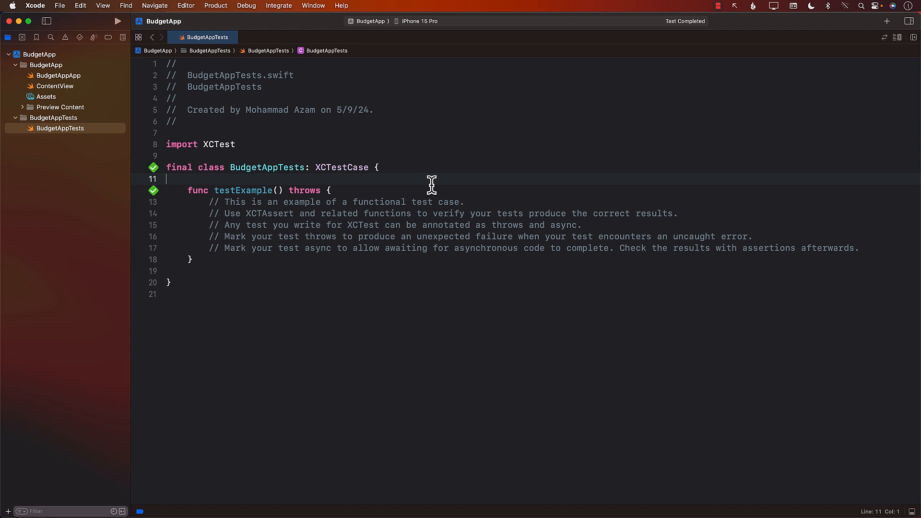
{"action": "mouse_move", "coordinate": [341, 194]}
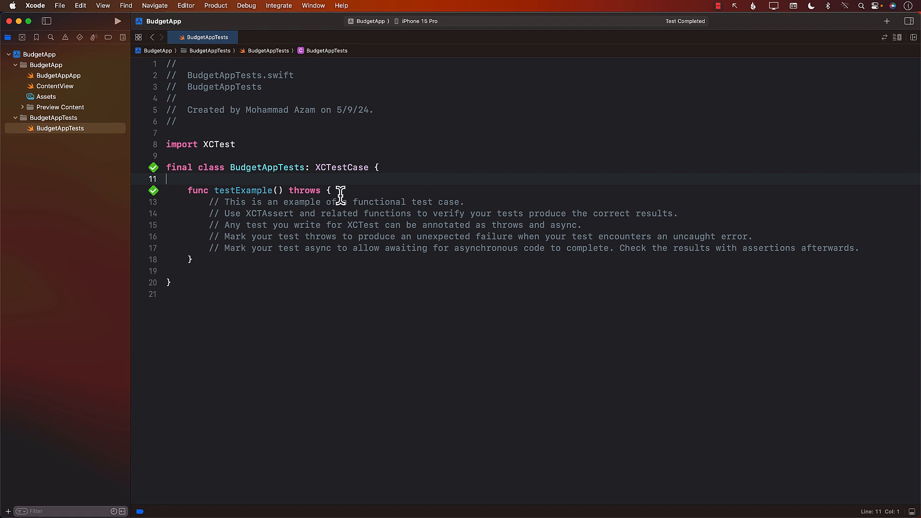
{"action": "left_click", "coordinate": [338, 190]}
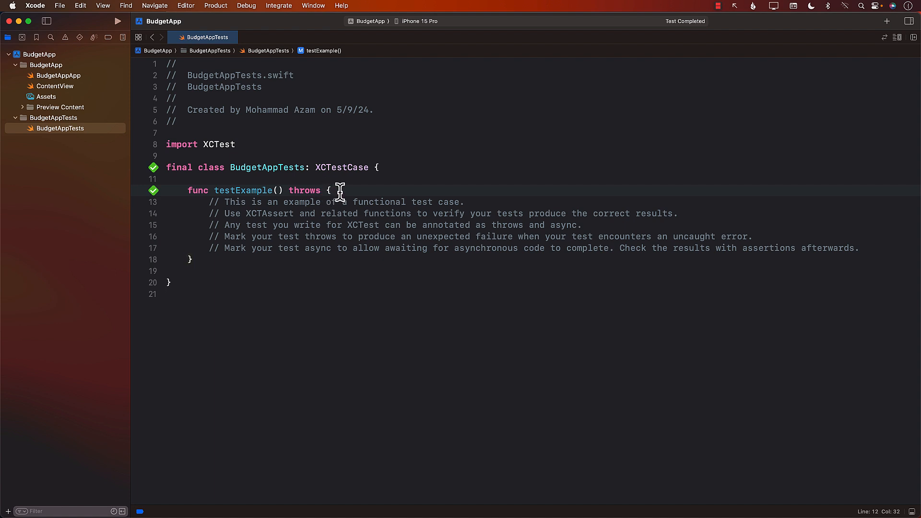
{"action": "mouse_move", "coordinate": [38, 58]}
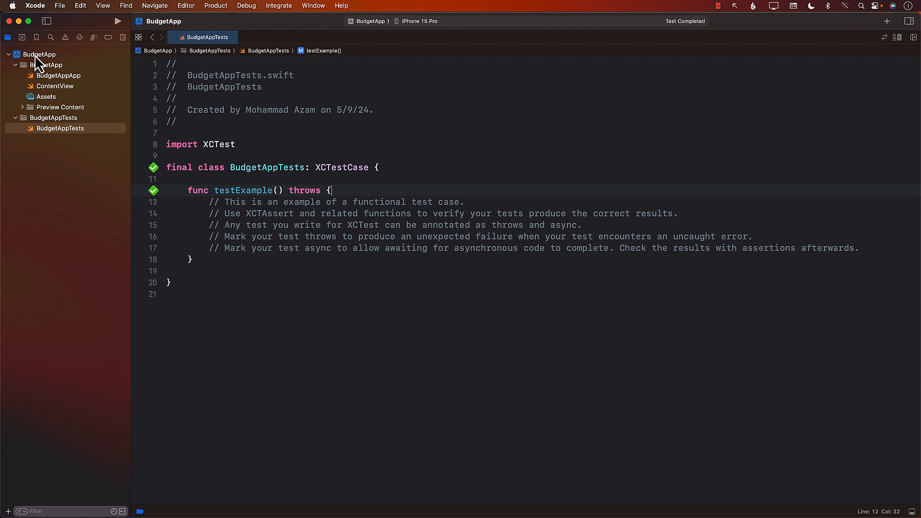
Review BudgetAppApp and ContentView sources, then return to BudgetAppTests
{"action": "left_click", "coordinate": [59, 75]}
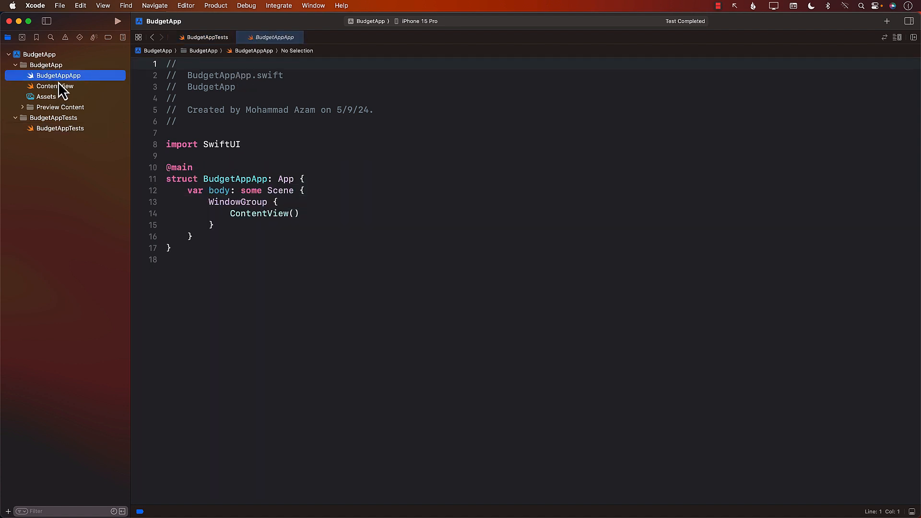
{"action": "left_click", "coordinate": [56, 86]}
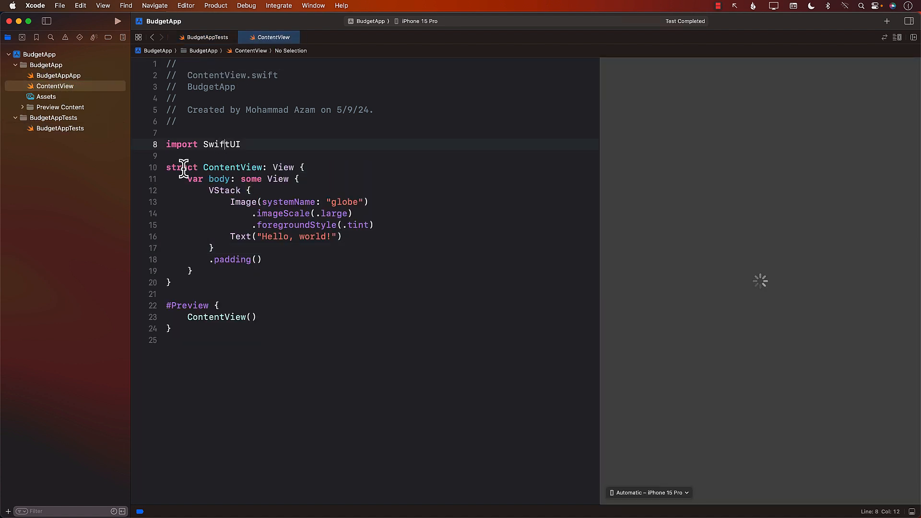
{"action": "left_click", "coordinate": [278, 271]}
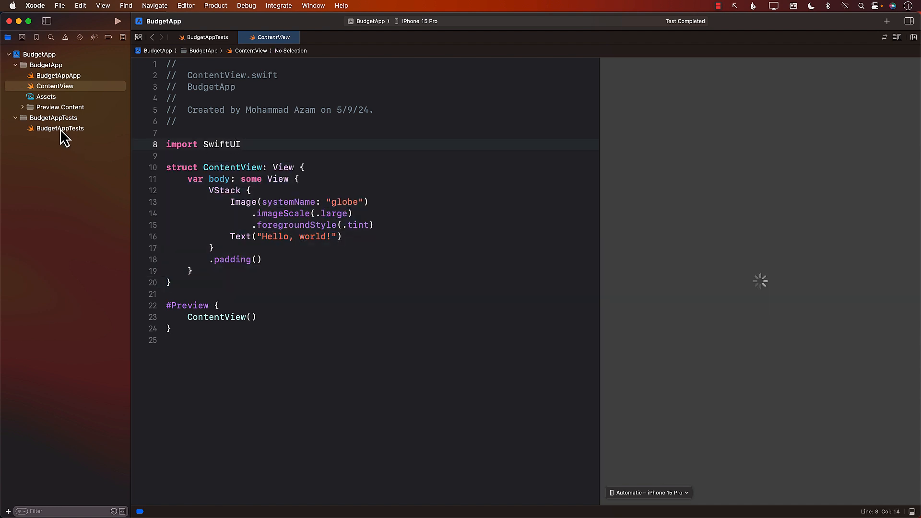
{"action": "left_click", "coordinate": [60, 127]}
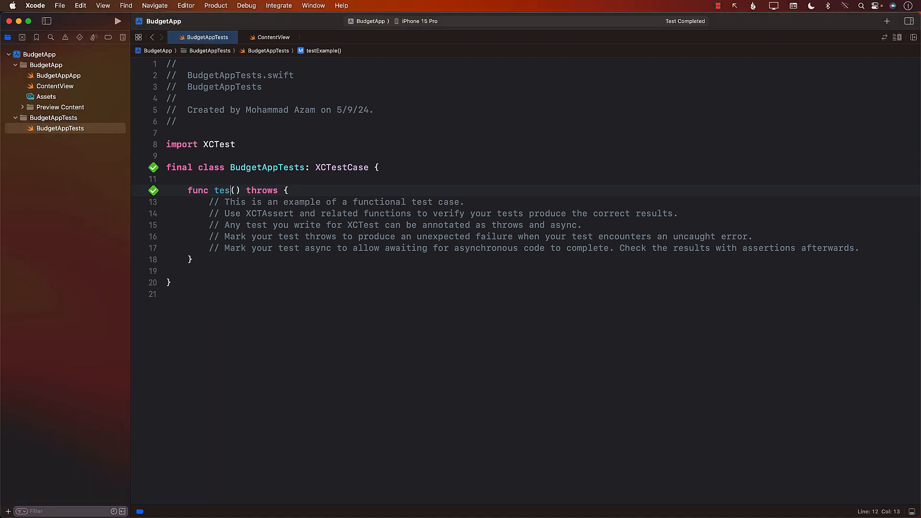
Rename testExample to testBudgetCreate and strip its placeholder comments to an empty body
{"action": "type", "text": "tBudget"}
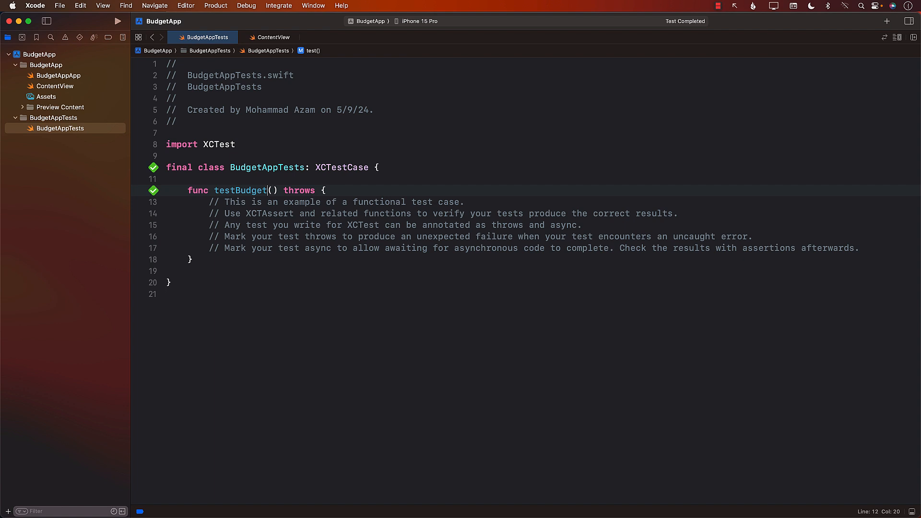
{"action": "type", "text": "Create"}
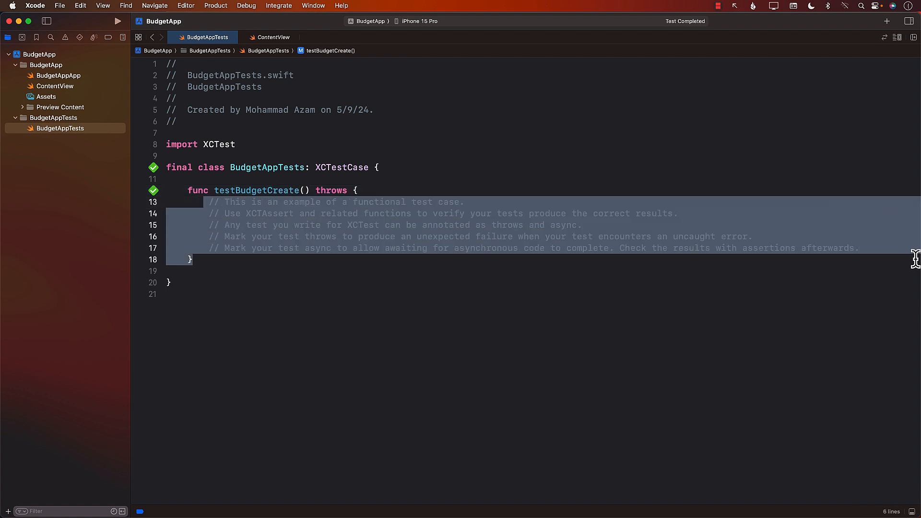
{"action": "key", "text": "Delete"}
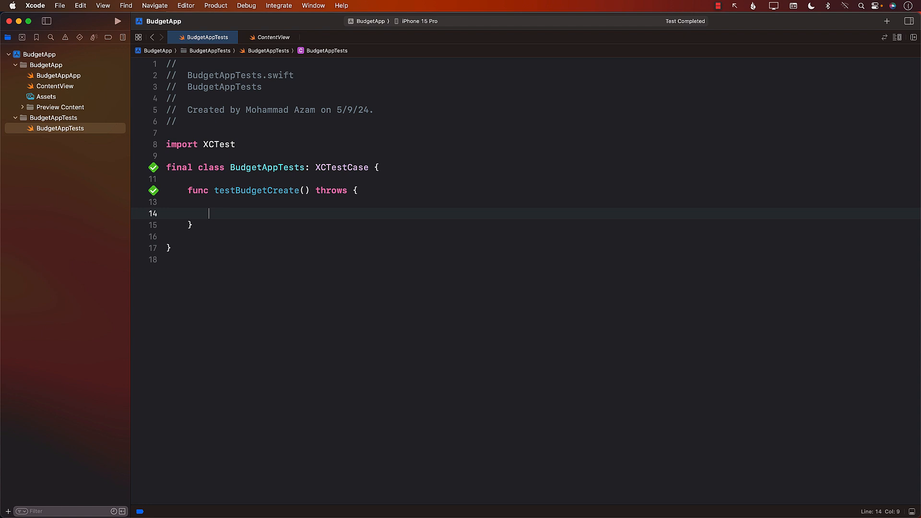
{"action": "key", "text": "return"}
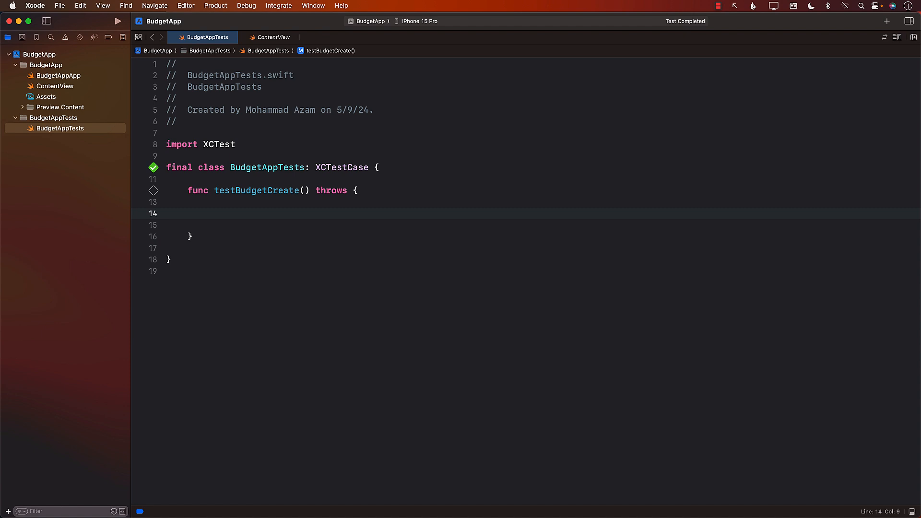
{"action": "left_click", "coordinate": [208, 213]}
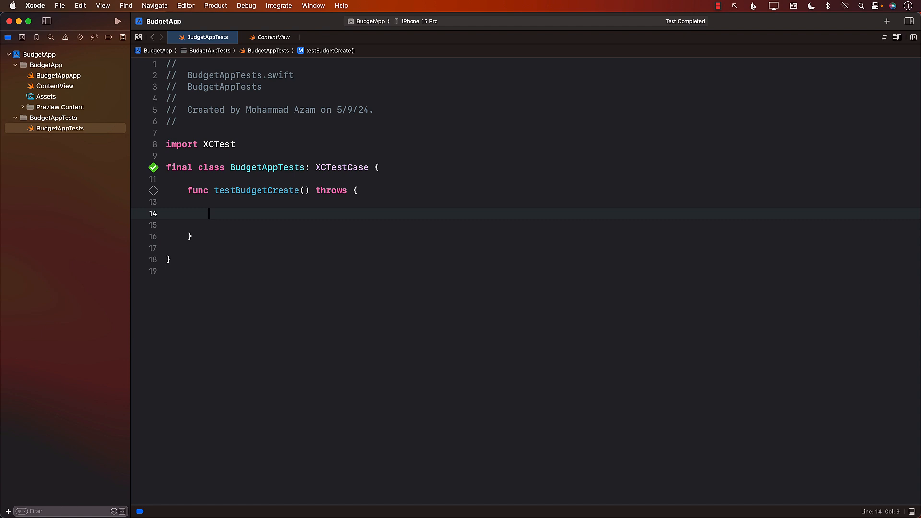
{"action": "mouse_move", "coordinate": [249, 146]}
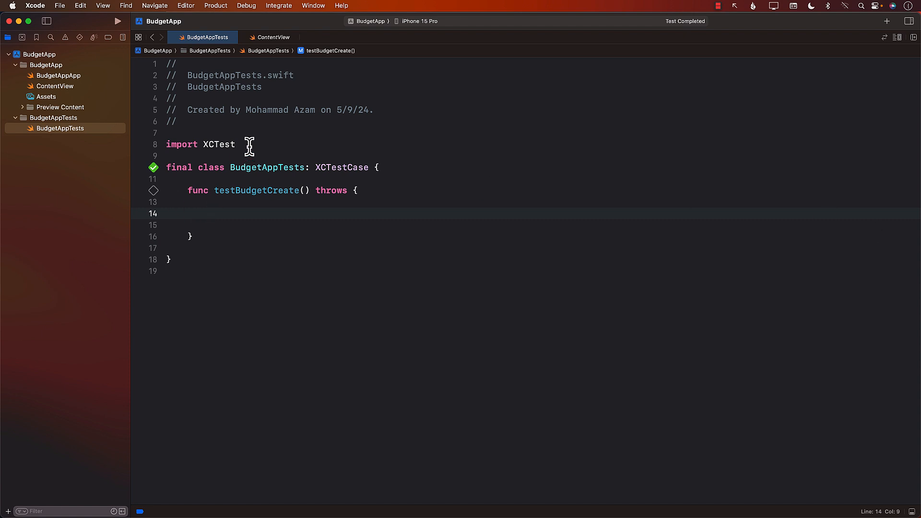
Add import SwiftData under import XCTest and move into testBudgetCreate's empty body
{"action": "type", "text": "import SwiftData"}
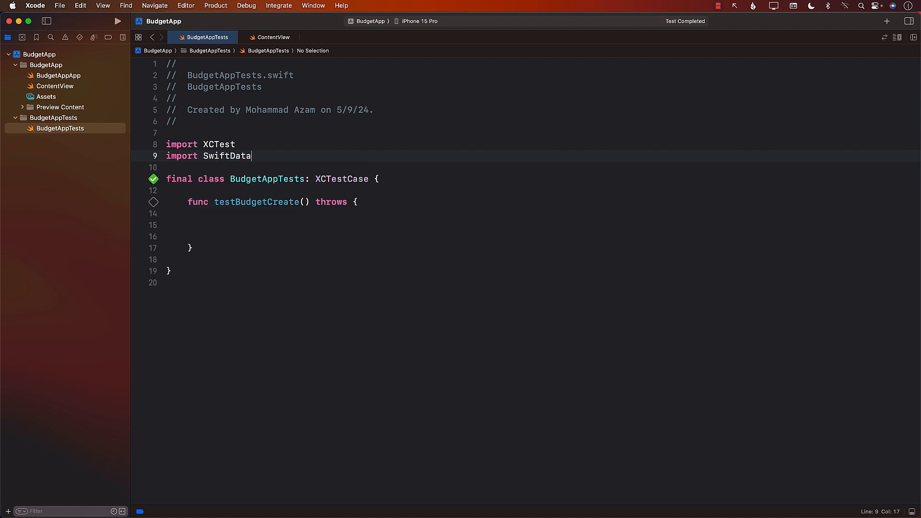
{"action": "left_click", "coordinate": [235, 224]}
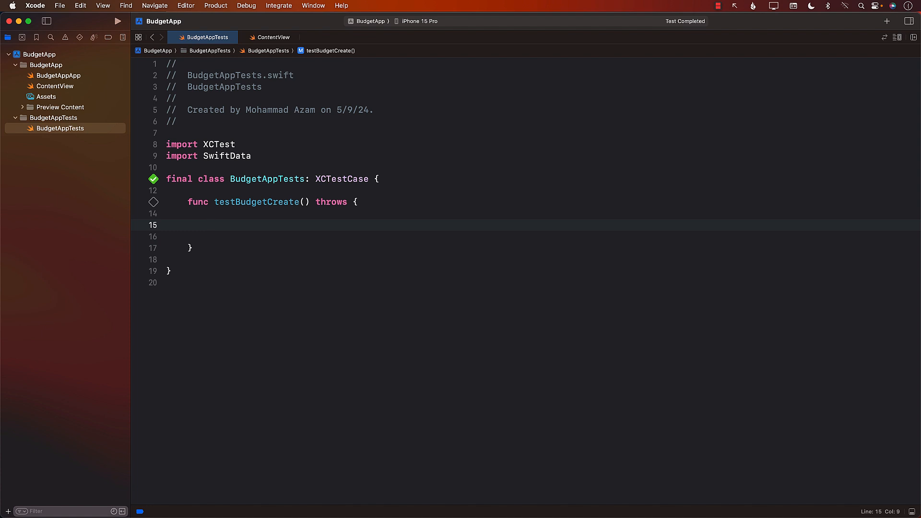
{"action": "left_click", "coordinate": [208, 225]}
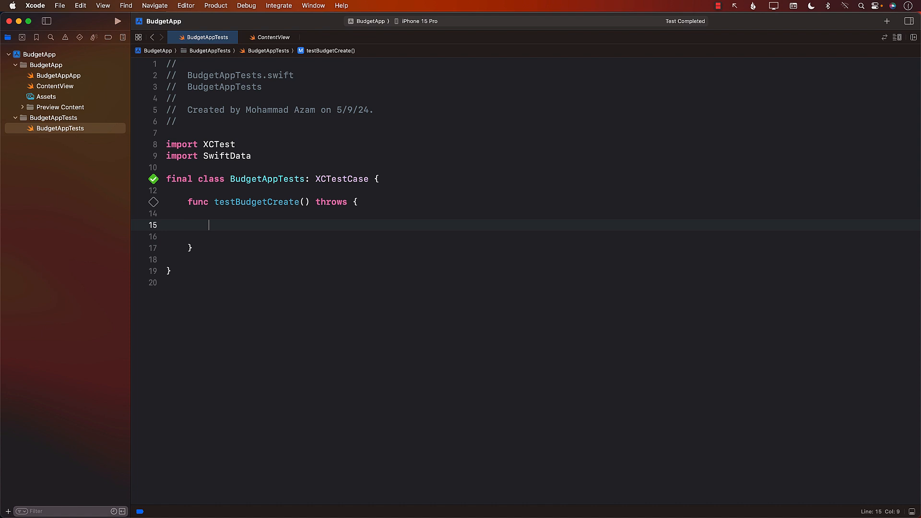
{"action": "mouse_move", "coordinate": [223, 225]}
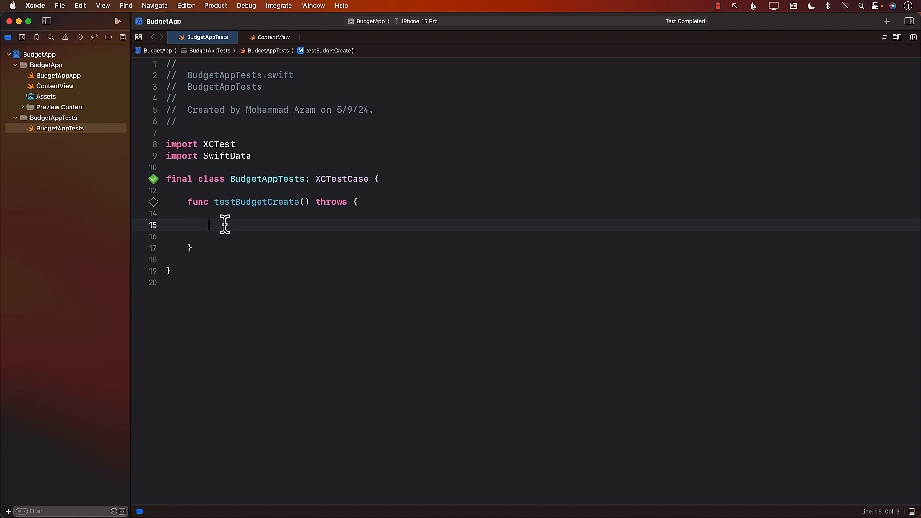
{"action": "mouse_move", "coordinate": [50, 74]}
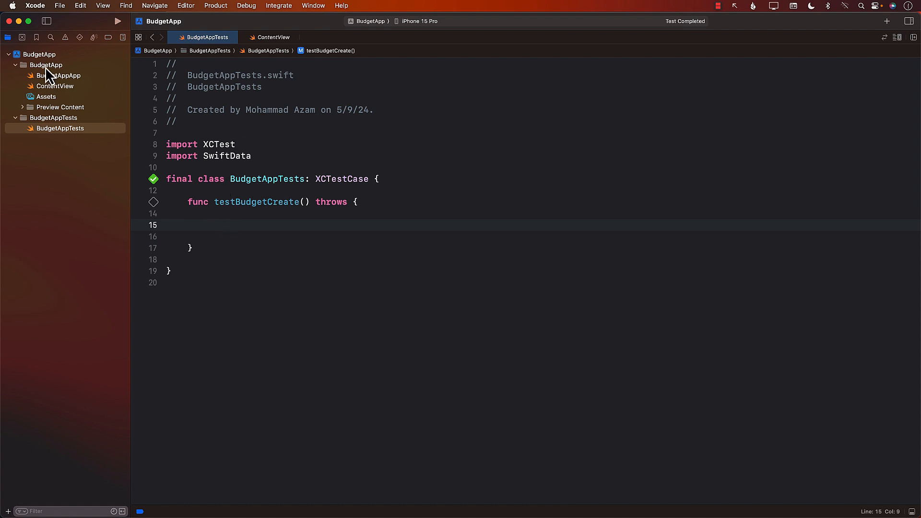
Create a Models group inside the BudgetApp folder and start a new file in it
{"action": "left_click", "coordinate": [45, 64]}
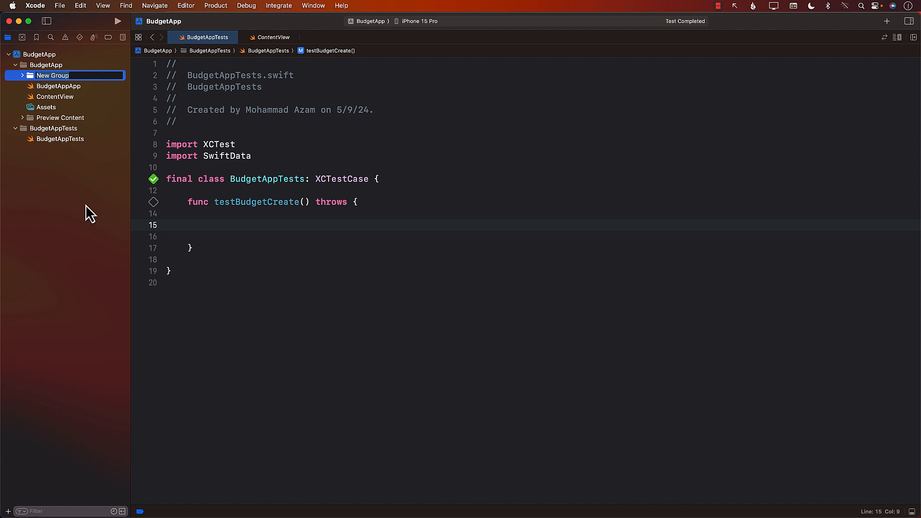
{"action": "type", "text": "Models"}
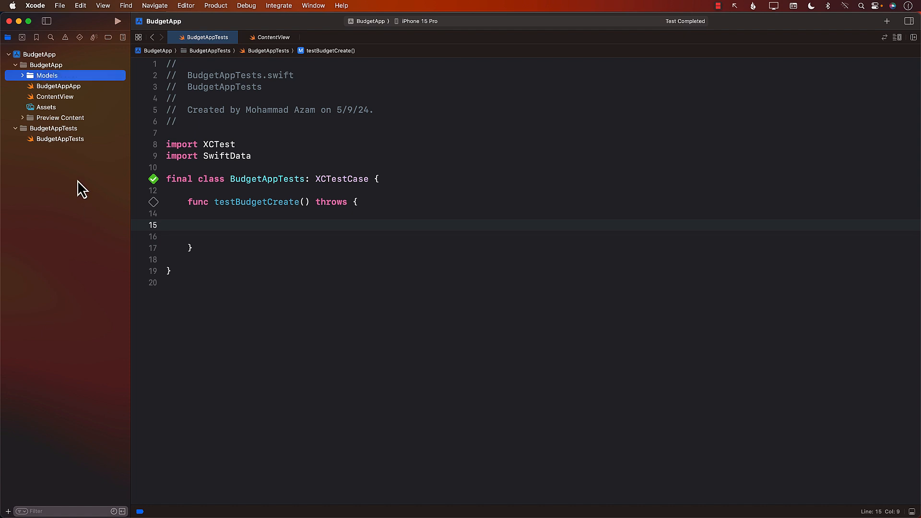
{"action": "right_click", "coordinate": [46, 75]}
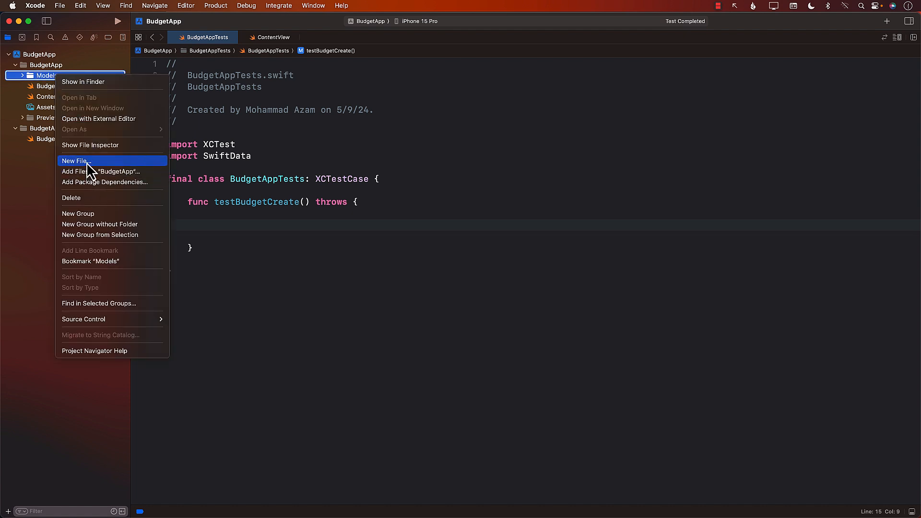
{"action": "left_click", "coordinate": [75, 161]}
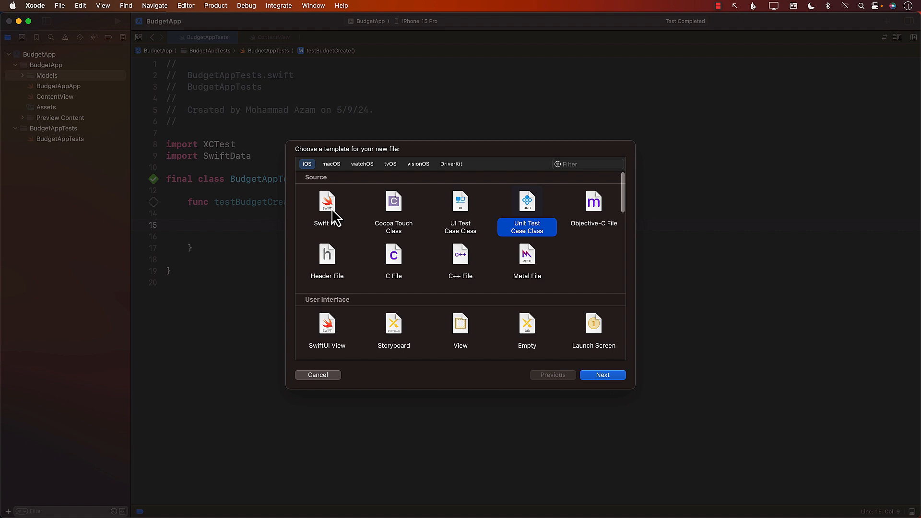
Create a Swift file named Budget in the Models group
{"action": "left_click", "coordinate": [601, 375]}
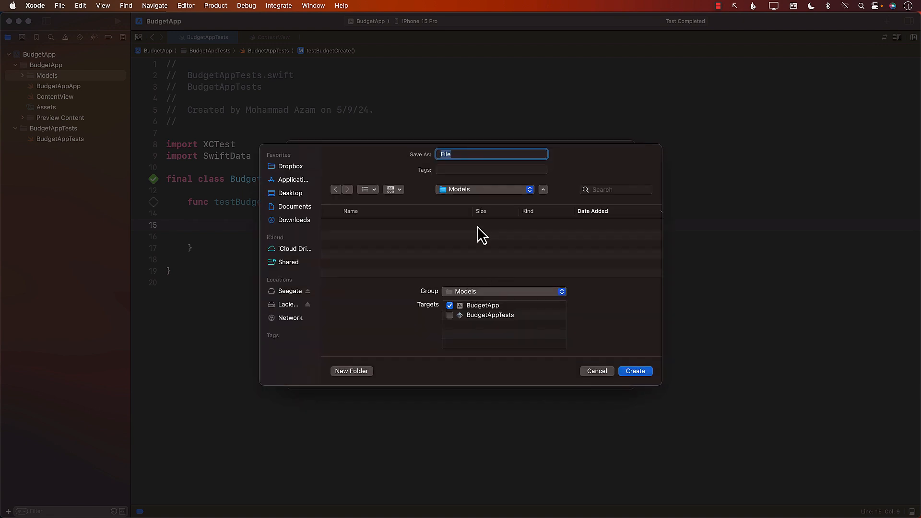
{"action": "type", "text": "Budget"}
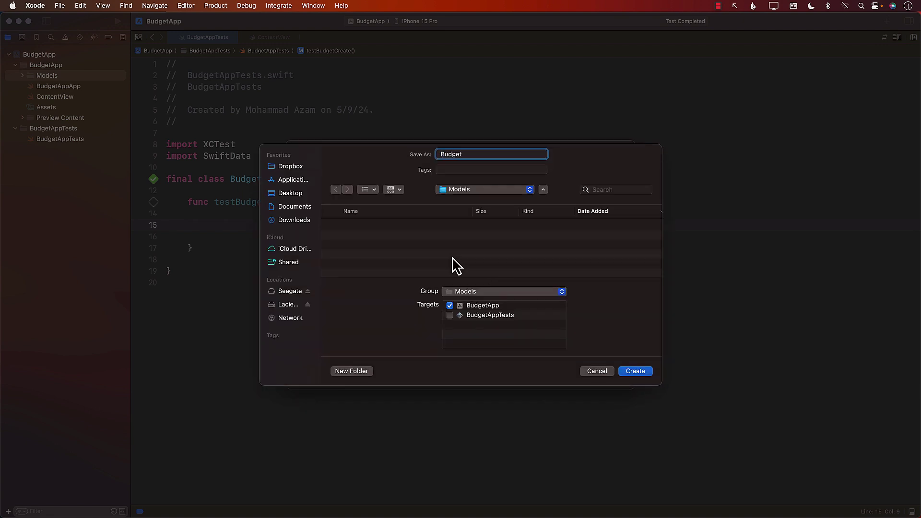
{"action": "mouse_move", "coordinate": [635, 371]}
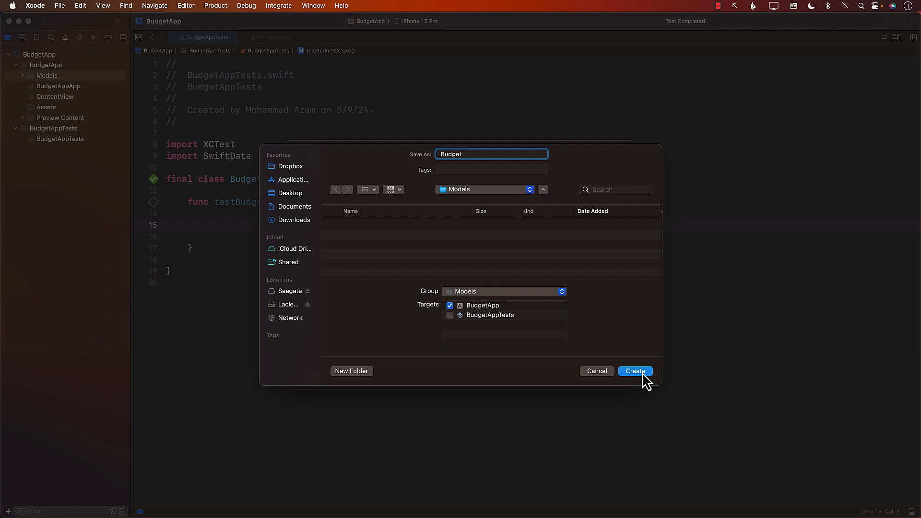
{"action": "left_click", "coordinate": [635, 370]}
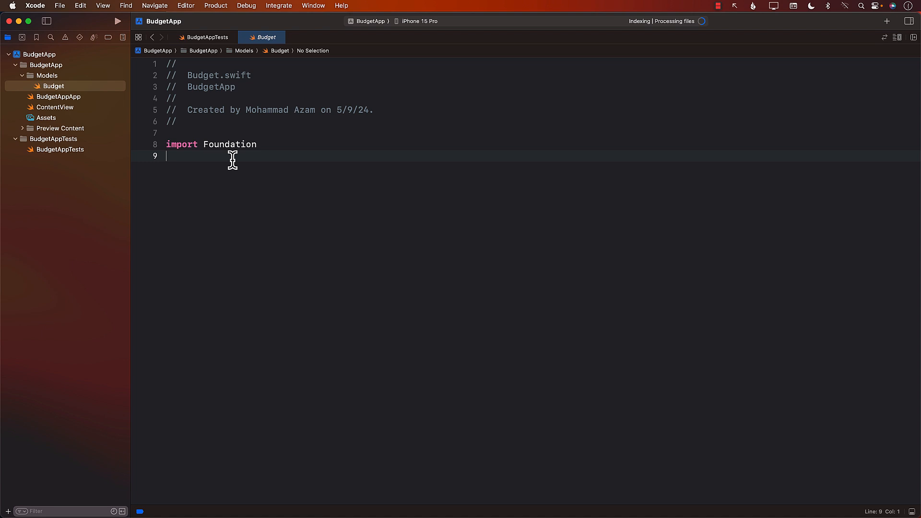
{"action": "type", "text": "import SwiftData"}
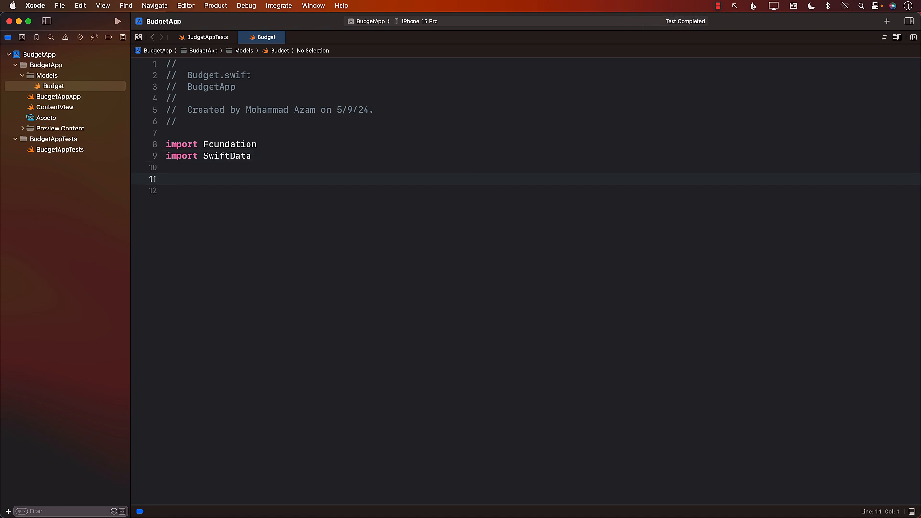
{"action": "type", "text": "class Model"}
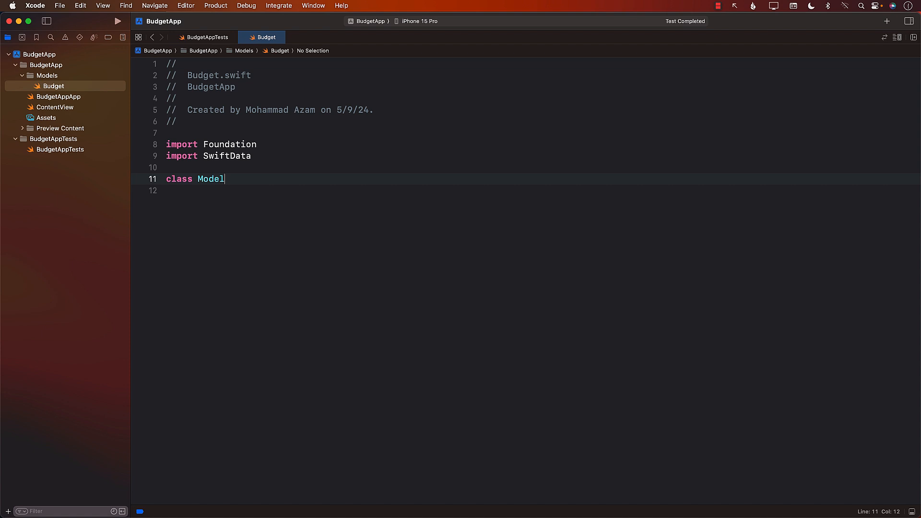
{"action": "type", "text": "Budget"}
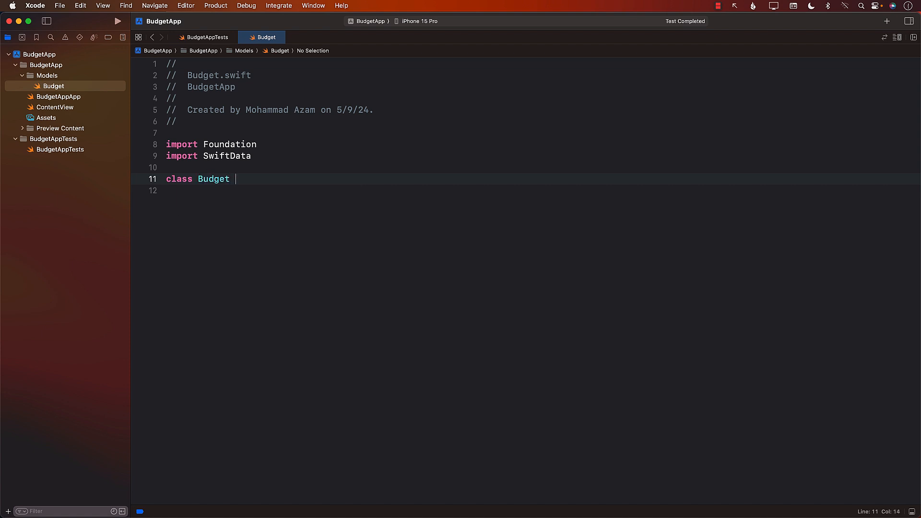
{"action": "type", "text": "@Model"}
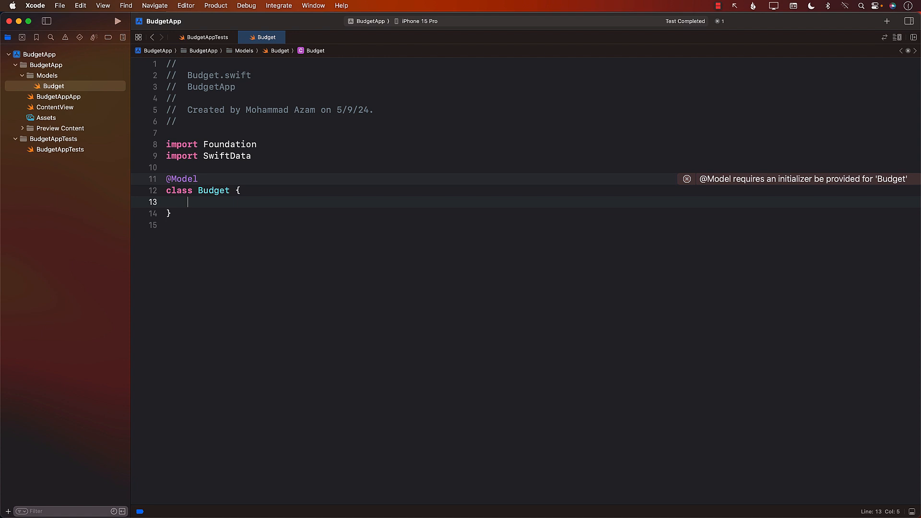
Give Budget var name: String and var limit: Double with an initializer, then return to BudgetAppTests
{"action": "type", "text": "var name: String"}
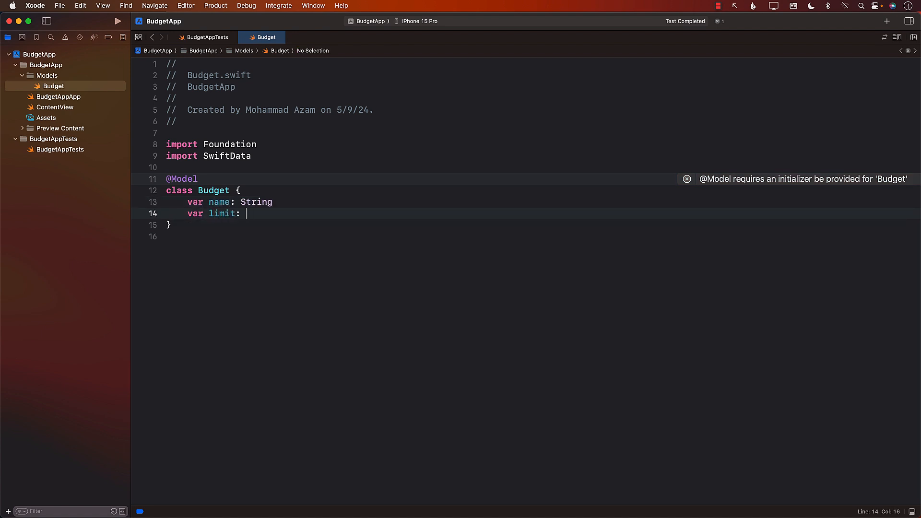
{"action": "type", "text": "Double"}
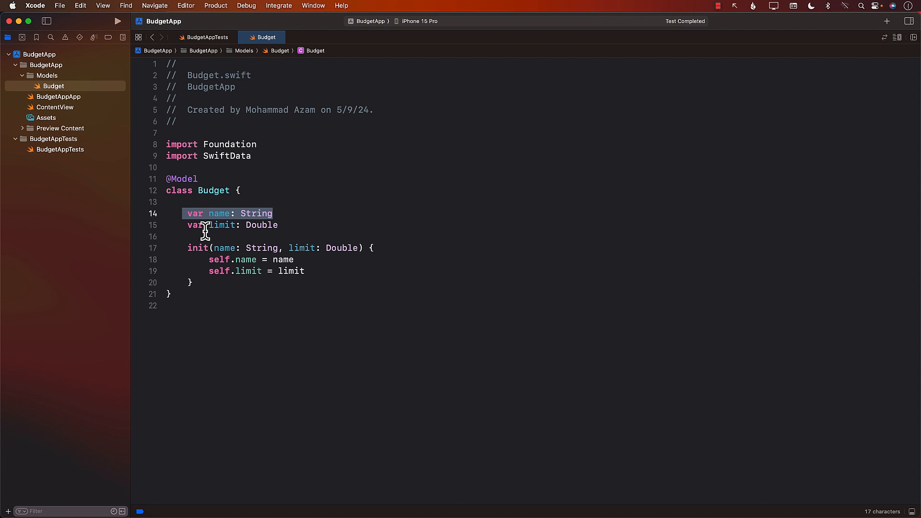
{"action": "left_click", "coordinate": [279, 225]}
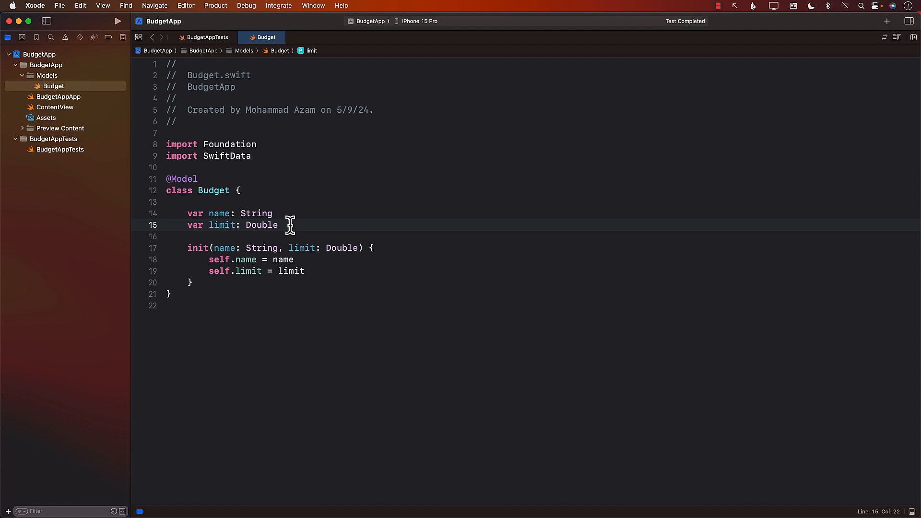
{"action": "left_click", "coordinate": [59, 150]}
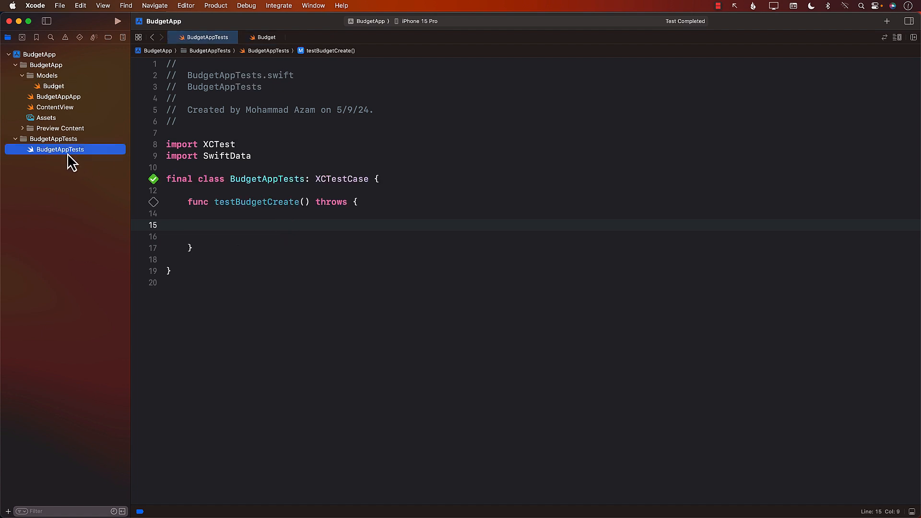
Write Budget in testBudgetCreate, hitting 'Cannot find Budget in scope', and move after the SwiftData import
{"action": "type", "text": "Bu"}
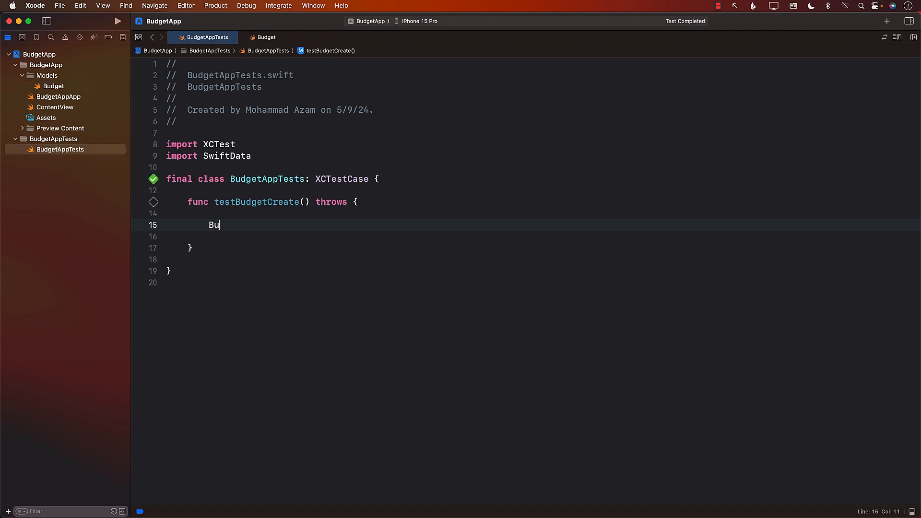
{"action": "type", "text": "dget"}
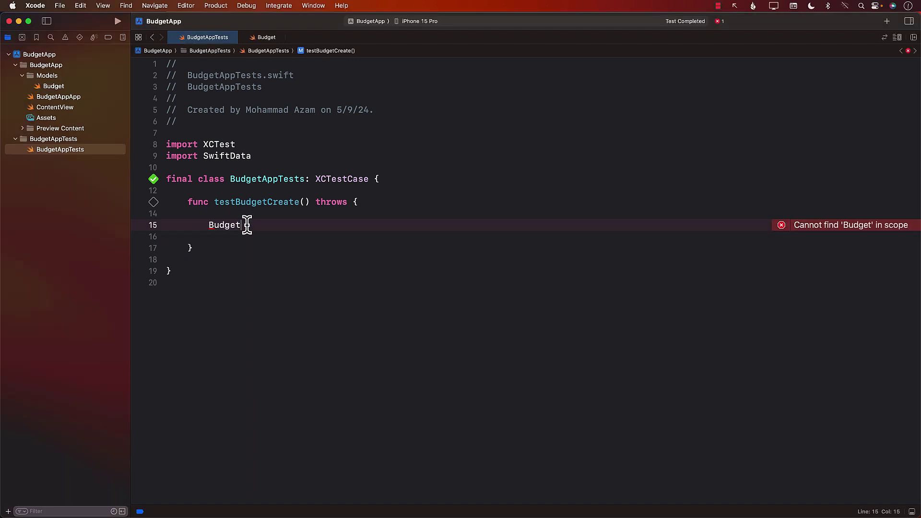
{"action": "mouse_move", "coordinate": [179, 204]}
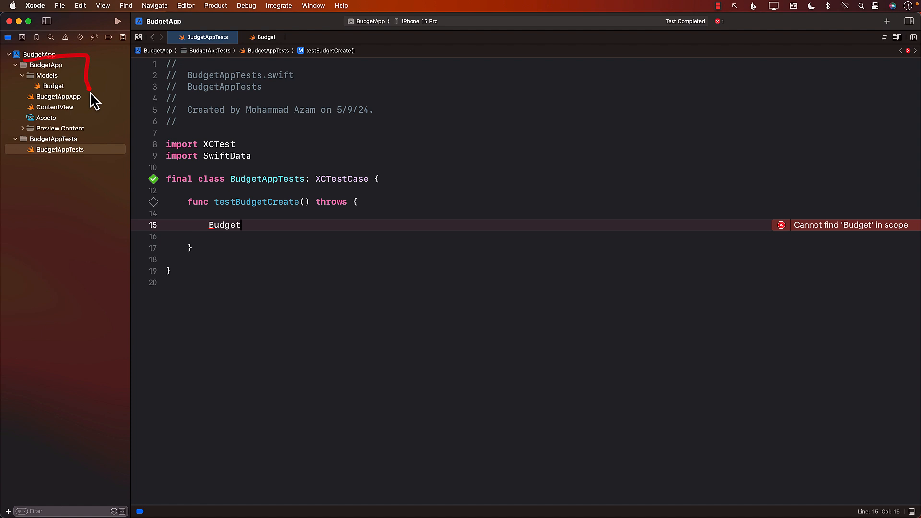
{"action": "mouse_move", "coordinate": [56, 80]}
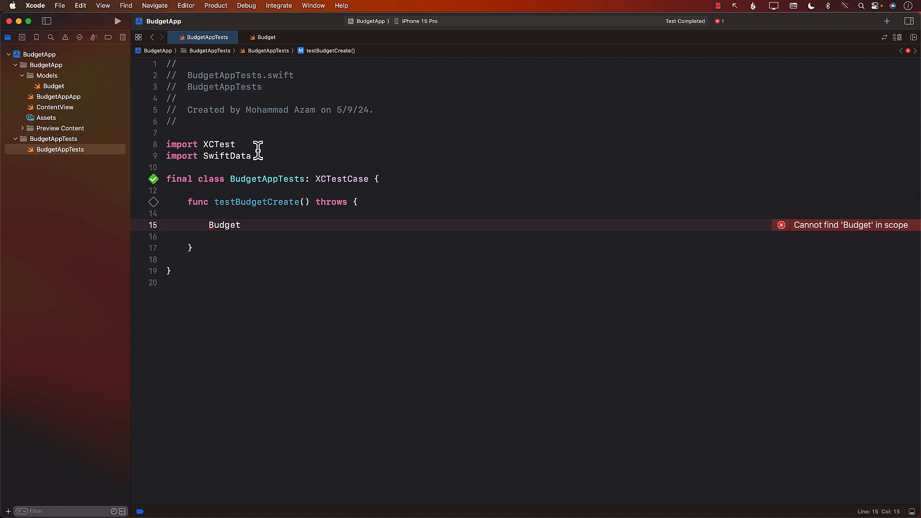
{"action": "left_click", "coordinate": [254, 155]}
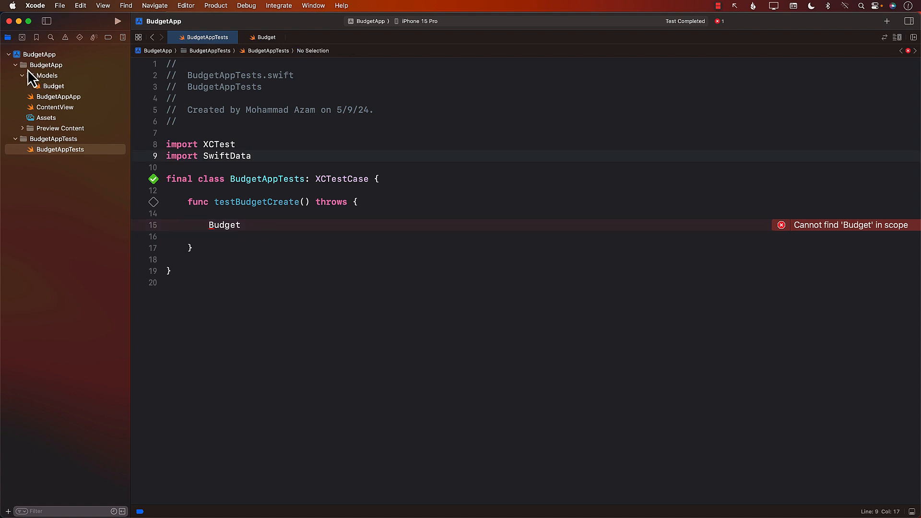
{"action": "mouse_move", "coordinate": [261, 156]}
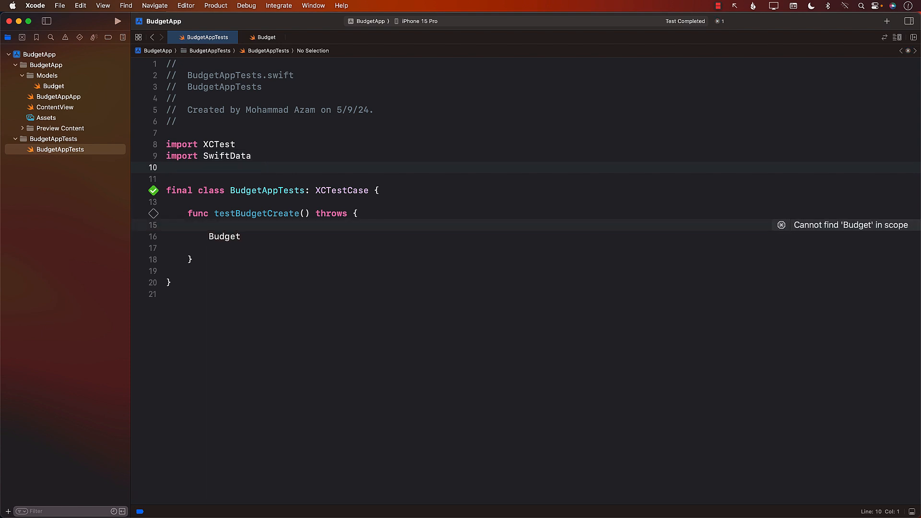
{"action": "type", "text": "@testable i"}
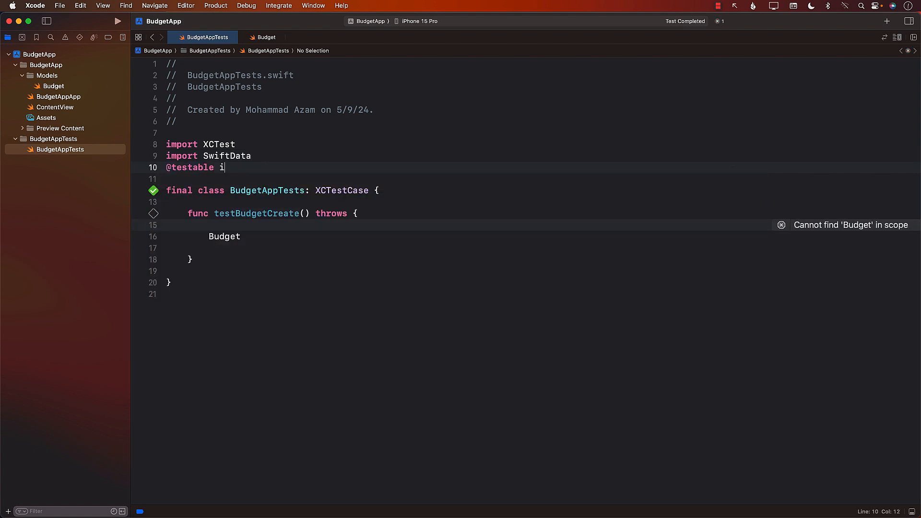
{"action": "type", "text": "mport BudgetApp"}
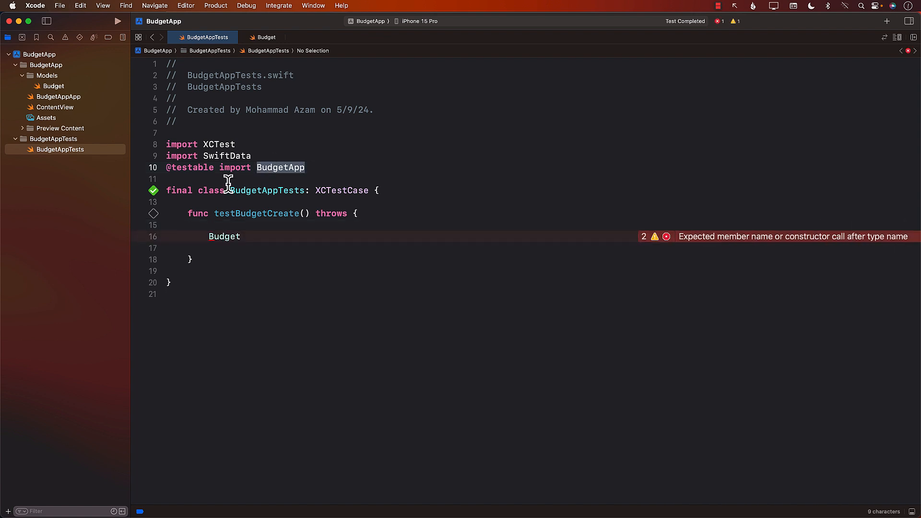
{"action": "left_click", "coordinate": [265, 167]}
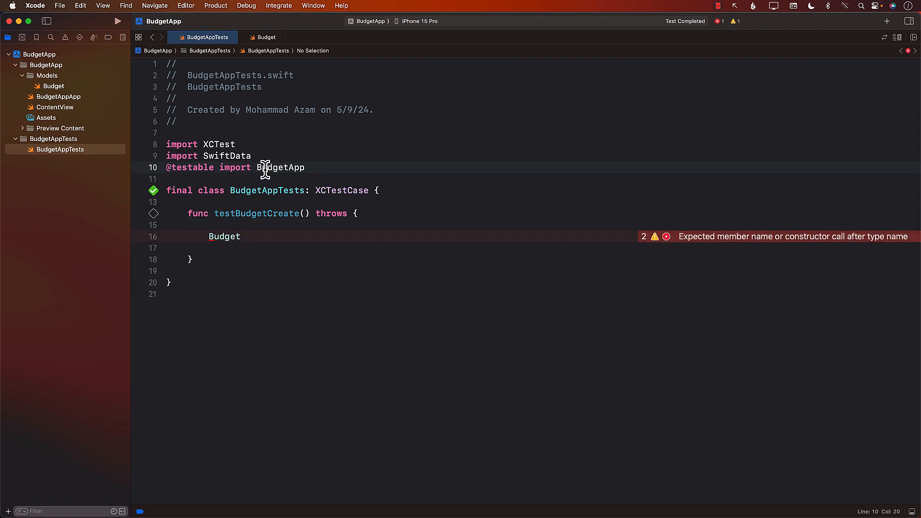
{"action": "double_click", "coordinate": [223, 236]}
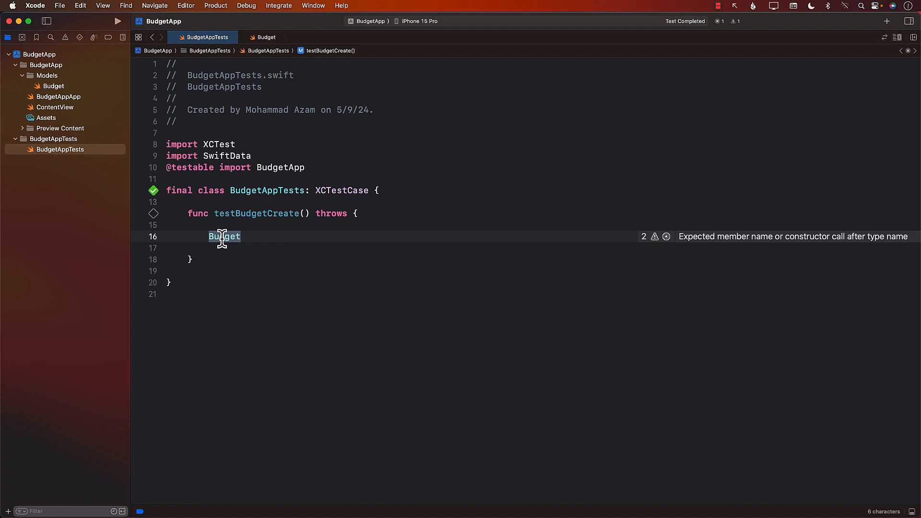
{"action": "left_click", "coordinate": [240, 236]}
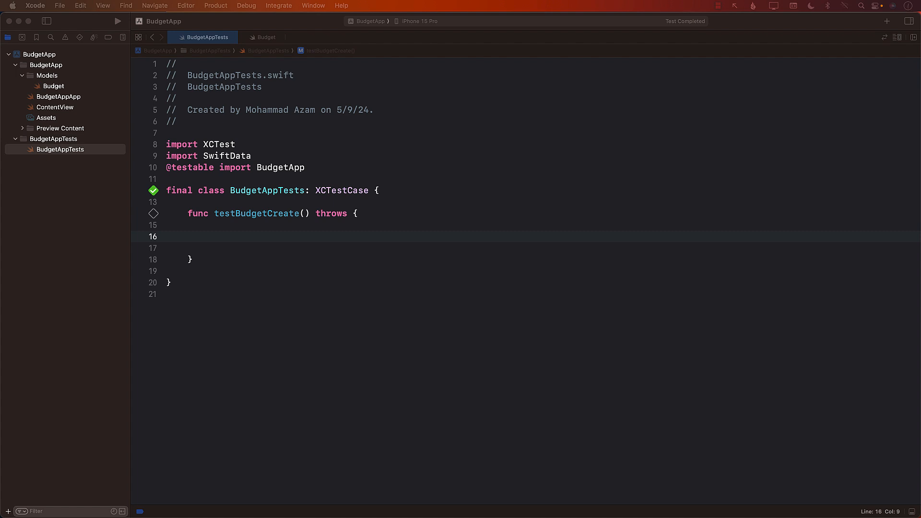
{"action": "mouse_move", "coordinate": [226, 236]}
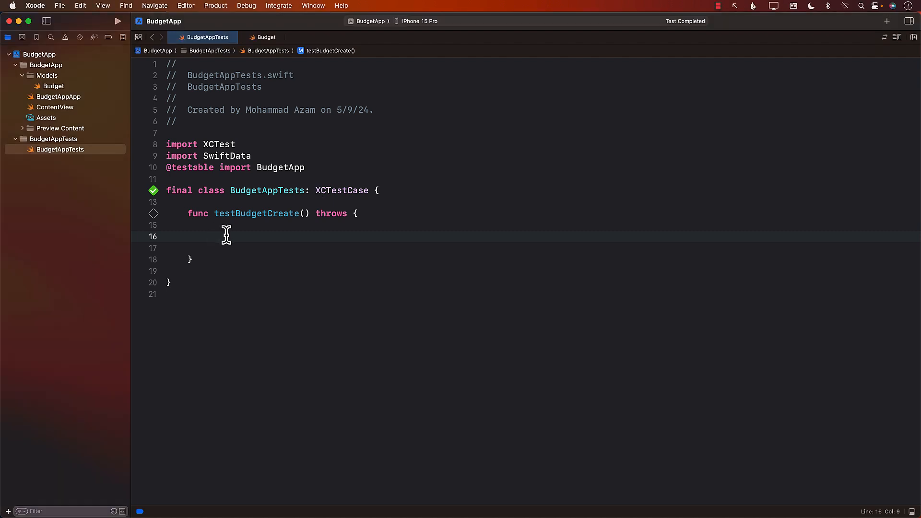
Declare let container as an in-memory ModelContainer for Budget.self using ModelConfiguration(isStoredInMemoryOnly: true)
{"action": "type", "text": "let container = try! ModelContainer(for: Budget.self, configurations: ModelConfiguration(isStoredInMemoryOnly: true))"}
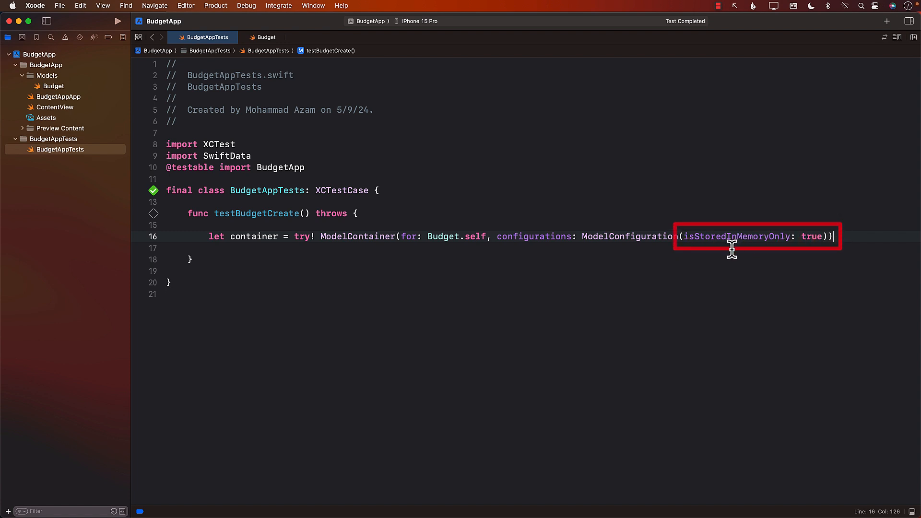
{"action": "mouse_move", "coordinate": [680, 271]}
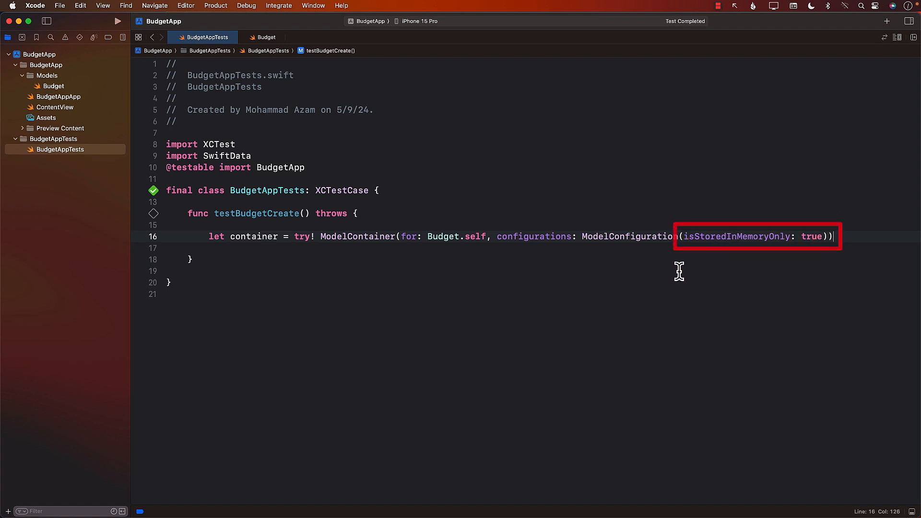
{"action": "mouse_move", "coordinate": [725, 272]}
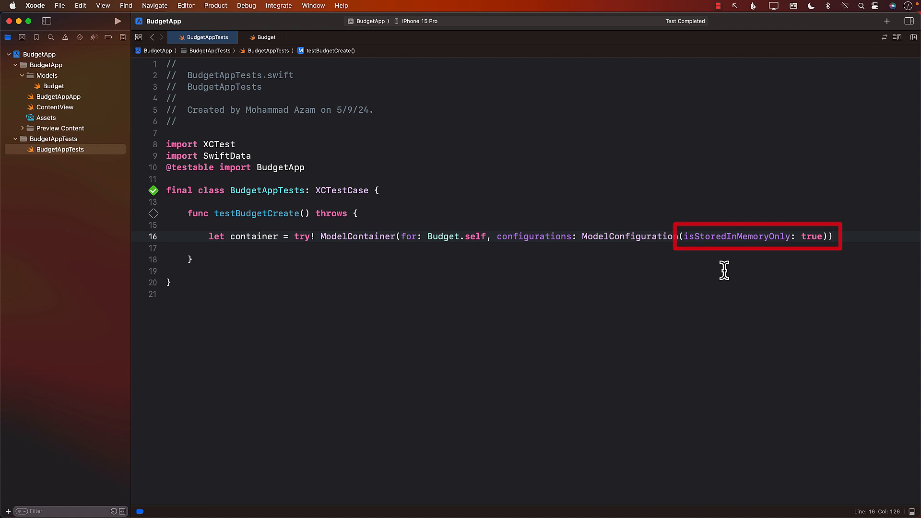
{"action": "left_click", "coordinate": [834, 236]}
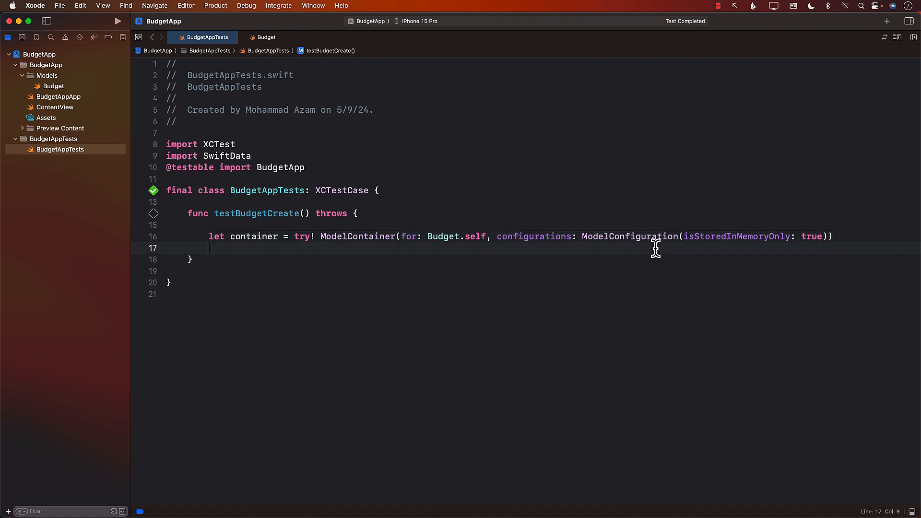
{"action": "mouse_move", "coordinate": [293, 260]}
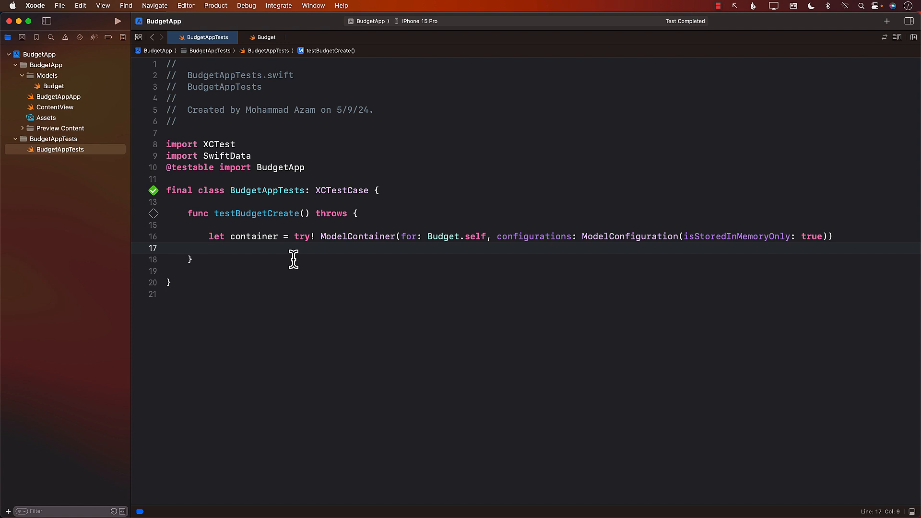
{"action": "mouse_move", "coordinate": [271, 247]}
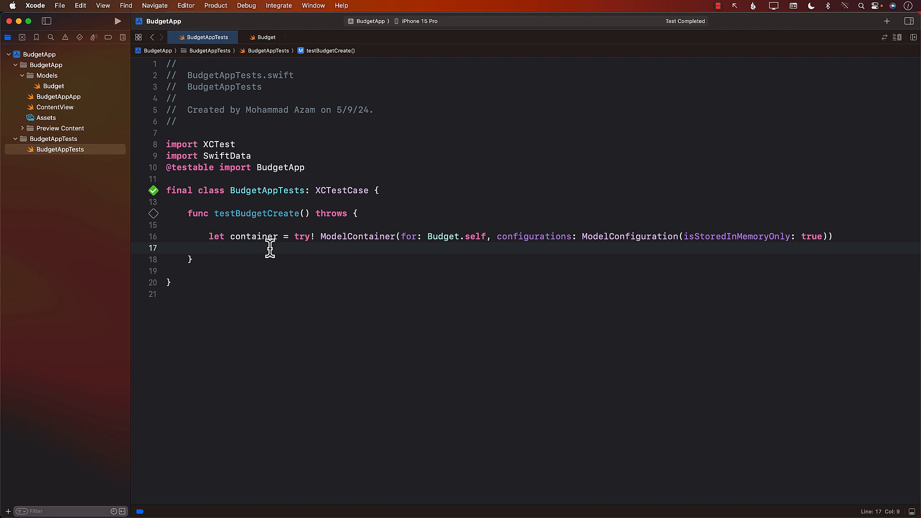
{"action": "type", "text": "let c"}
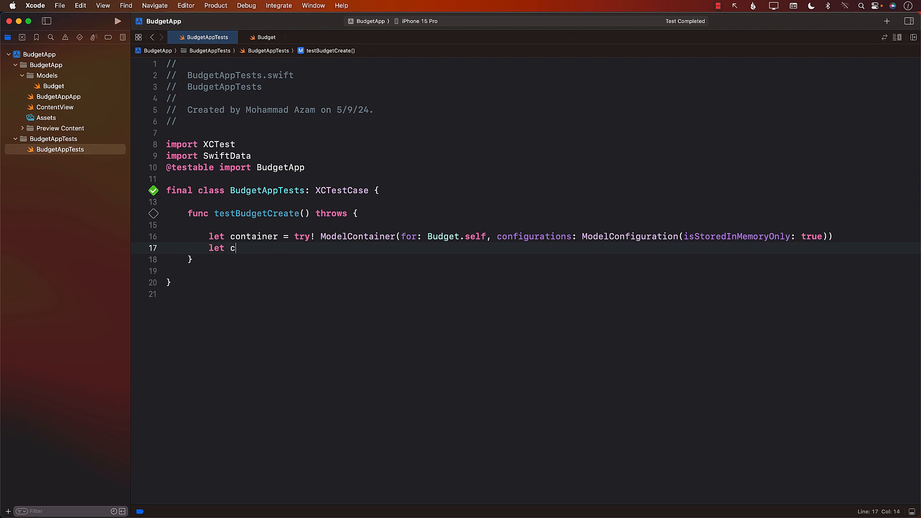
{"action": "type", "text": "ontext = container.mainContext"}
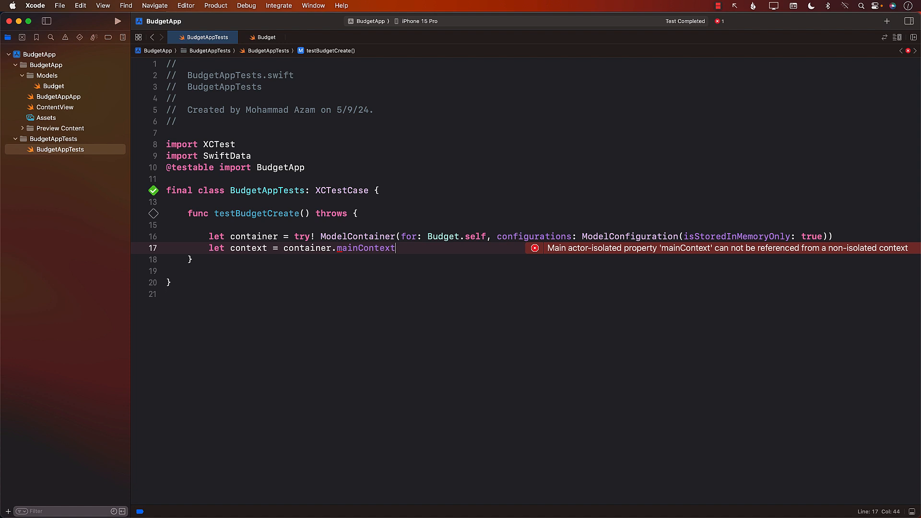
{"action": "double_click", "coordinate": [365, 247]}
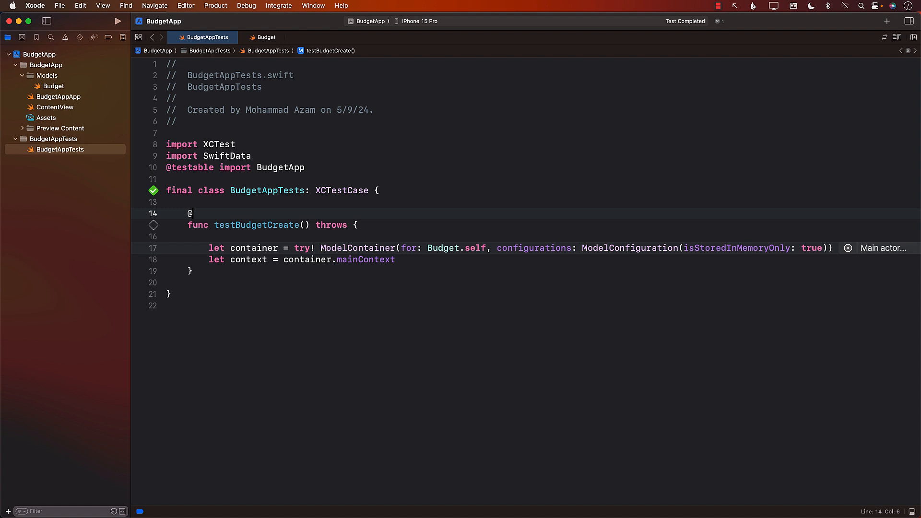
{"action": "type", "text": "MainActor"}
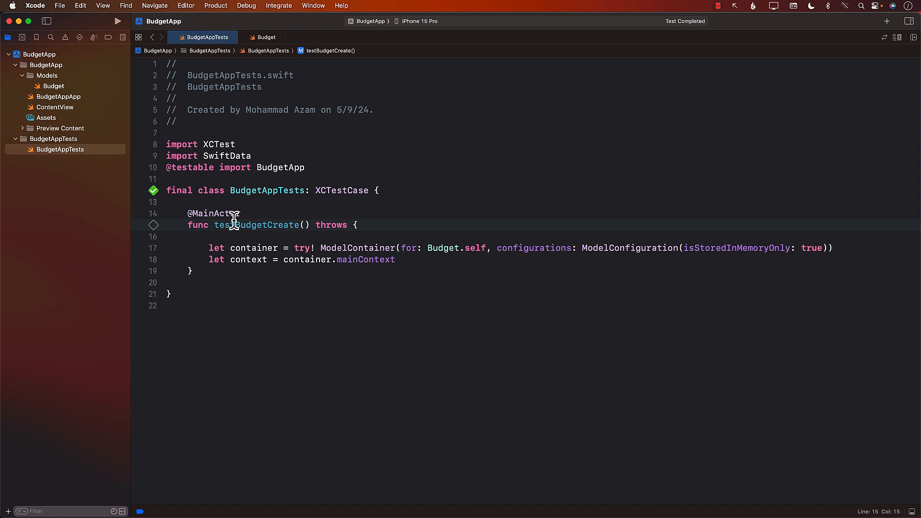
{"action": "left_click", "coordinate": [399, 260]}
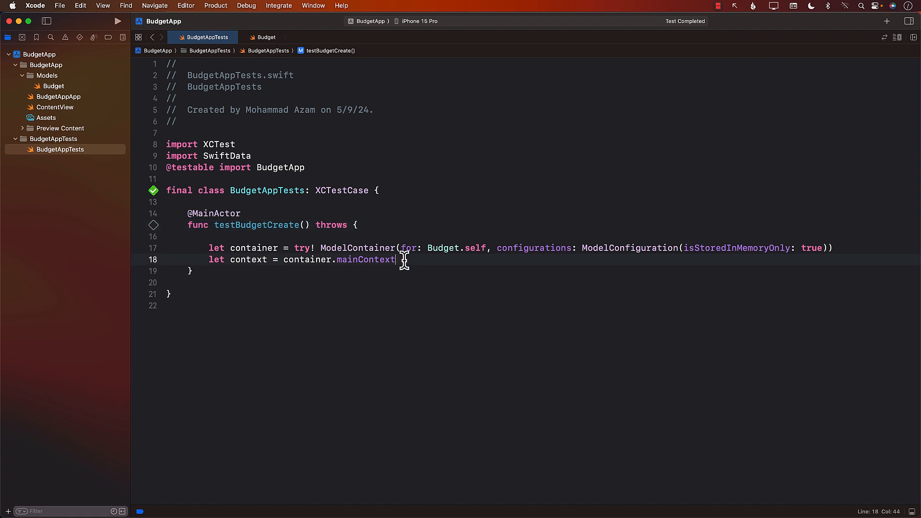
{"action": "key", "text": "return"}
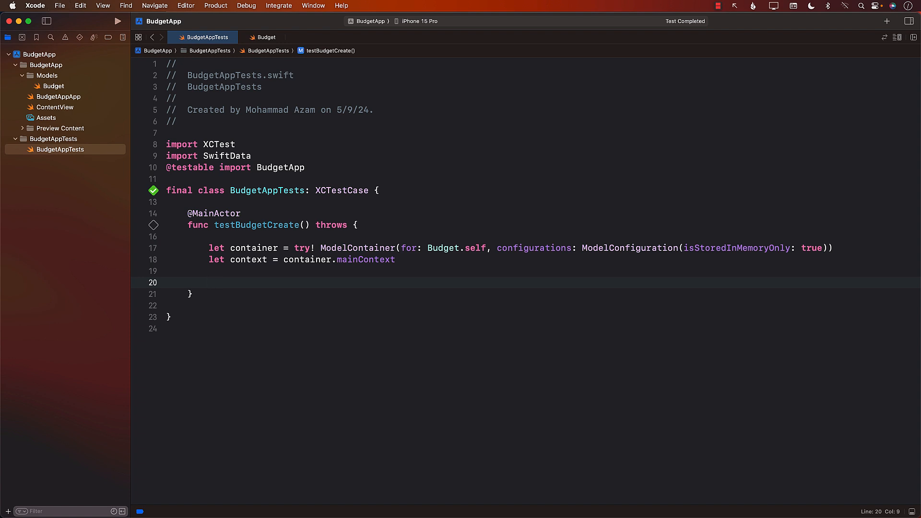
Declare let budget = Budget(name: "Groceries", limit: 500) in testBudgetCreate
{"action": "type", "text": "let budget ="}
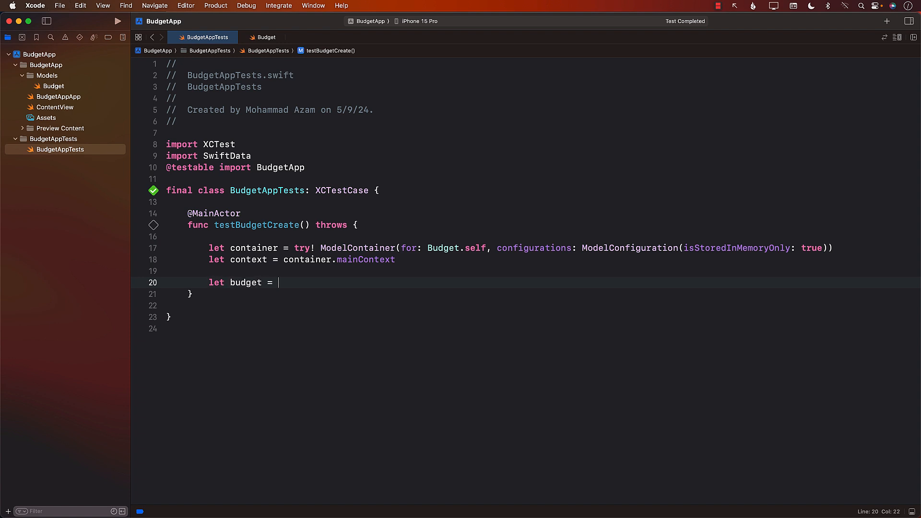
{"action": "type", "text": "Bud"}
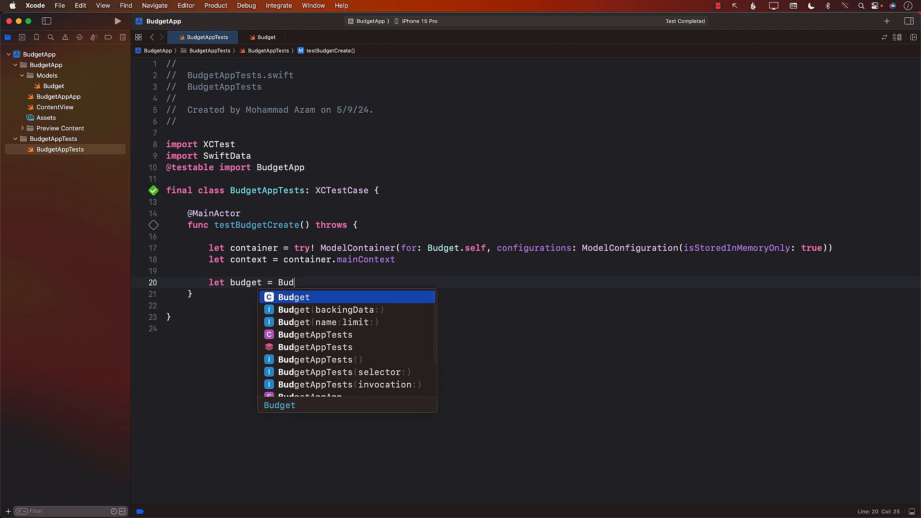
{"action": "left_click", "coordinate": [328, 322]}
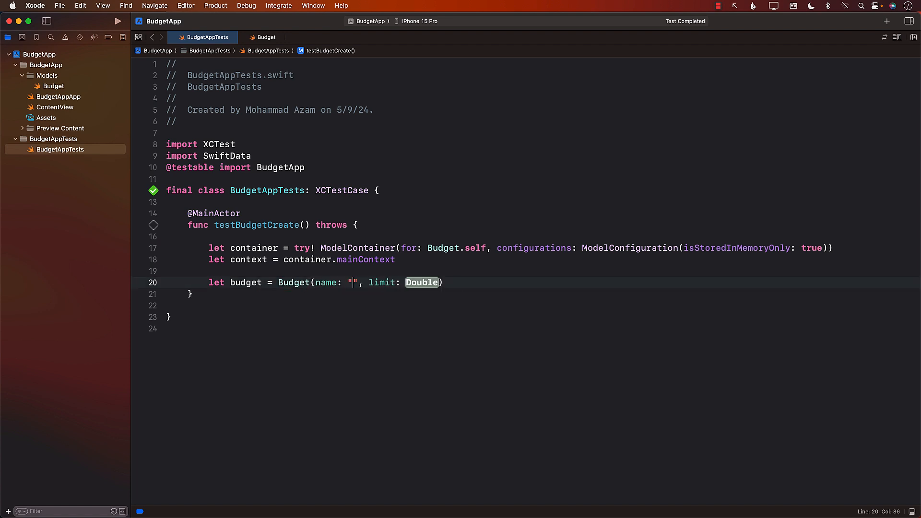
{"action": "type", "text": "Grocer"}
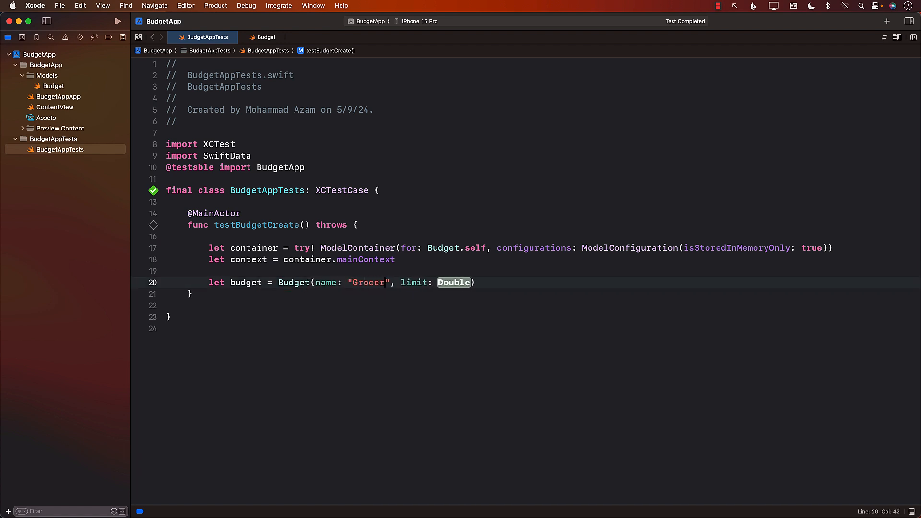
{"action": "type", "text": "ies"}
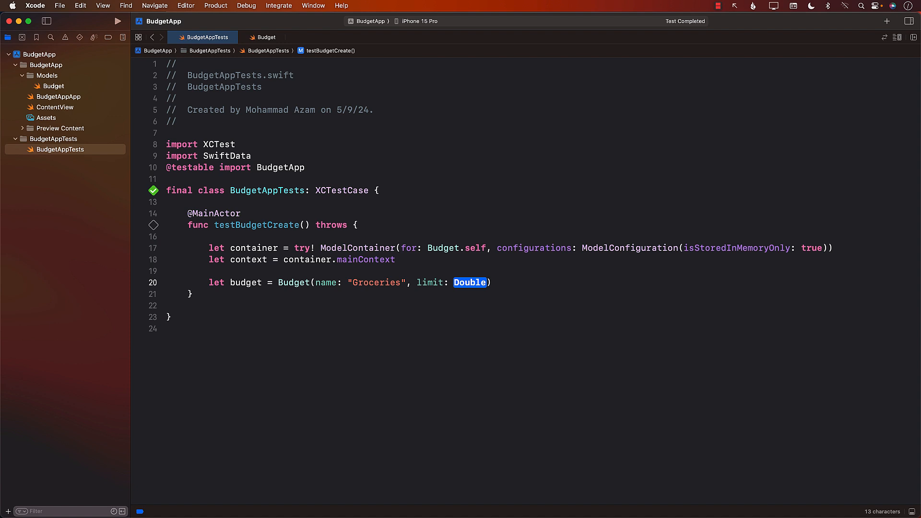
{"action": "type", "text": "500"}
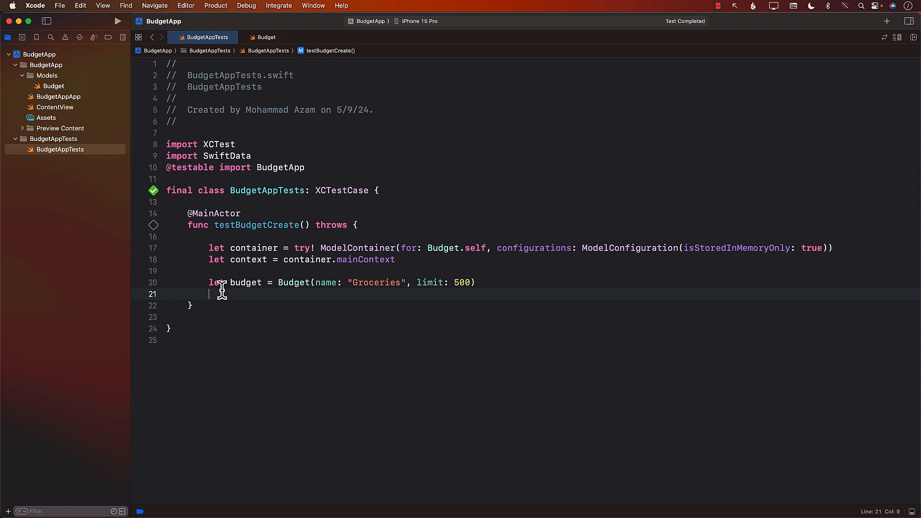
Insert the budget into the context with context.insert(budget)
{"action": "type", "text": "context.insert(budget)"}
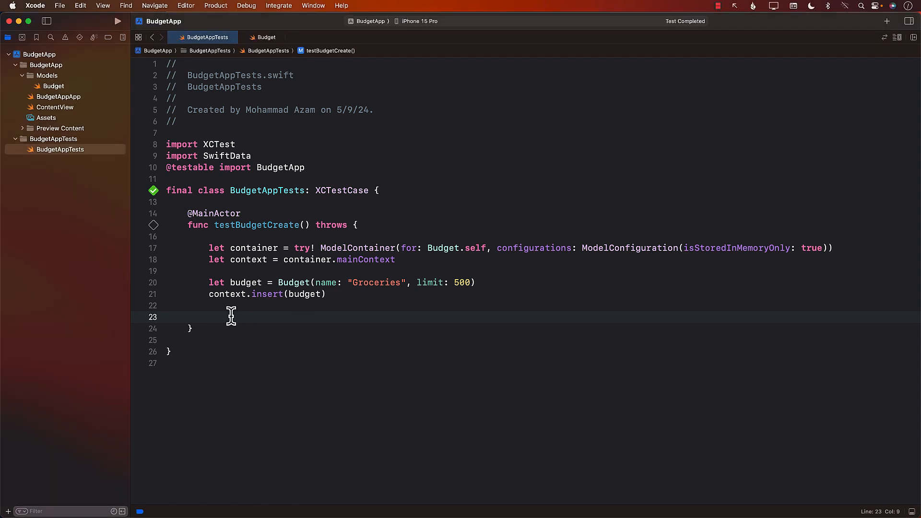
{"action": "left_click", "coordinate": [210, 318]}
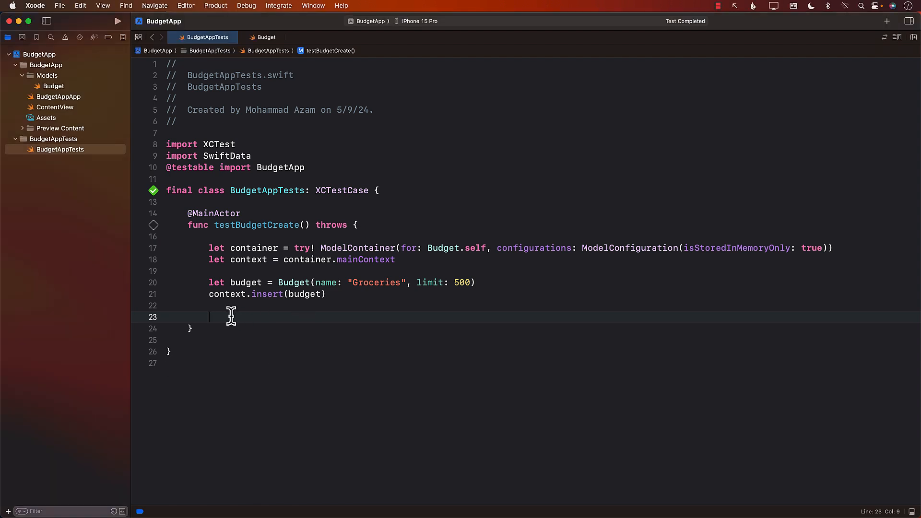
{"action": "mouse_move", "coordinate": [222, 321]}
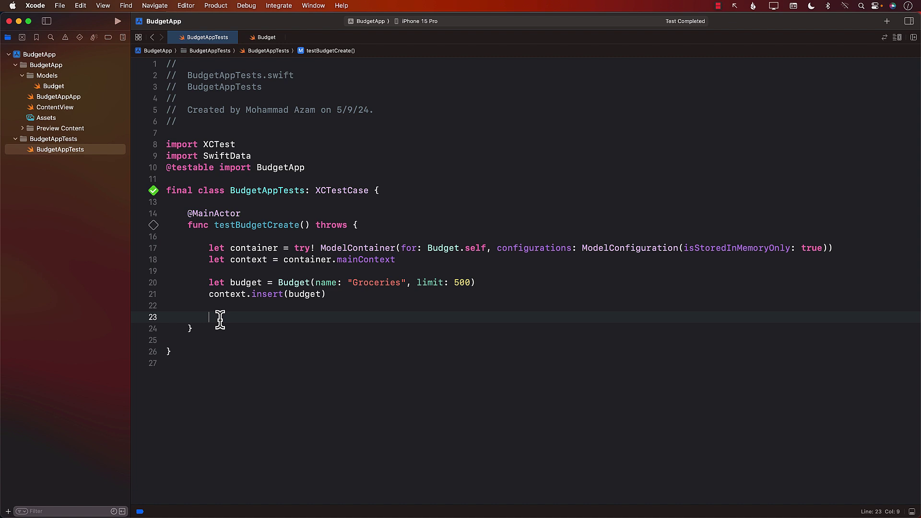
Declare fetchDescriptor as a FetchDescriptor with a #Predicate matching name == "Groceries"
{"action": "type", "text": "let fetch"}
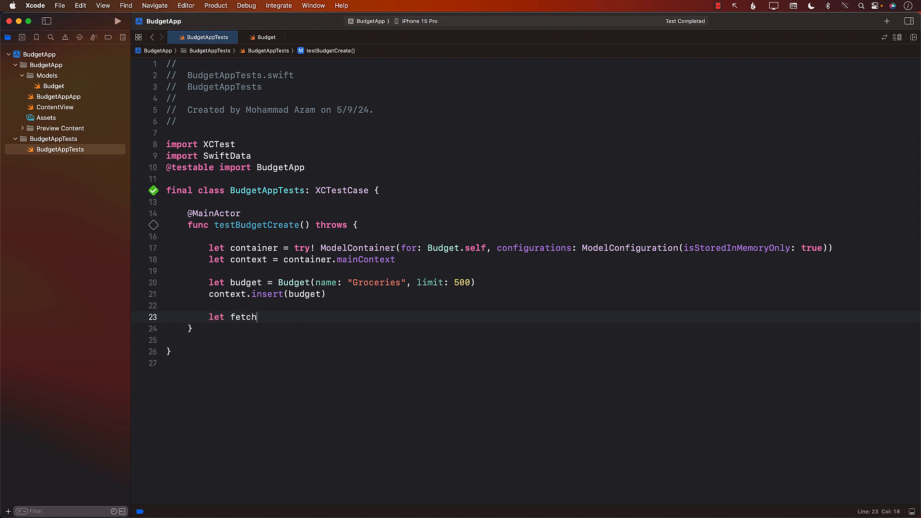
{"action": "type", "text": "Descrip"}
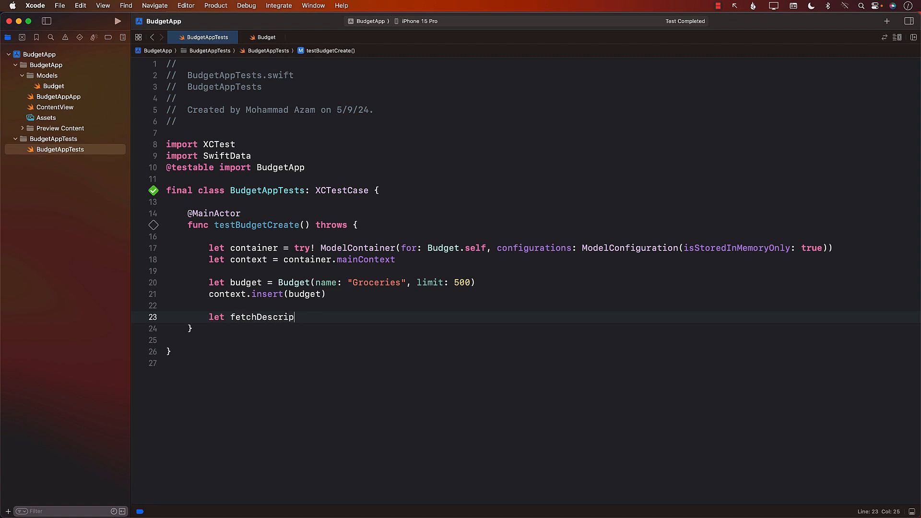
{"action": "type", "text": "tor ="}
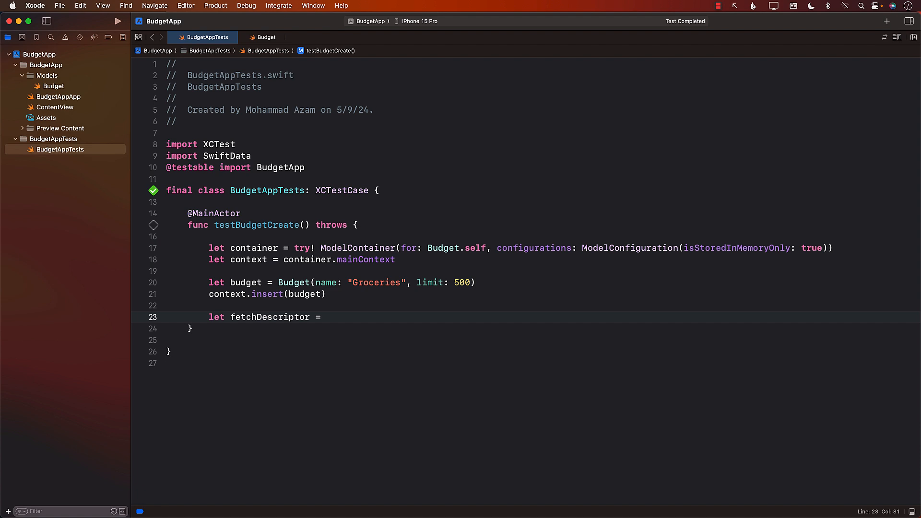
{"action": "type", "text": "Fetch"}
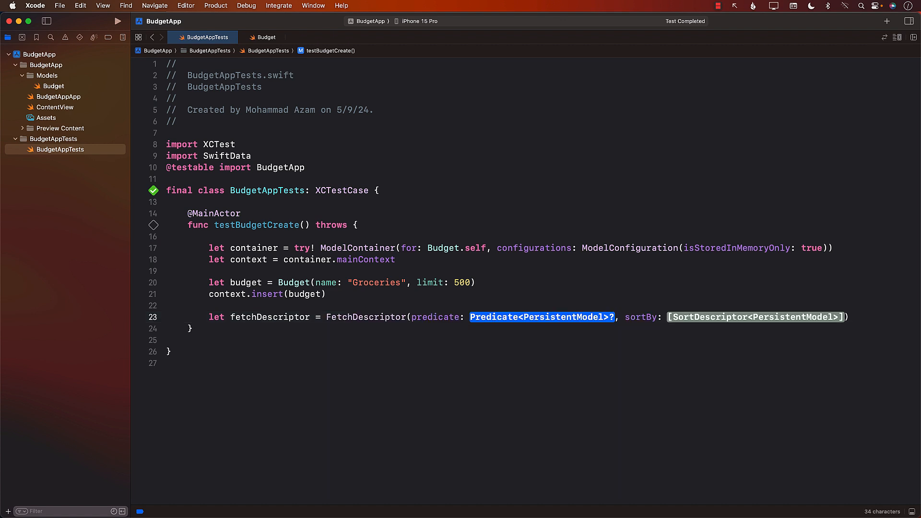
{"action": "type", "text": "#Predicate"}
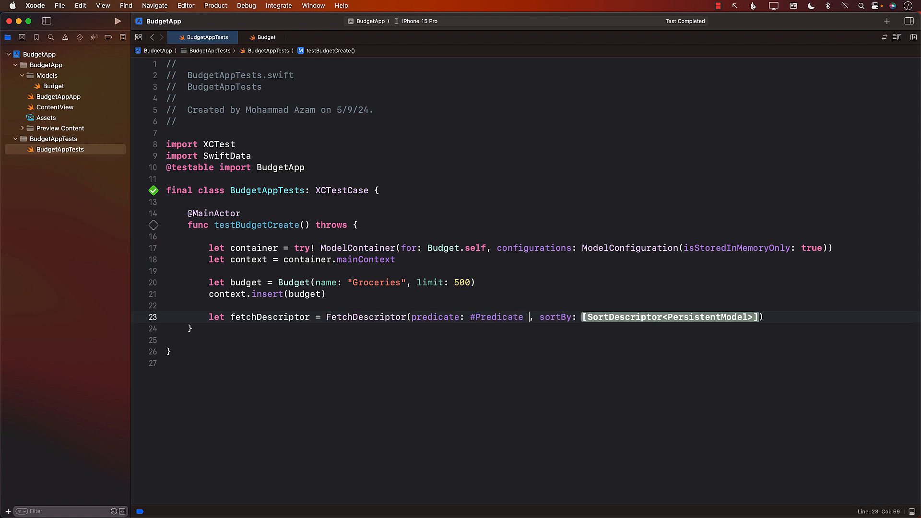
{"action": "type", "text": "{ $"}
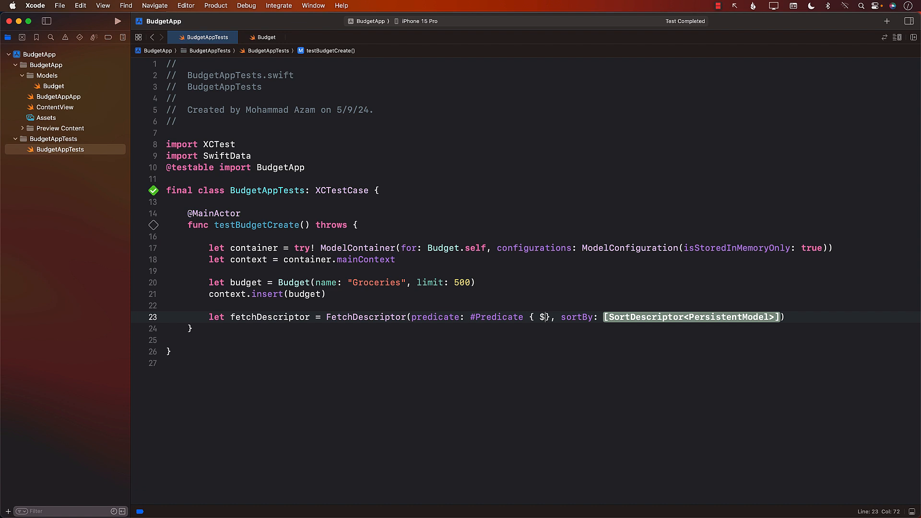
{"action": "type", "text": ".name"}
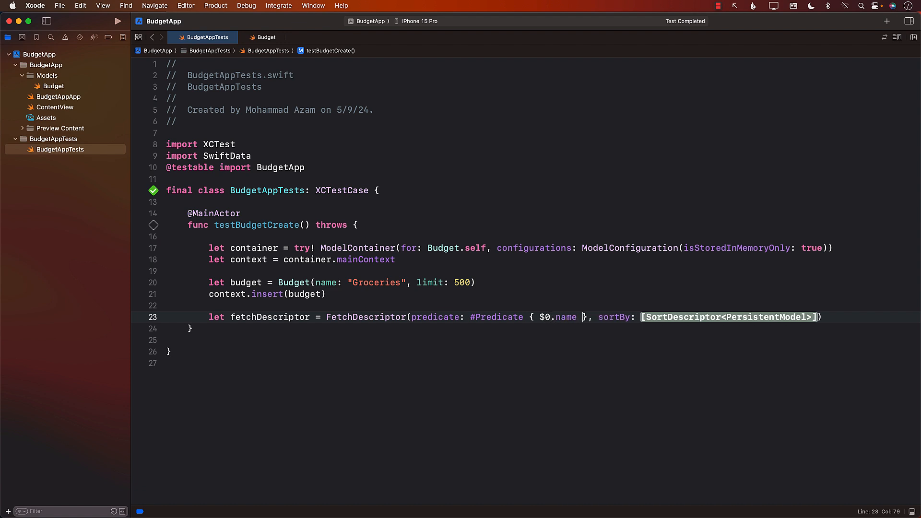
{"action": "type", "text": "== \"Gr\""}
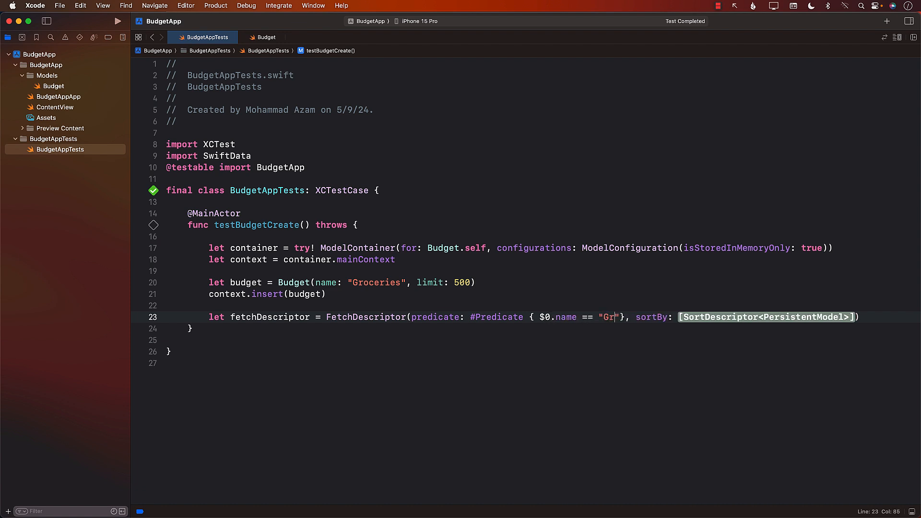
{"action": "type", "text": "oceries"}
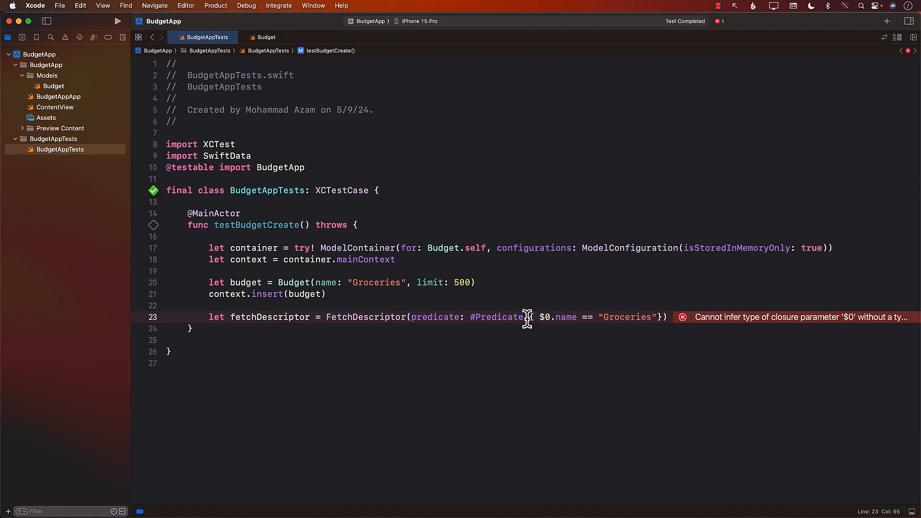
Add the <Budget> generic type to both FetchDescriptor and #Predicate so the code builds
{"action": "type", "text": "<"}
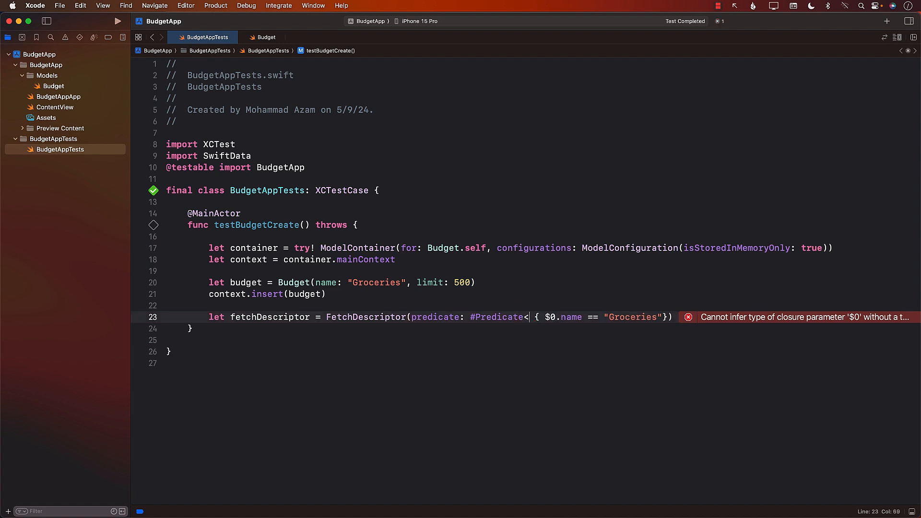
{"action": "type", "text": "Budget>"}
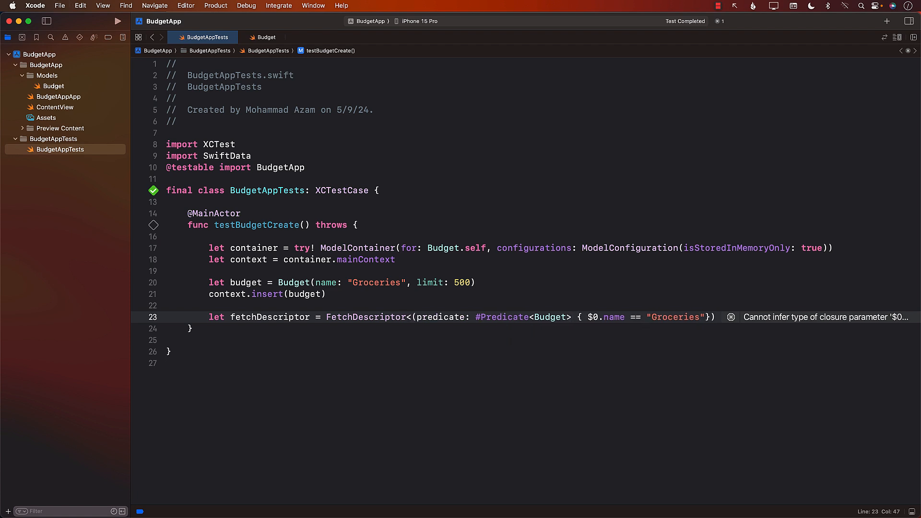
{"action": "type", "text": "Budget>"}
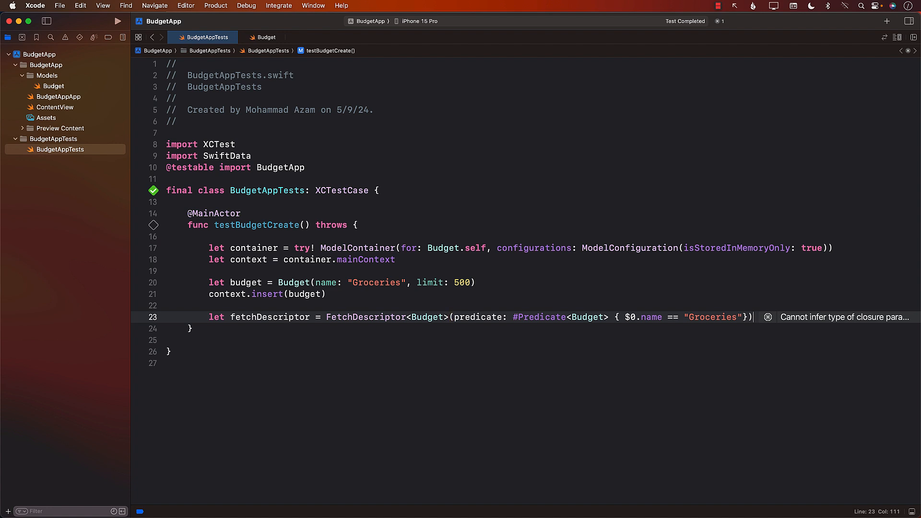
{"action": "double_click", "coordinate": [364, 318]}
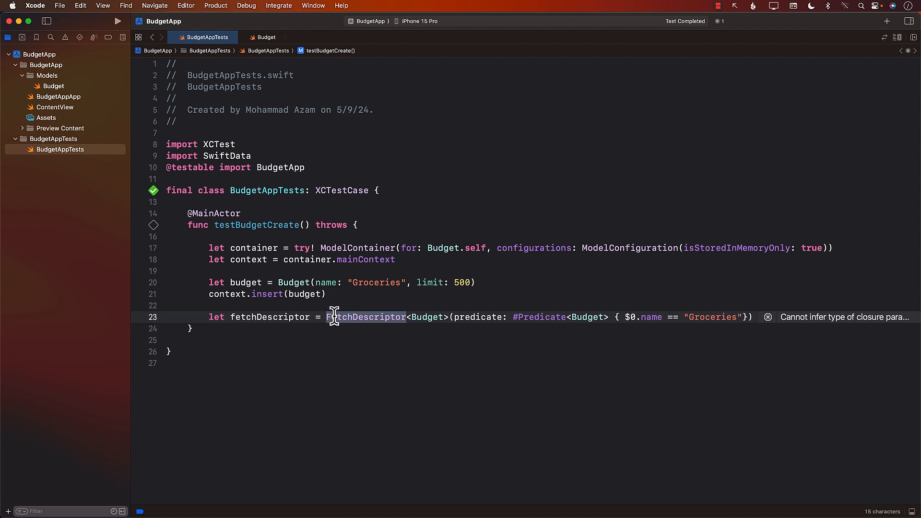
{"action": "left_click", "coordinate": [409, 318]}
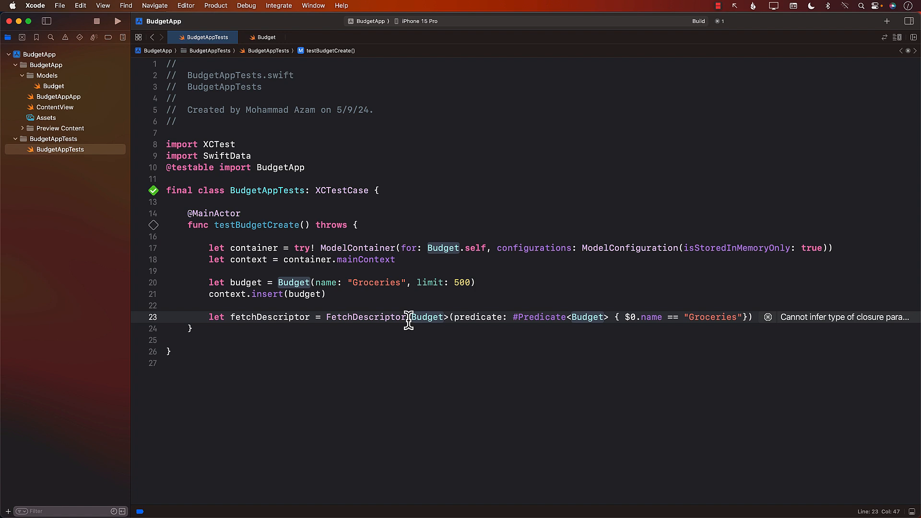
{"action": "left_click", "coordinate": [756, 317]}
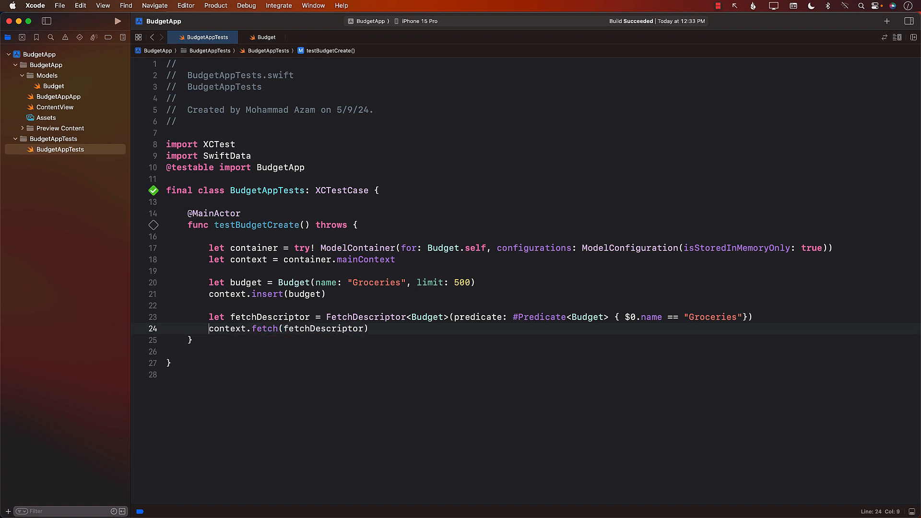
Fetch into let budgets: [Budget] using try context.fetch with the descriptor
{"action": "type", "text": "let budget"}
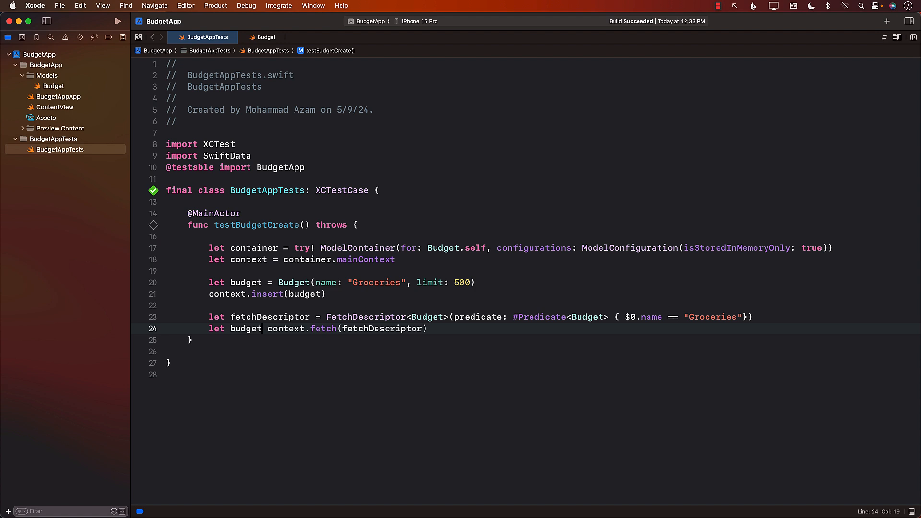
{"action": "type", "text": "s: [B]"}
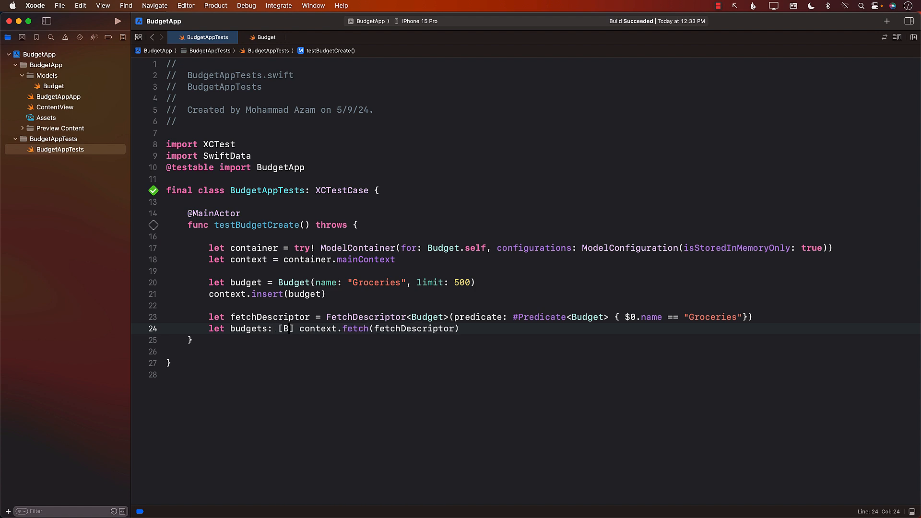
{"action": "type", "text": "udget] ="}
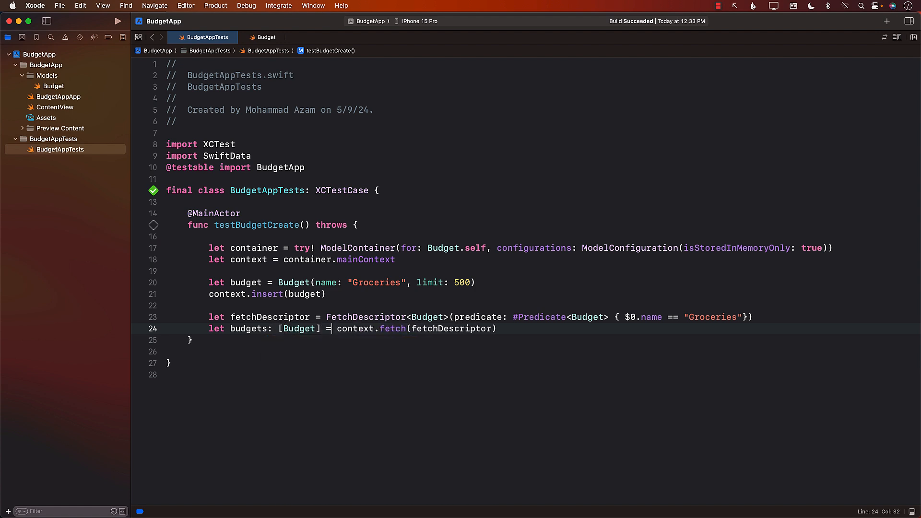
{"action": "type", "text": "try"}
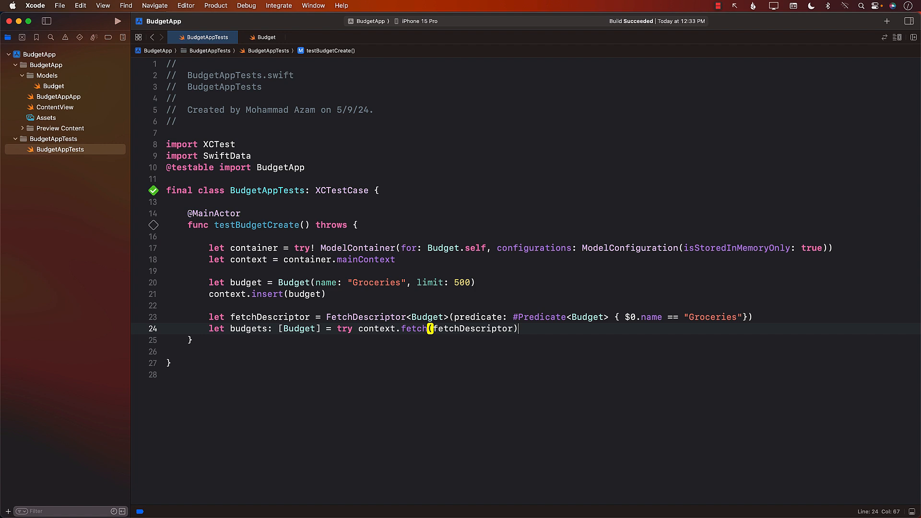
{"action": "key", "text": "return"}
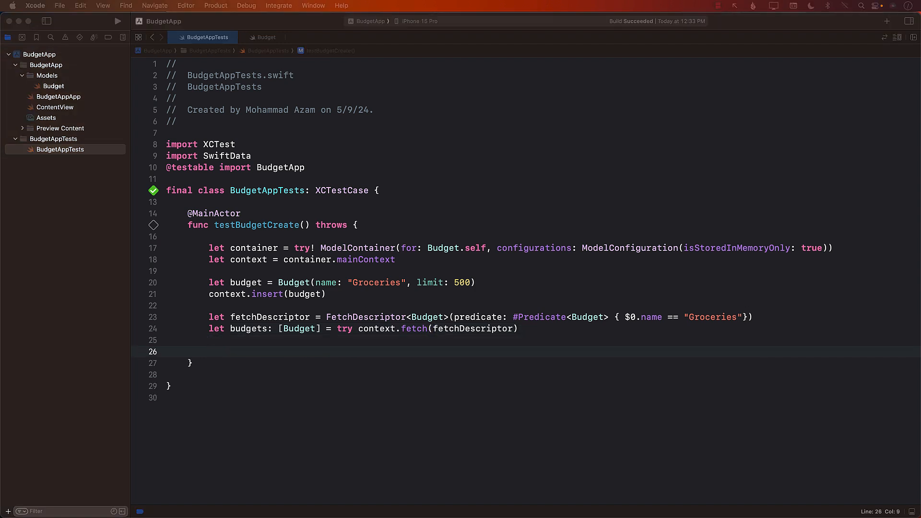
{"action": "mouse_move", "coordinate": [279, 358]}
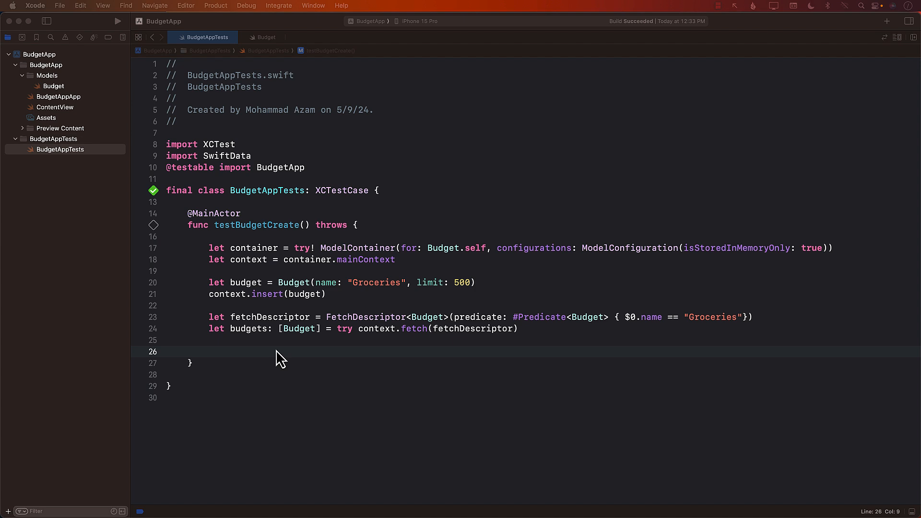
Guard on budgets.first, then assert savedBudget's name is "Groceries" and limit is 500
{"action": "type", "text": "guard let savedBudget = budgets.first else {"}
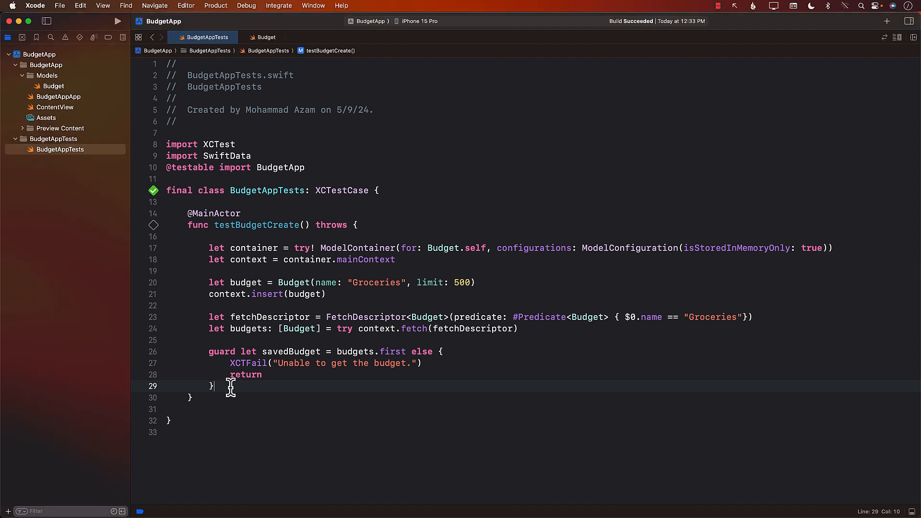
{"action": "type", "text": "XCTAssertEqual(\"Groceries\", savedBudget.name)"}
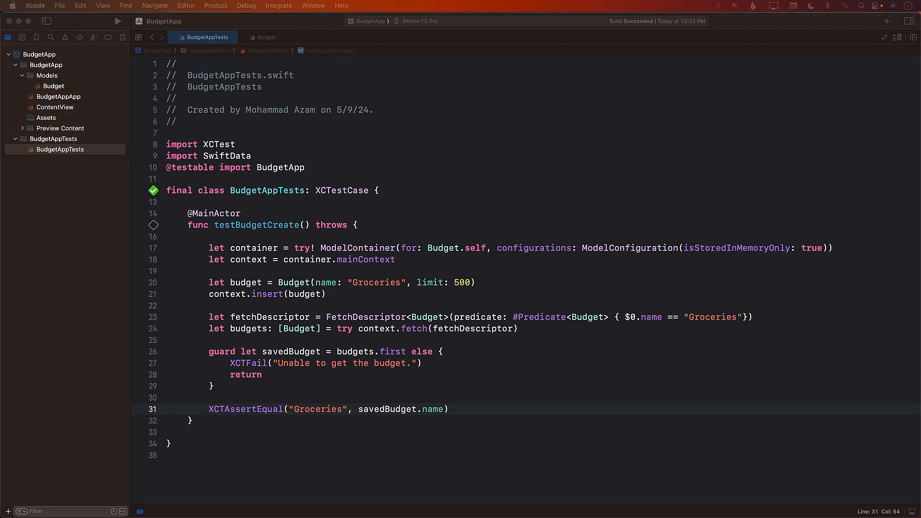
{"action": "mouse_move", "coordinate": [271, 432]}
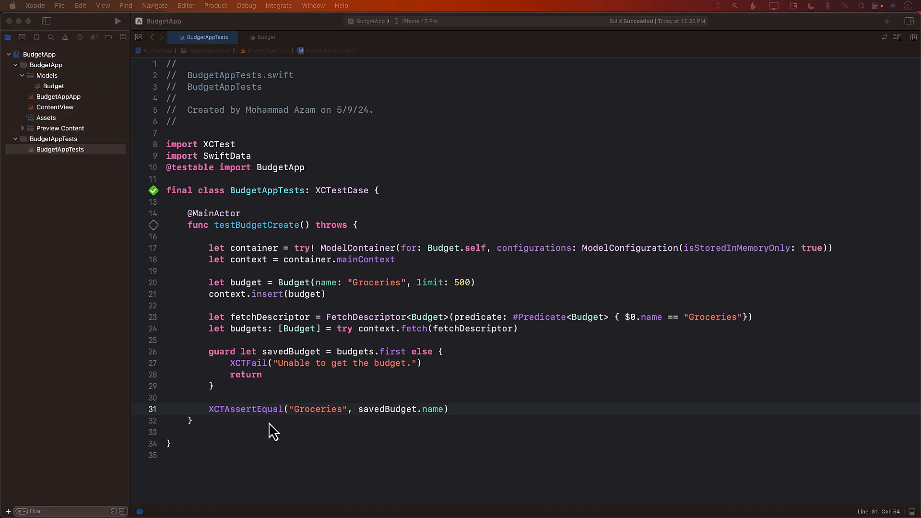
{"action": "type", "text": "XCTAssertEqual(500, savedBudget.limit)"}
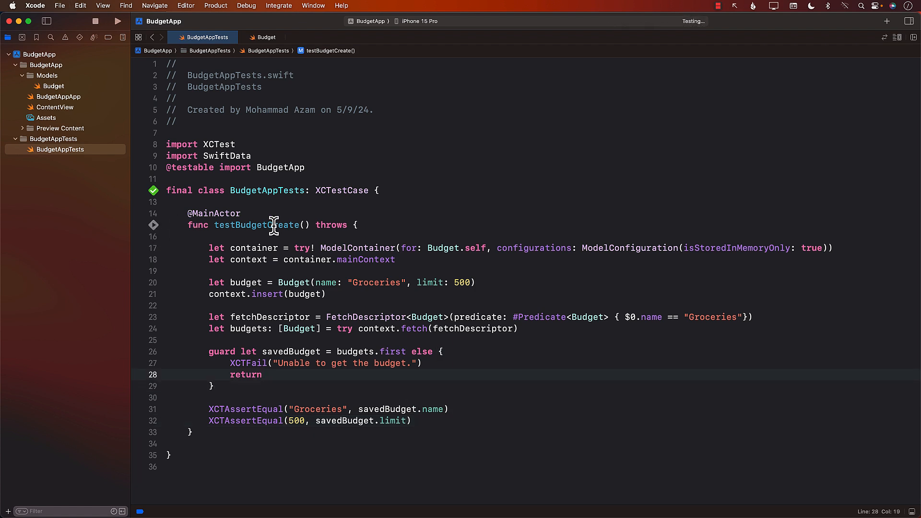
Run testBudgetCreate so it passes and review its code, leaving room above for a new test
{"action": "left_click", "coordinate": [118, 21]}
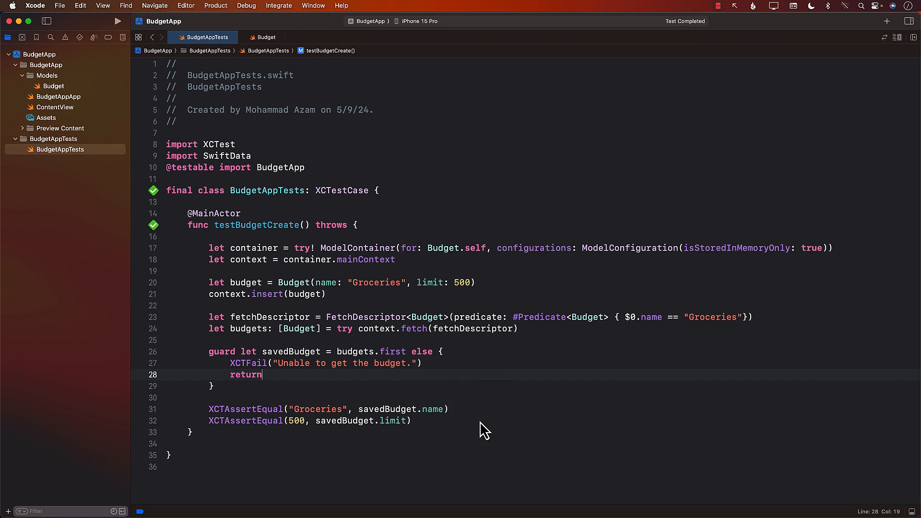
{"action": "left_click", "coordinate": [328, 294]}
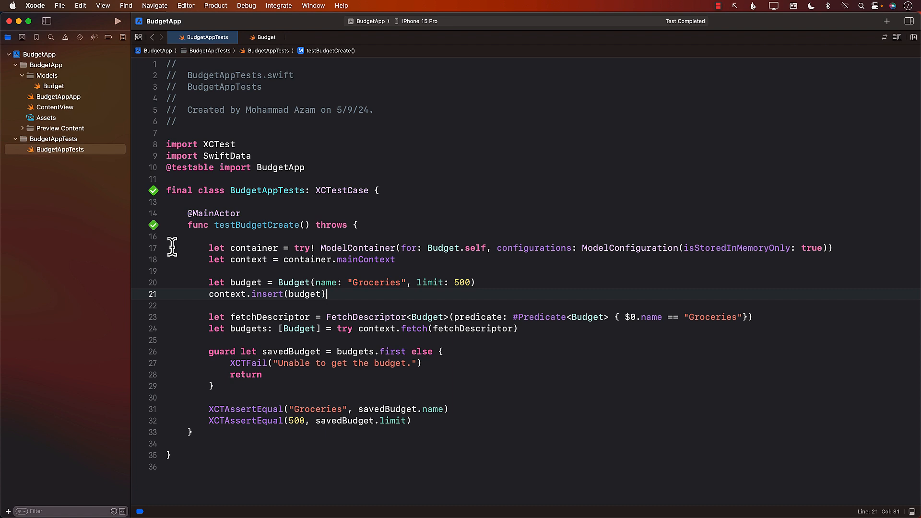
{"action": "mouse_move", "coordinate": [255, 229]}
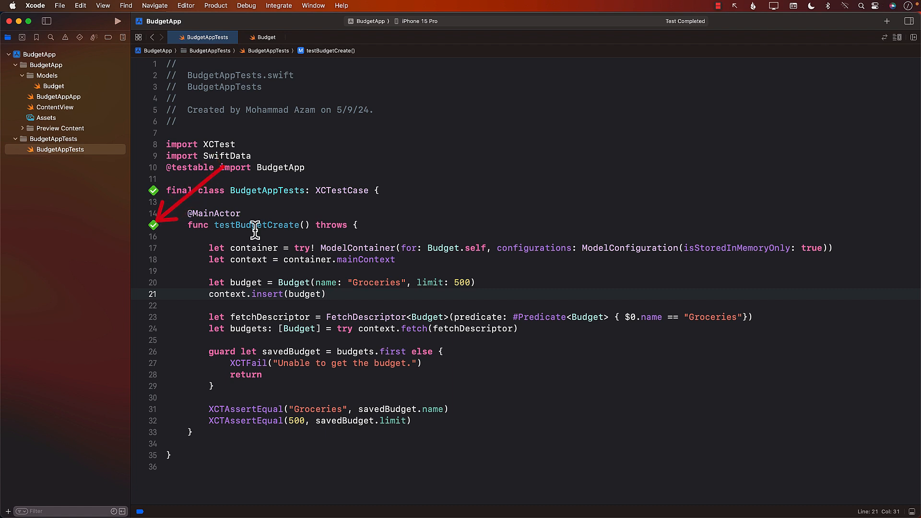
{"action": "left_click", "coordinate": [414, 260]}
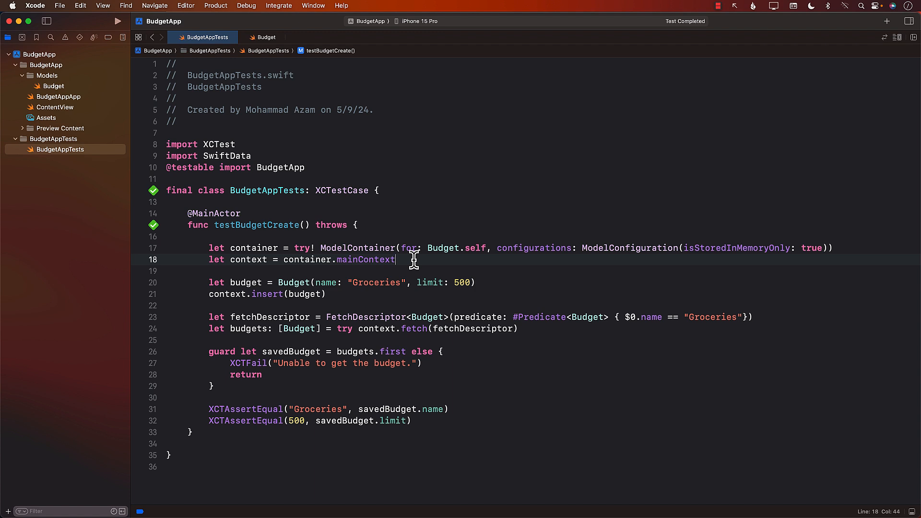
{"action": "mouse_move", "coordinate": [205, 302]}
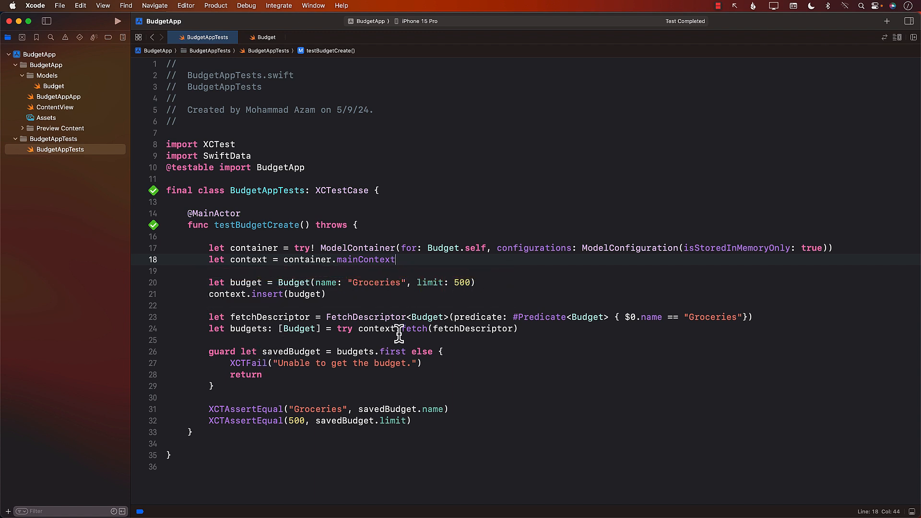
{"action": "mouse_move", "coordinate": [374, 338]}
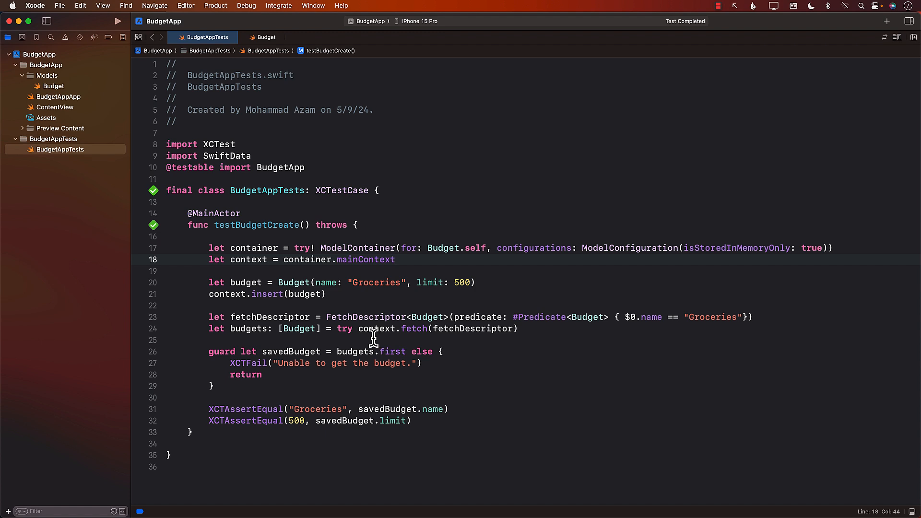
{"action": "left_click", "coordinate": [326, 294]}
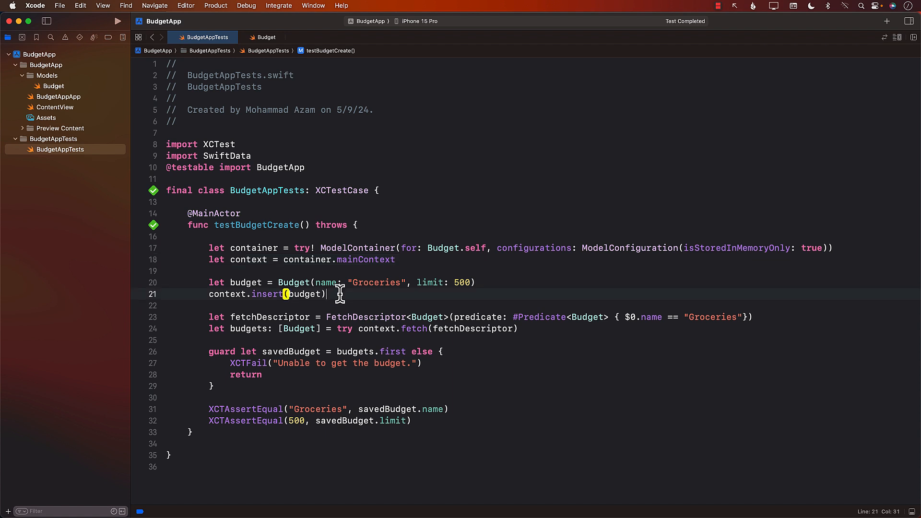
{"action": "mouse_move", "coordinate": [319, 239]}
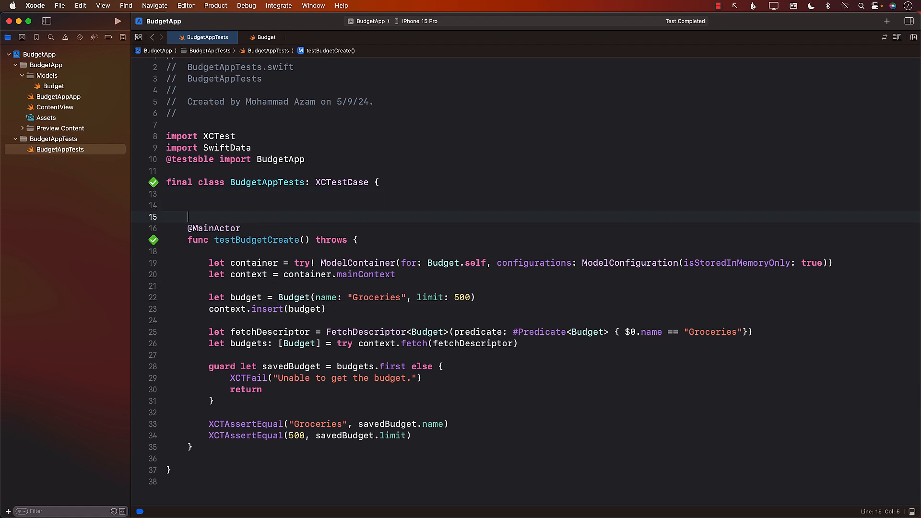
Write testFoo with name "John", a customers [String] array, and customers.append(name)
{"action": "type", "text": "func testFoo() {"}
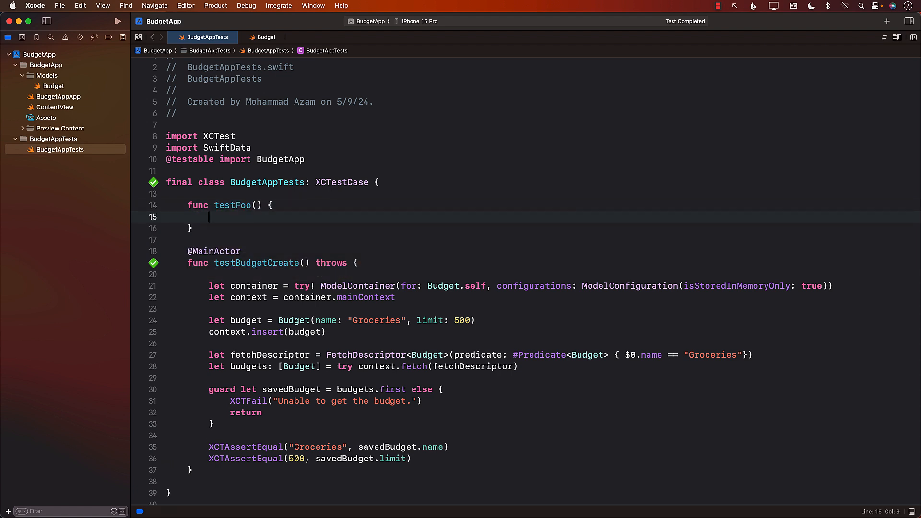
{"action": "type", "text": "let"}
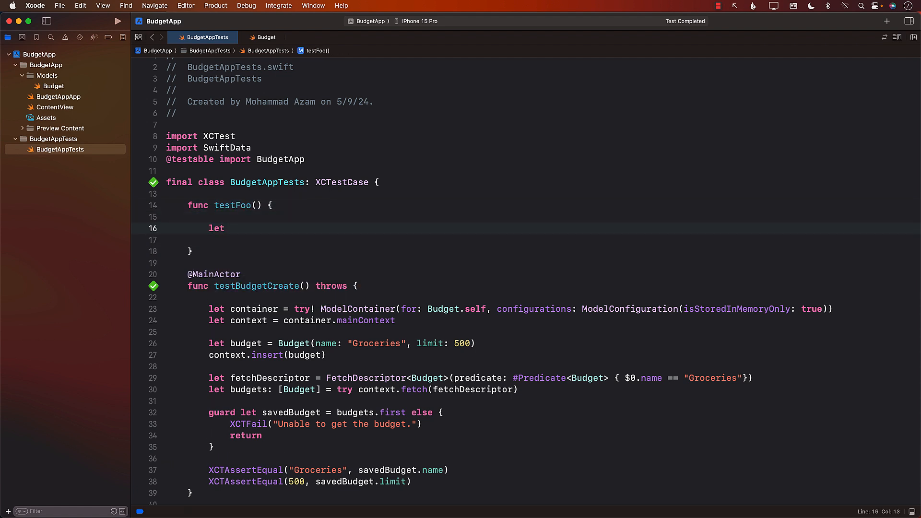
{"action": "type", "text": "name = \"John\""}
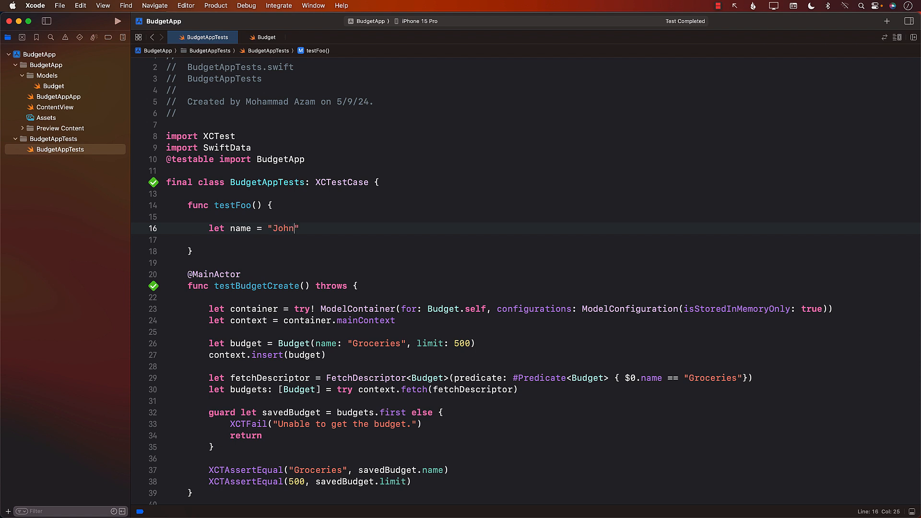
{"action": "type", "text": "let"}
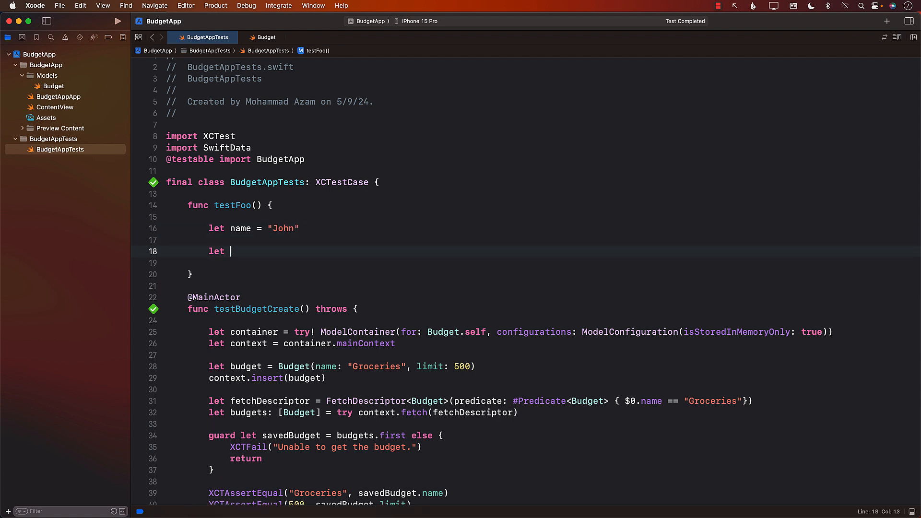
{"action": "type", "text": "customers"}
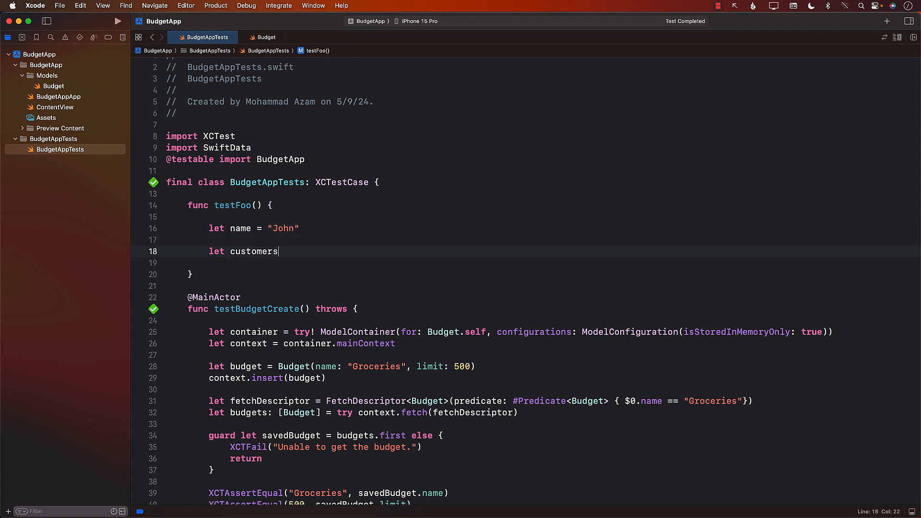
{"action": "type", "text": ": [String] = ["}
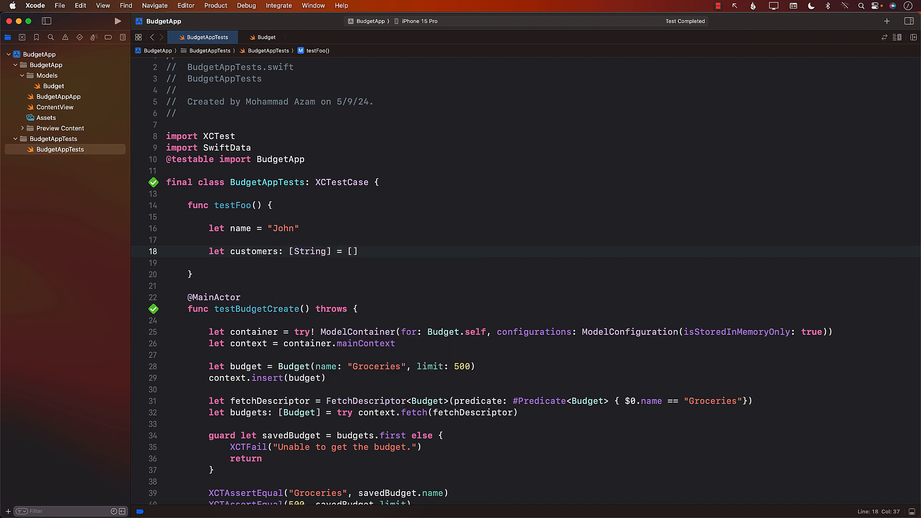
{"action": "type", "text": "customers.append(name"}
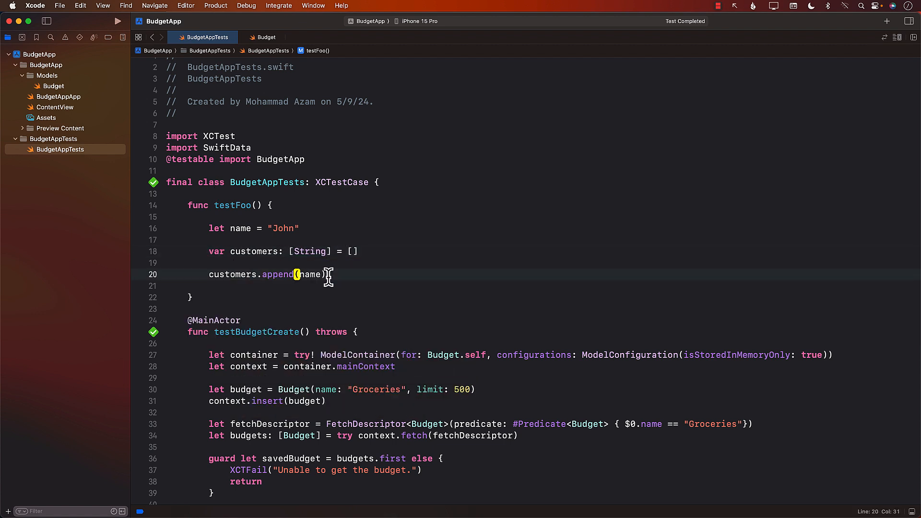
Position the cursor after the append line, ready for an assertion
{"action": "left_click", "coordinate": [336, 240]}
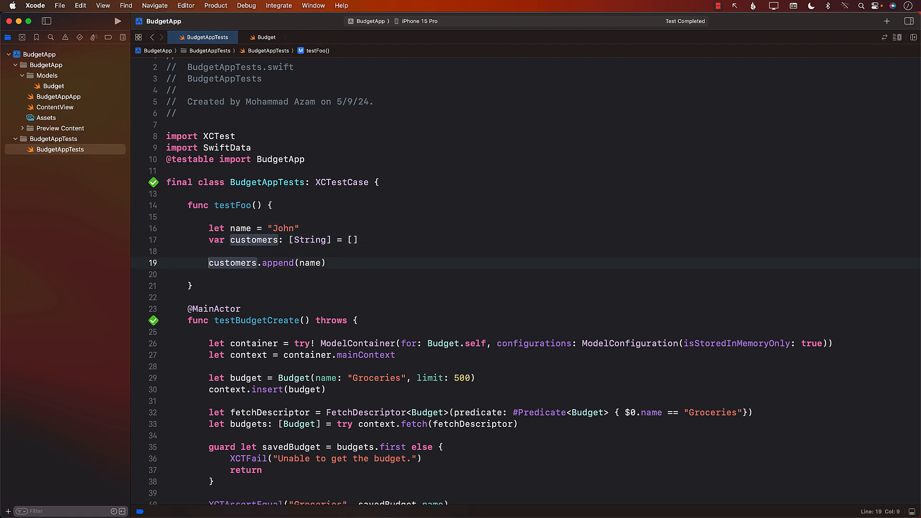
{"action": "double_click", "coordinate": [309, 240]}
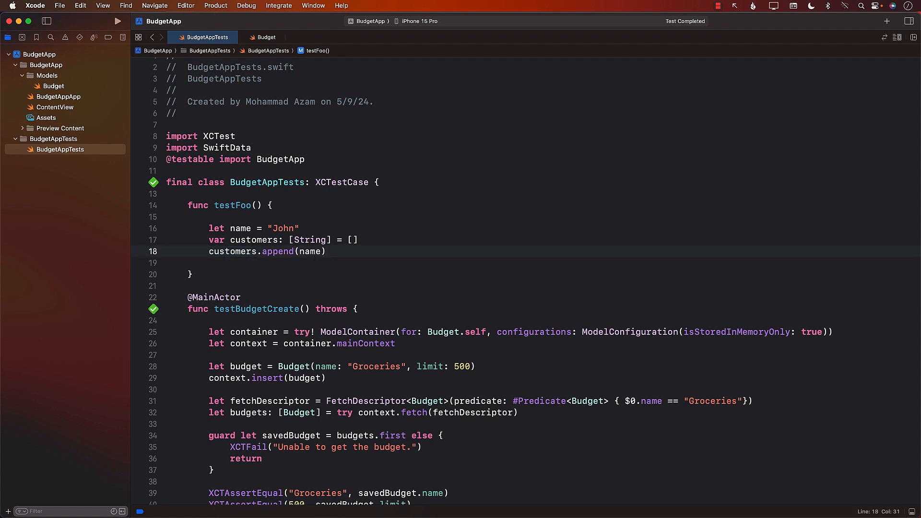
Assert XCTAssertTrue(customers.count == 1) in testFoo
{"action": "type", "text": "XCTAs"}
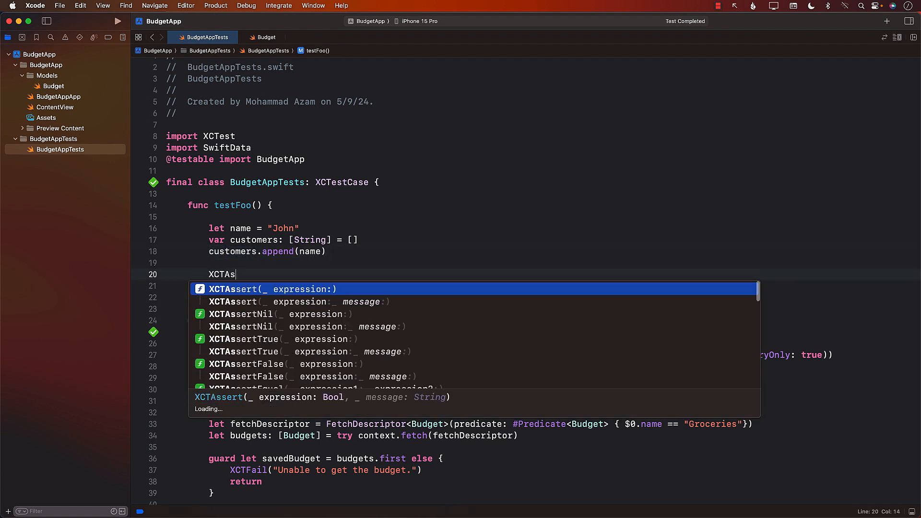
{"action": "type", "text": "sertTrue(expression: Bool"}
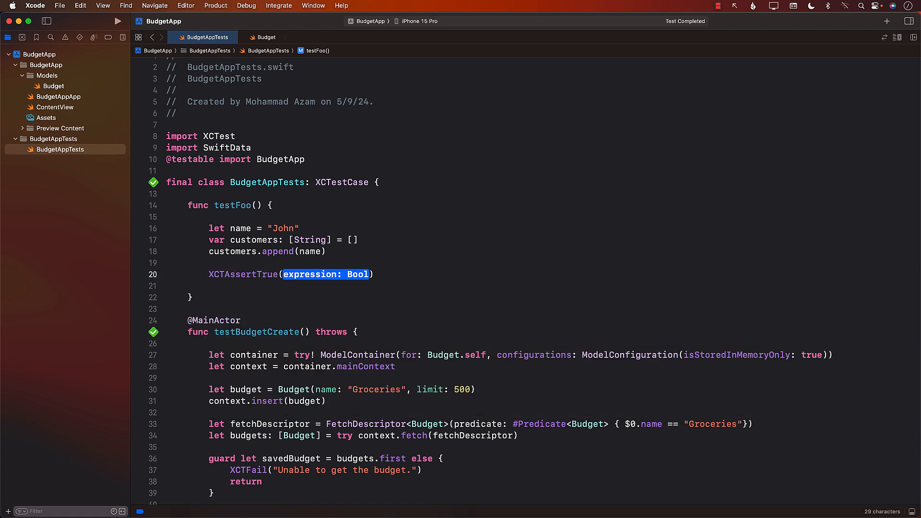
{"action": "type", "text": "customers."}
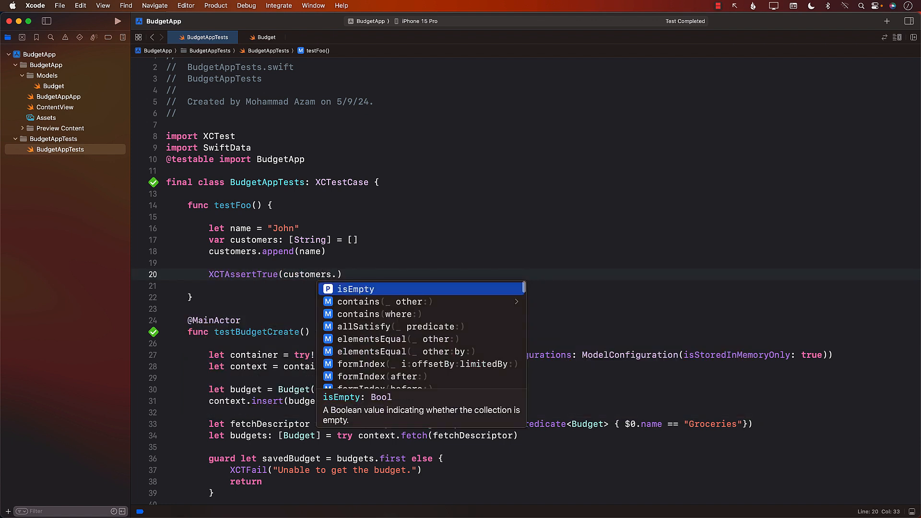
{"action": "type", "text": "count == 1"}
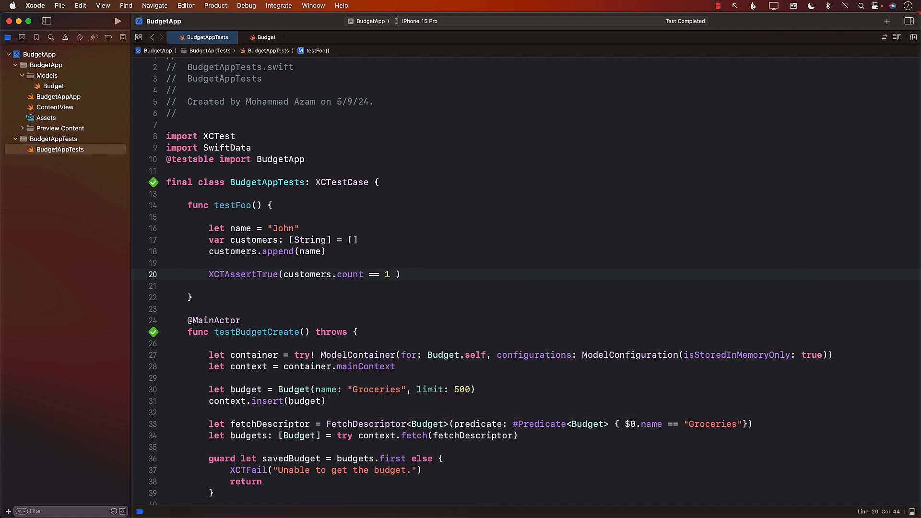
Run testFoo from its test diamond so it passes
{"action": "left_click", "coordinate": [117, 20]}
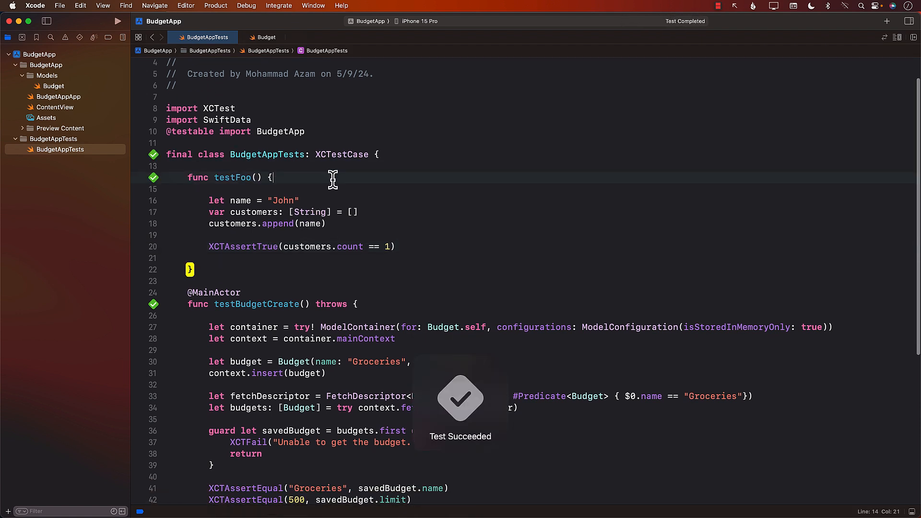
{"action": "left_click", "coordinate": [333, 224]}
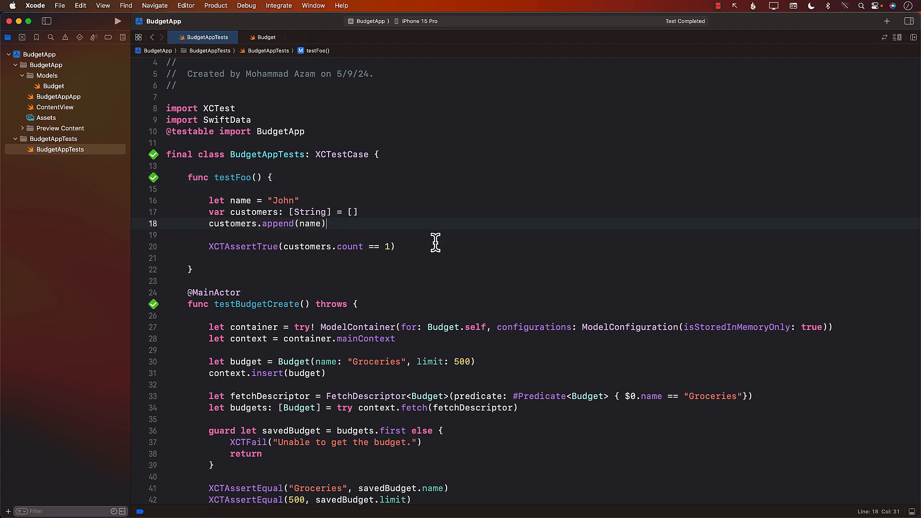
{"action": "mouse_move", "coordinate": [342, 228]}
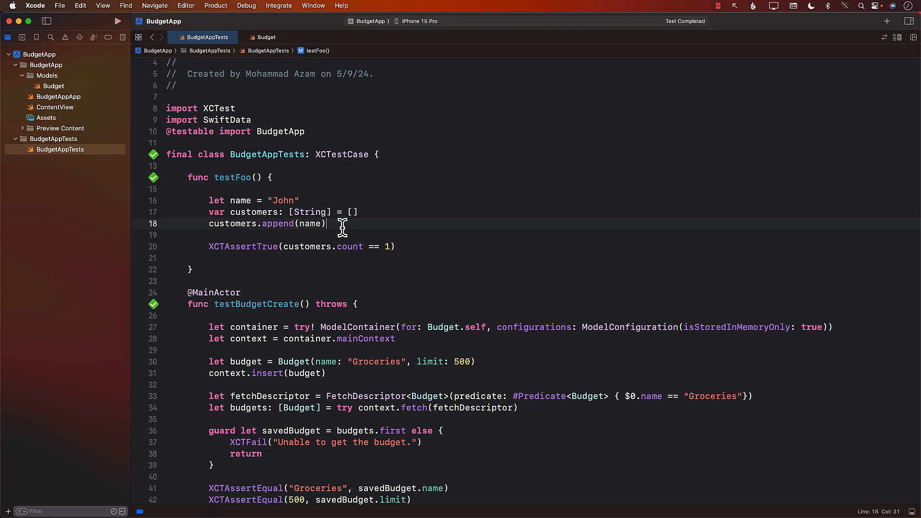
{"action": "mouse_move", "coordinate": [283, 183]}
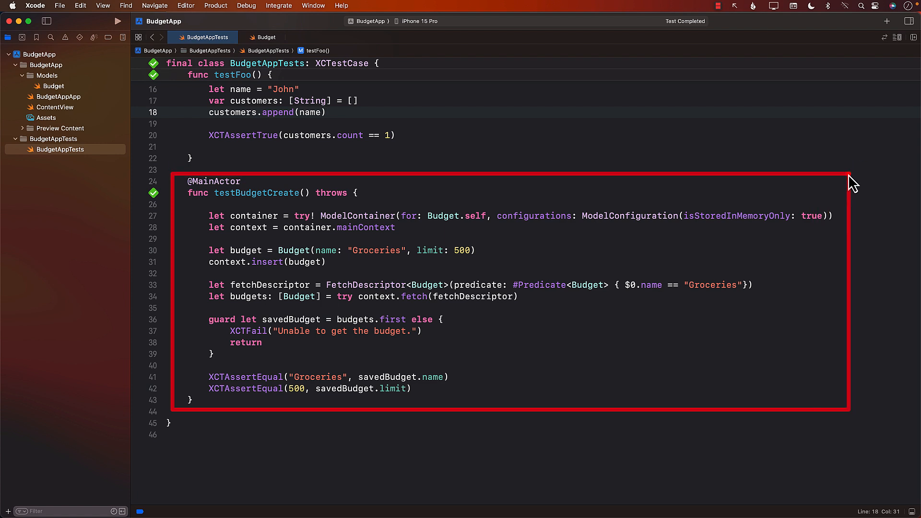
{"action": "mouse_move", "coordinate": [249, 240]}
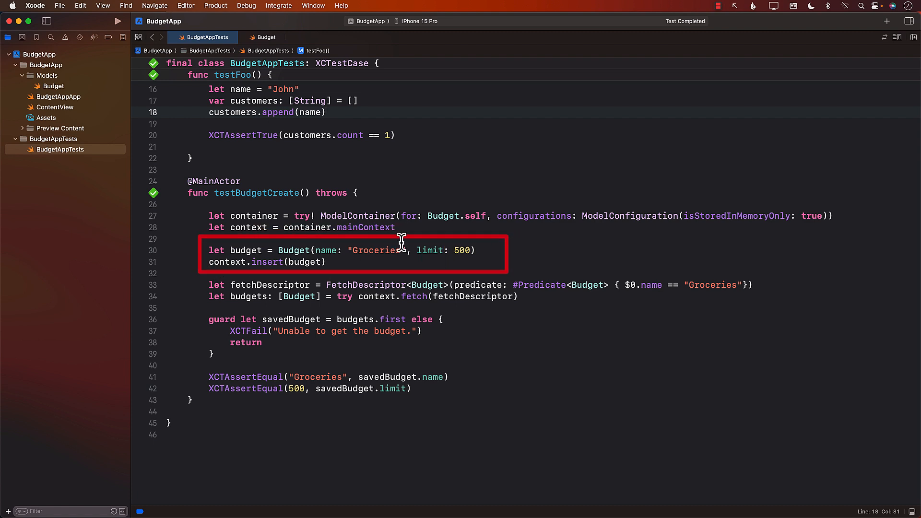
{"action": "double_click", "coordinate": [294, 250]}
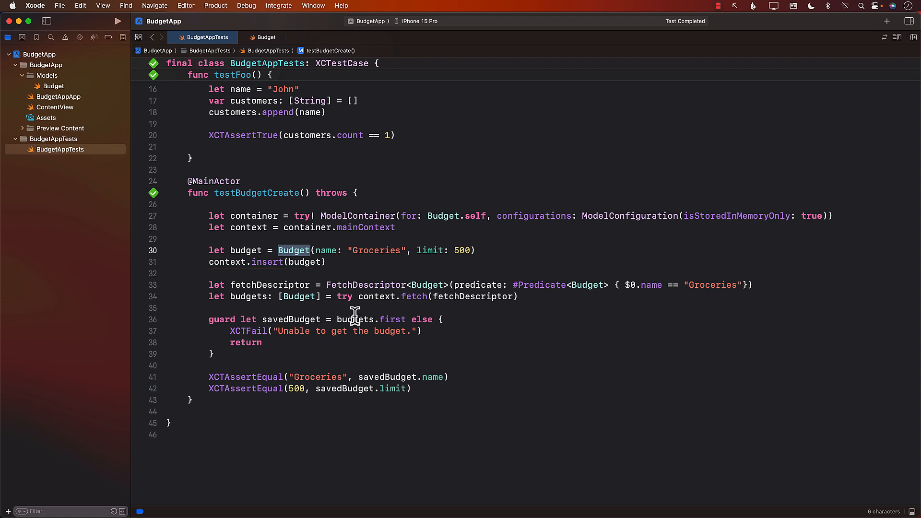
{"action": "mouse_move", "coordinate": [414, 319]}
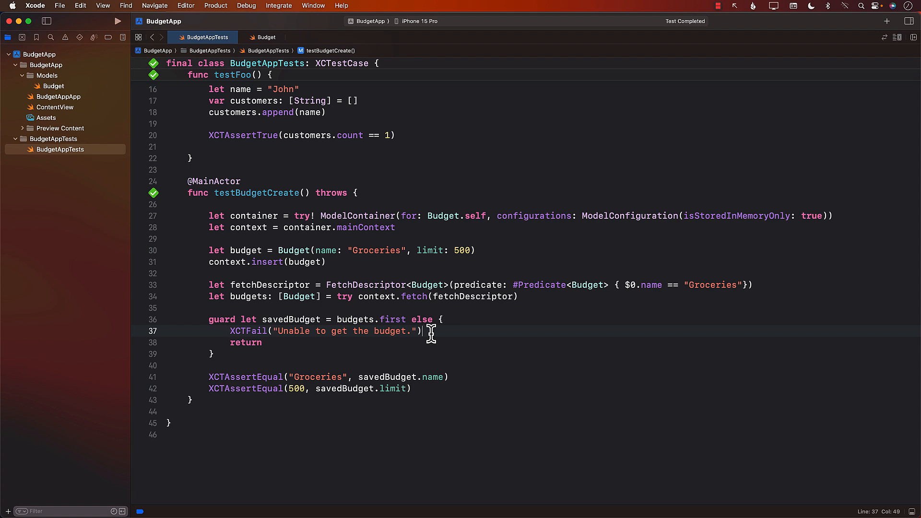
{"action": "left_click", "coordinate": [366, 261]}
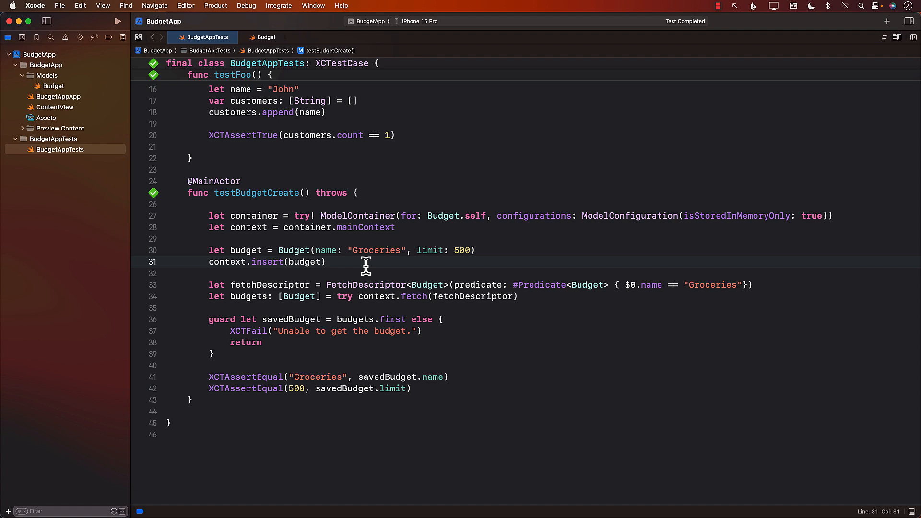
{"action": "mouse_move", "coordinate": [246, 255]}
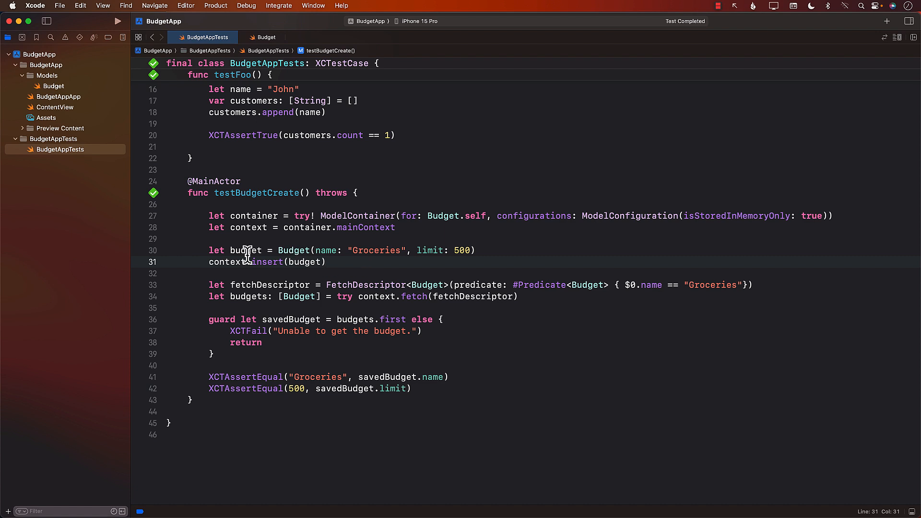
{"action": "mouse_move", "coordinate": [335, 262]}
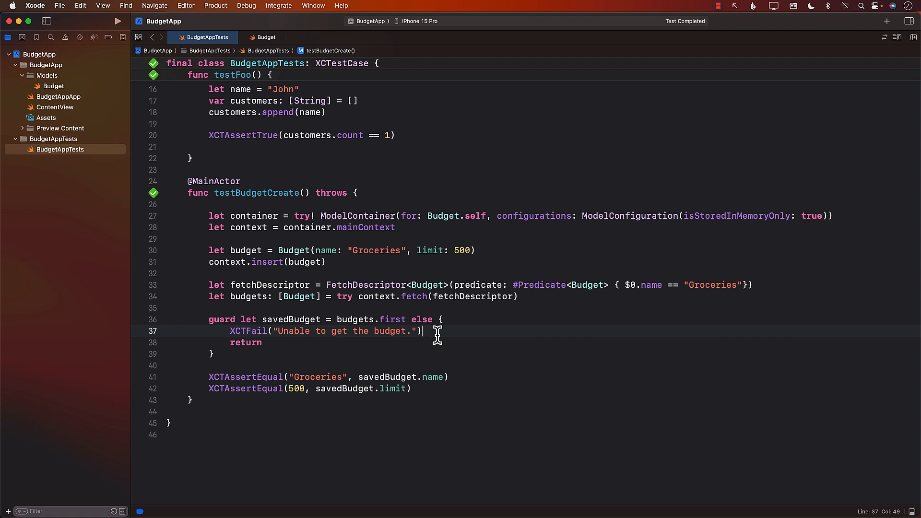
{"action": "mouse_move", "coordinate": [375, 207]}
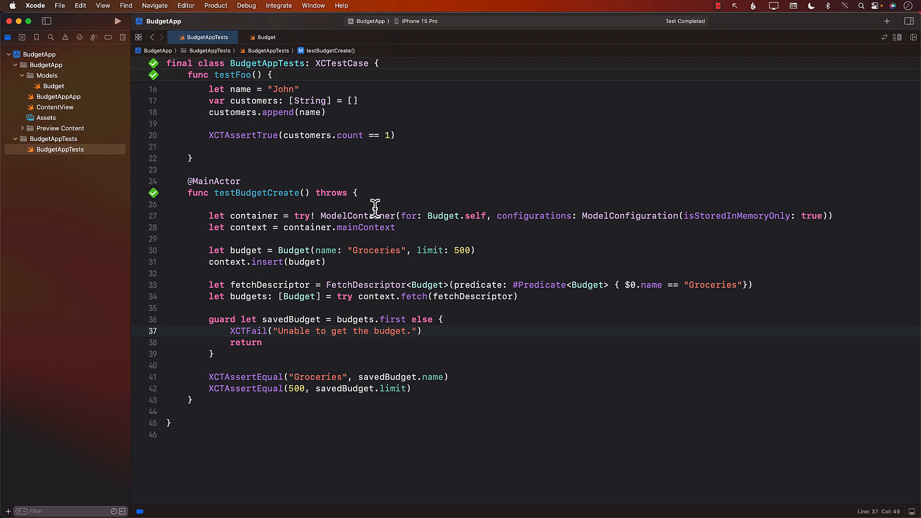
Click through testBudgetCreate's code in the editor before switching to Chrome
{"action": "left_click", "coordinate": [370, 203]}
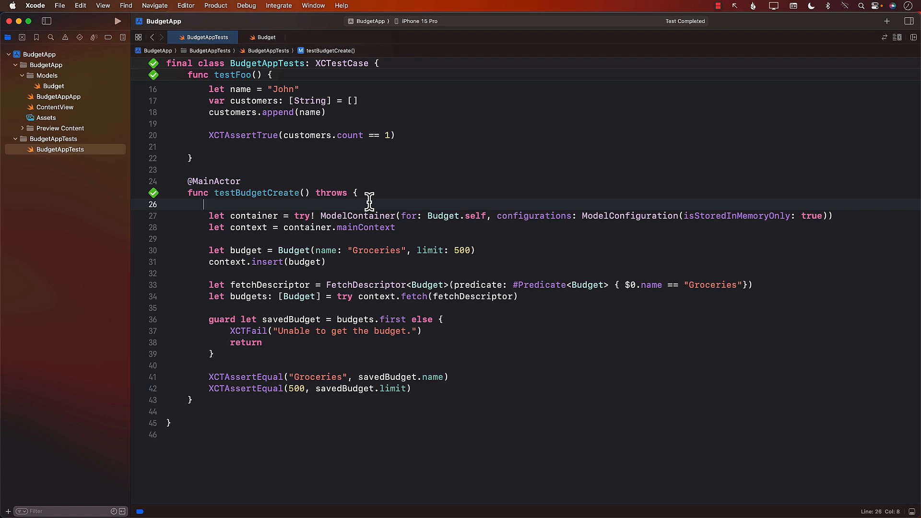
{"action": "mouse_move", "coordinate": [362, 204]}
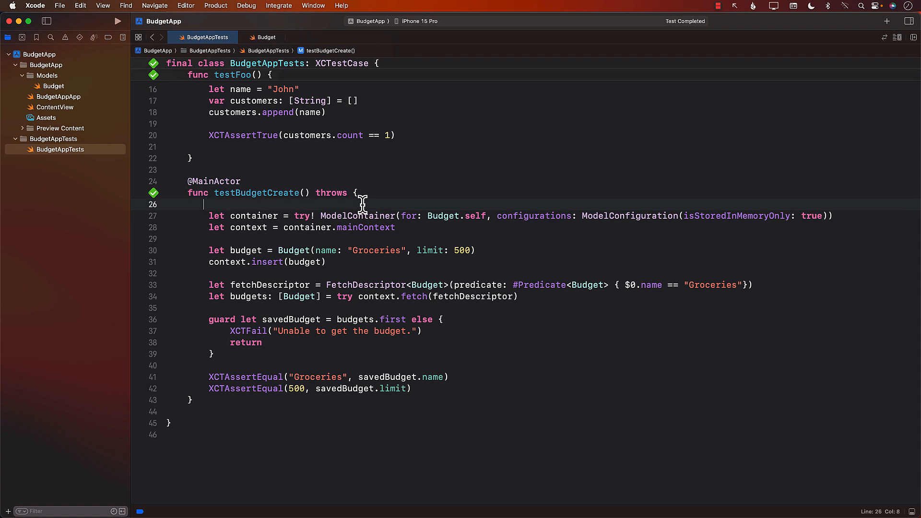
{"action": "left_click", "coordinate": [264, 343]}
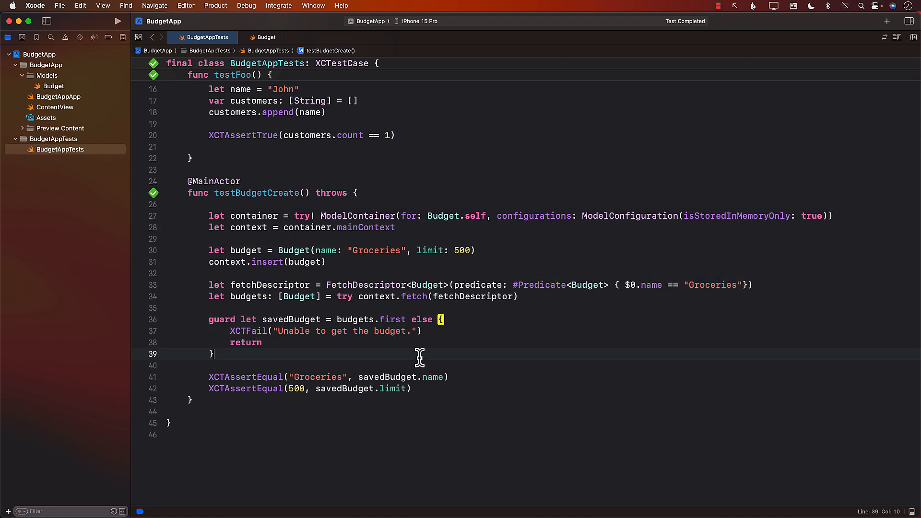
{"action": "left_click", "coordinate": [398, 343]}
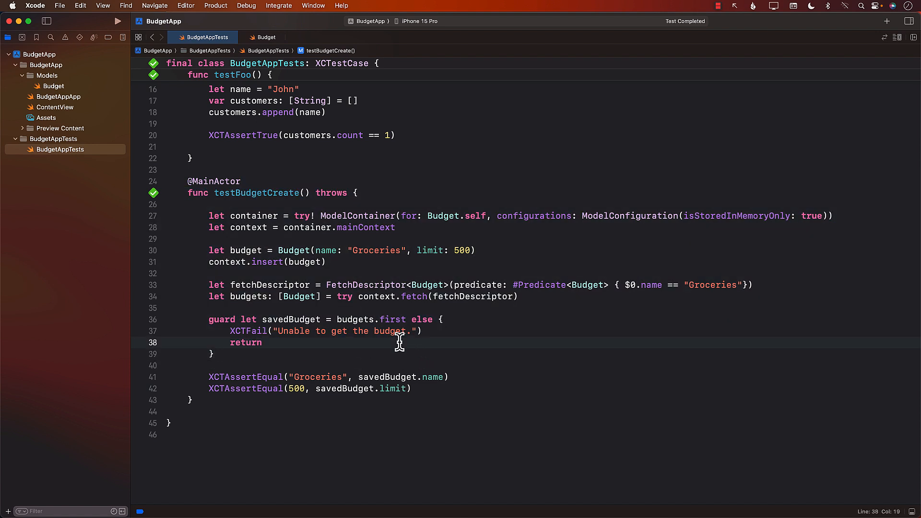
{"action": "left_click", "coordinate": [263, 343]}
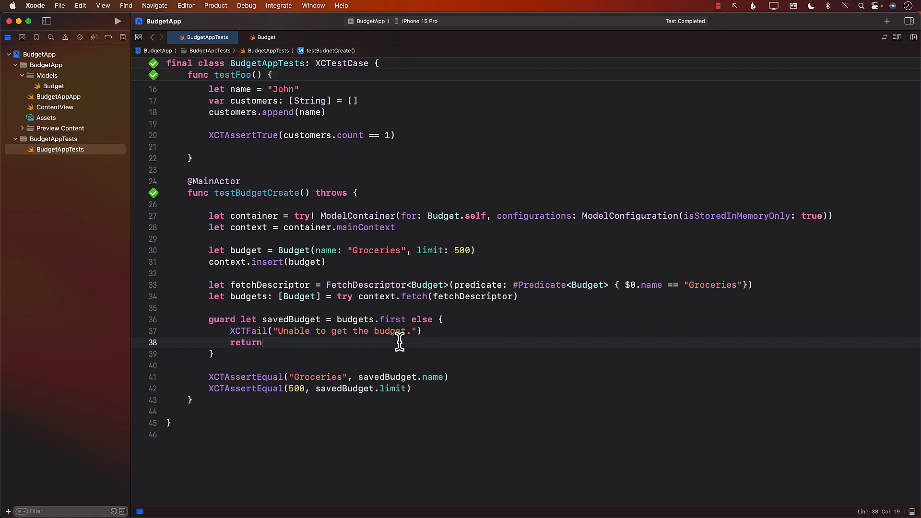
{"action": "mouse_move", "coordinate": [379, 345]}
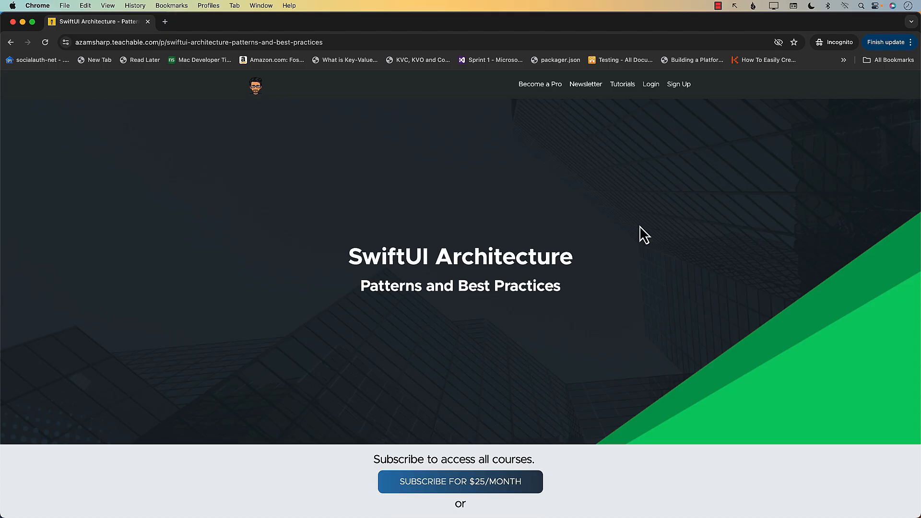
{"action": "mouse_move", "coordinate": [334, 304]}
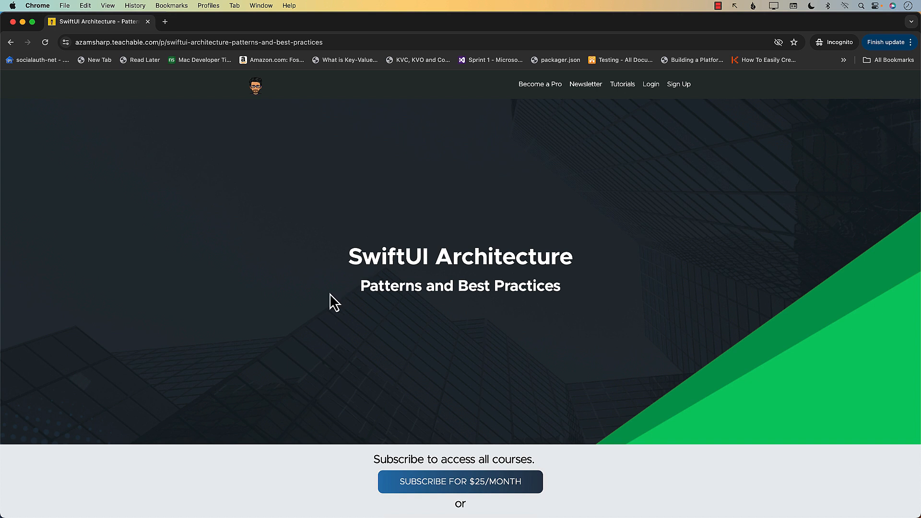
Scroll the course page to its $25/month subscription and $149 purchase options
{"action": "scroll", "scroll_direction": "down", "scroll_amount": 3}
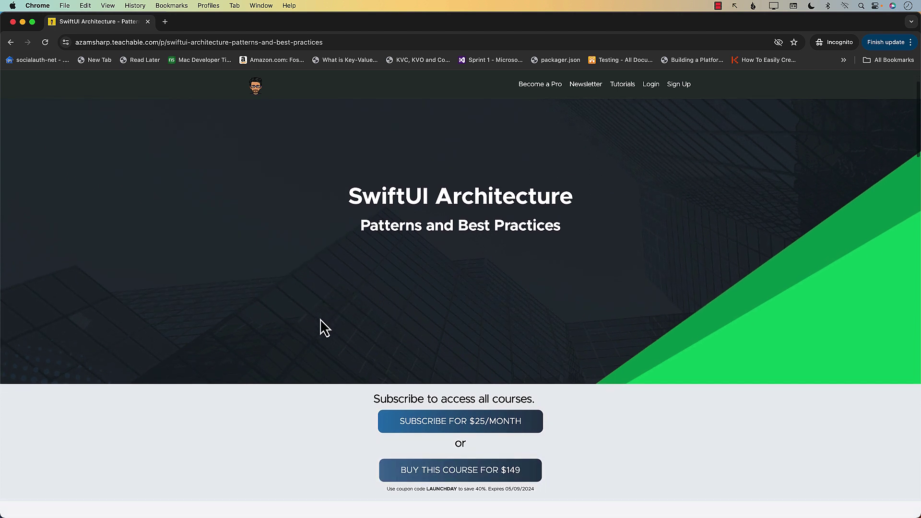
{"action": "scroll", "scroll_direction": "down", "scroll_amount": 3}
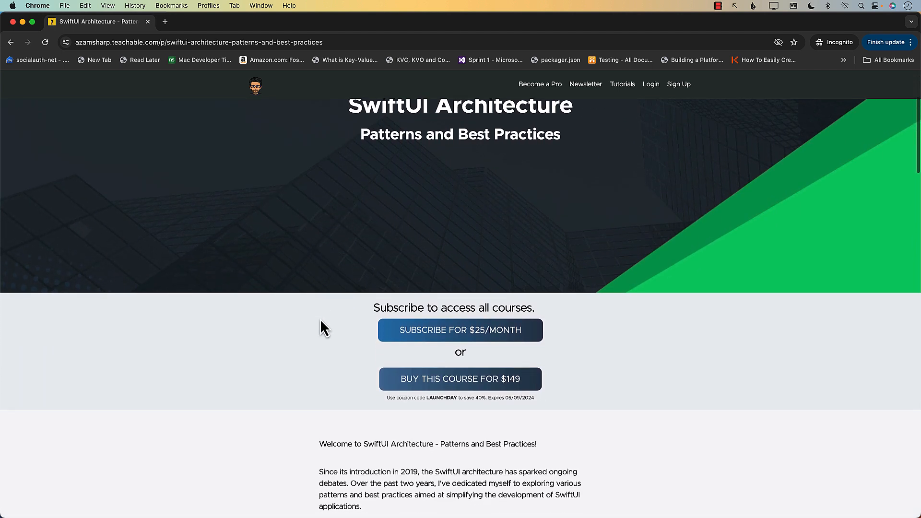
{"action": "scroll", "scroll_direction": "down", "scroll_amount": 3}
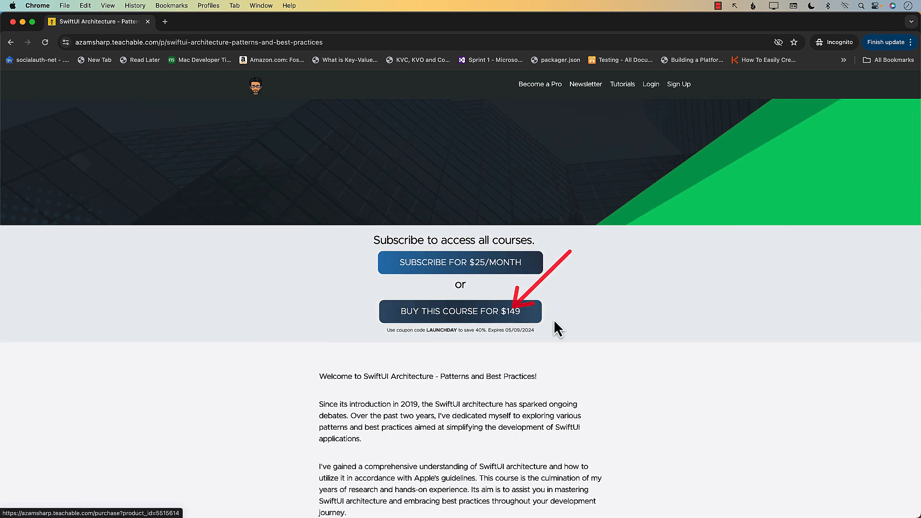
{"action": "mouse_move", "coordinate": [491, 344]}
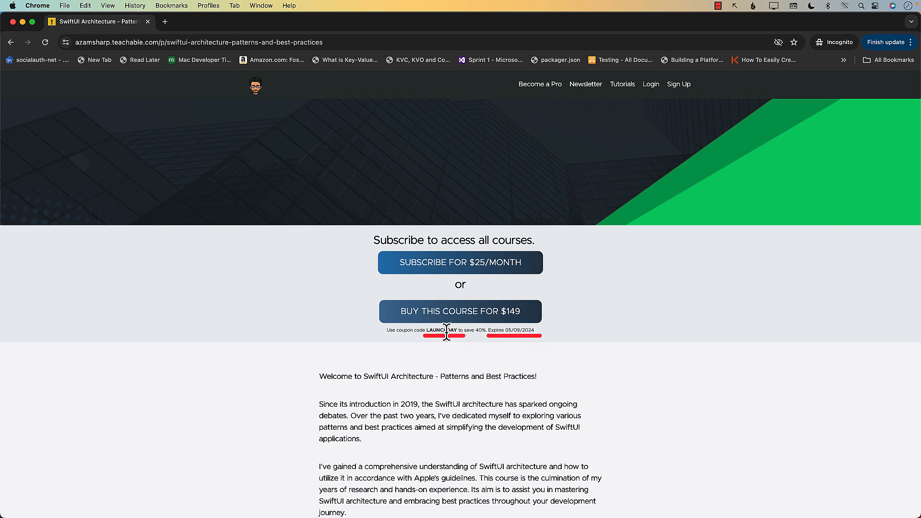
{"action": "mouse_move", "coordinate": [446, 354]}
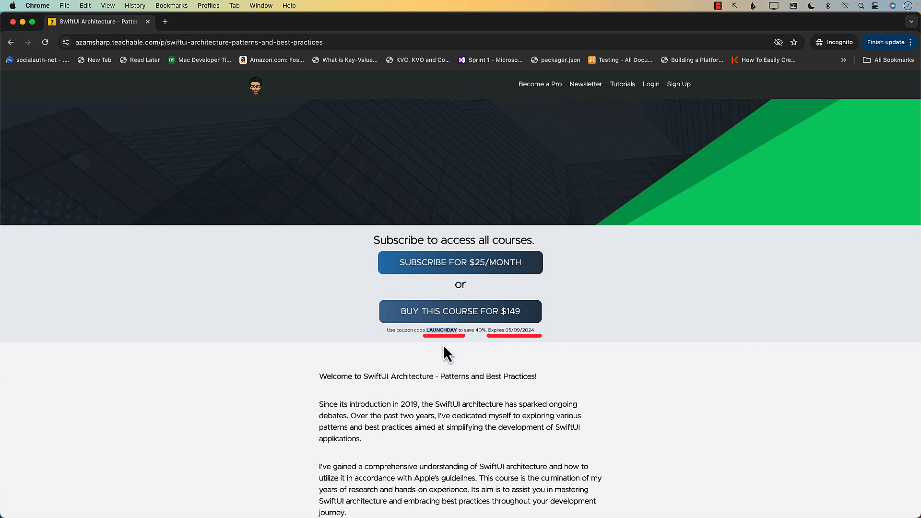
{"action": "mouse_move", "coordinate": [479, 332]}
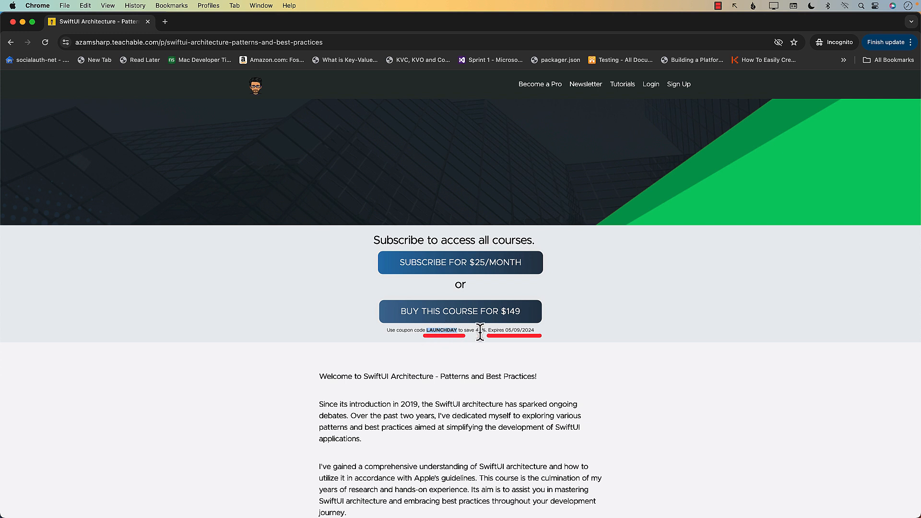
{"action": "mouse_move", "coordinate": [509, 334]}
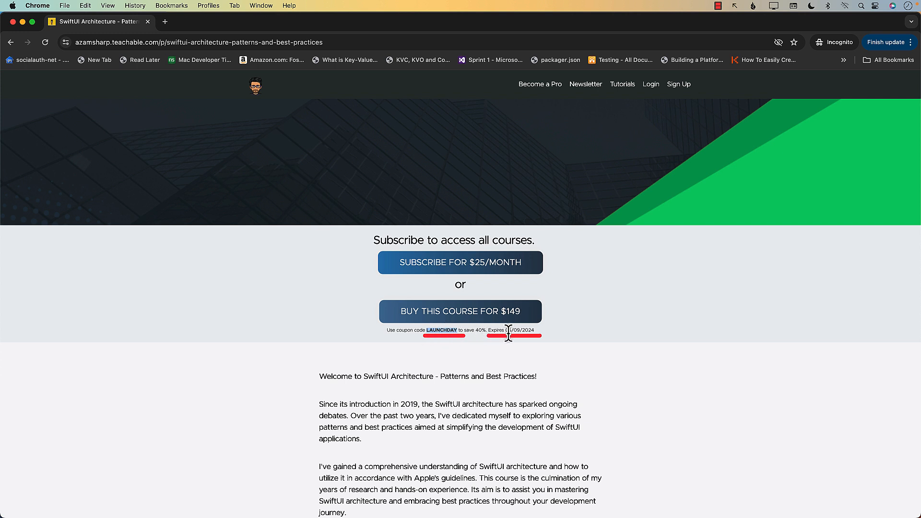
{"action": "mouse_move", "coordinate": [507, 351]}
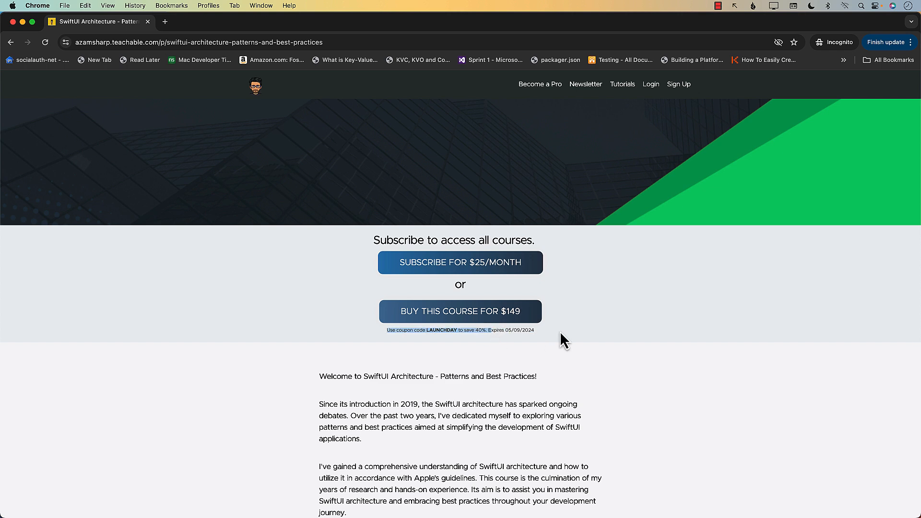
{"action": "mouse_move", "coordinate": [345, 369]}
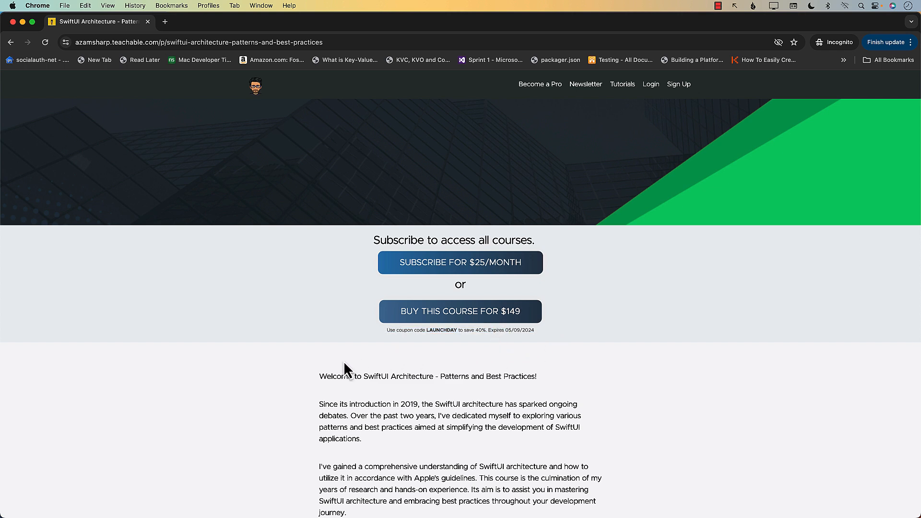
Scroll through the curriculum from MVVM in SwiftUI to the Testing, Formatting and Conclusion sections
{"action": "scroll", "scroll_direction": "down", "scroll_amount": 3}
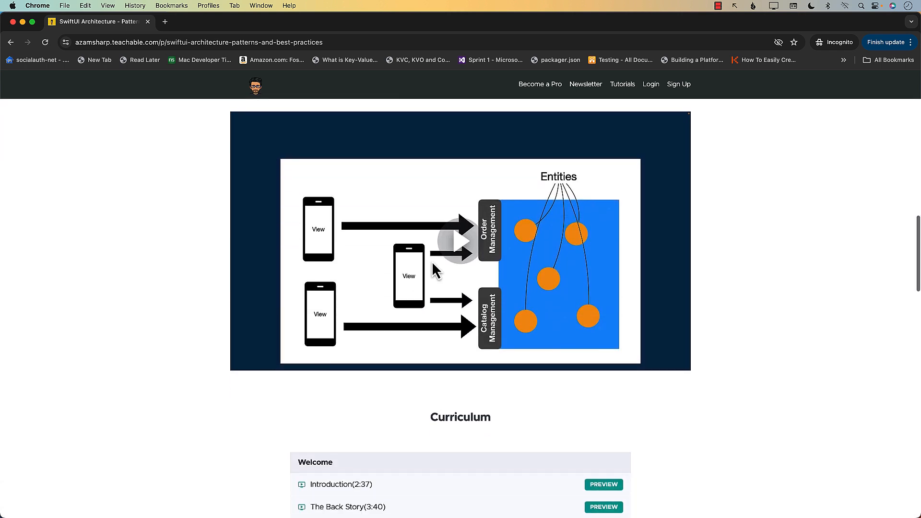
{"action": "scroll", "scroll_direction": "down", "scroll_amount": 3}
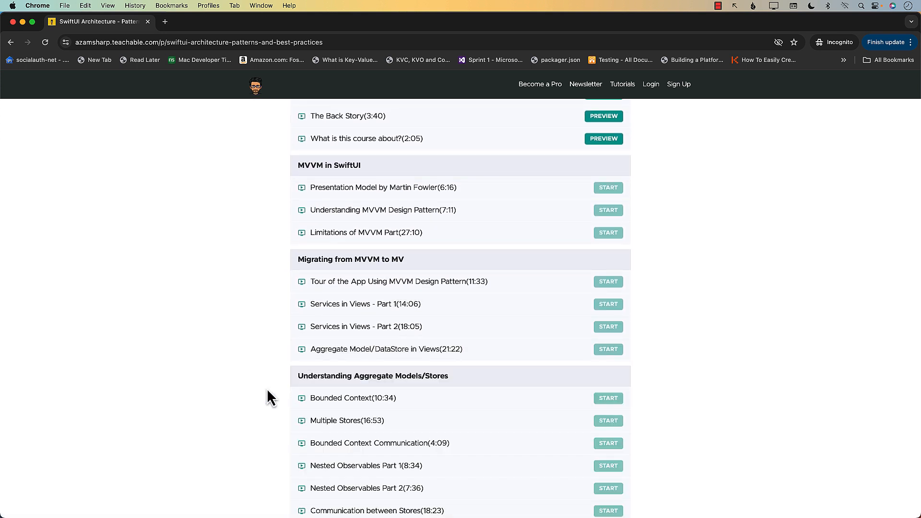
{"action": "scroll", "scroll_direction": "down", "scroll_amount": 3}
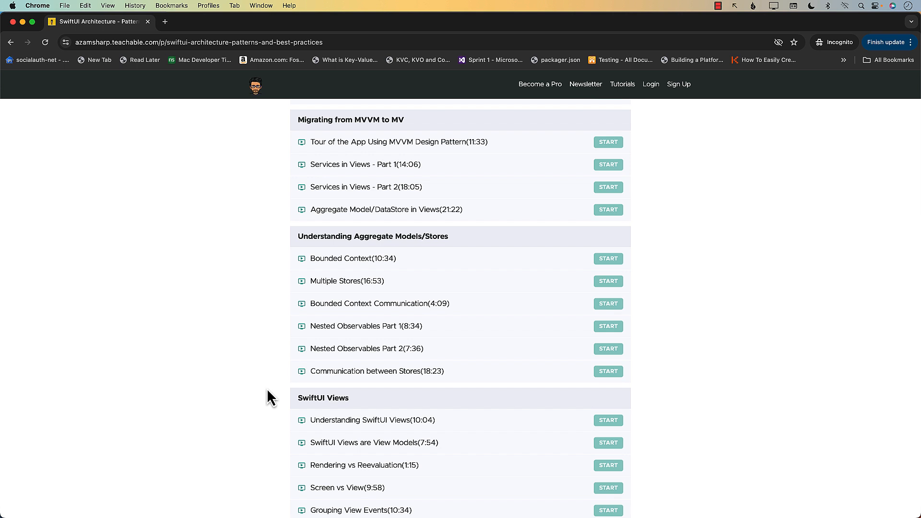
{"action": "scroll", "scroll_direction": "up", "scroll_amount": 3}
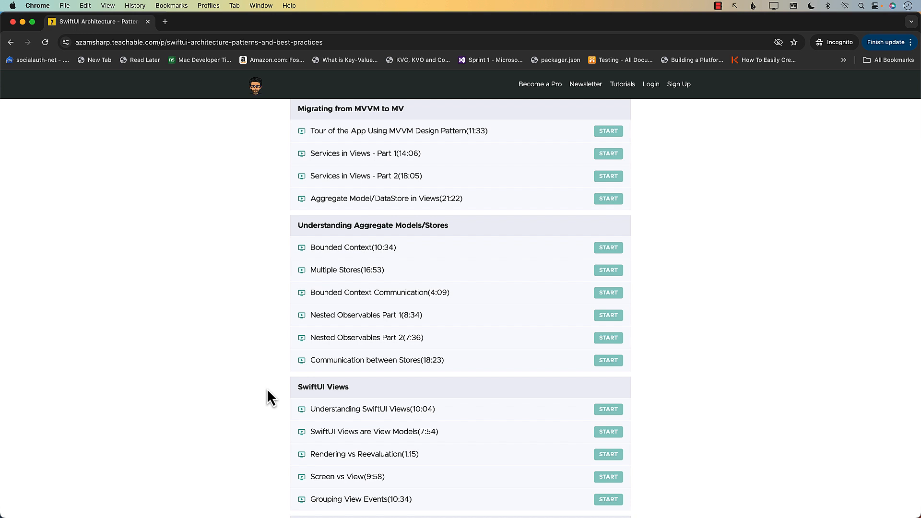
{"action": "scroll", "scroll_direction": "up", "scroll_amount": 3}
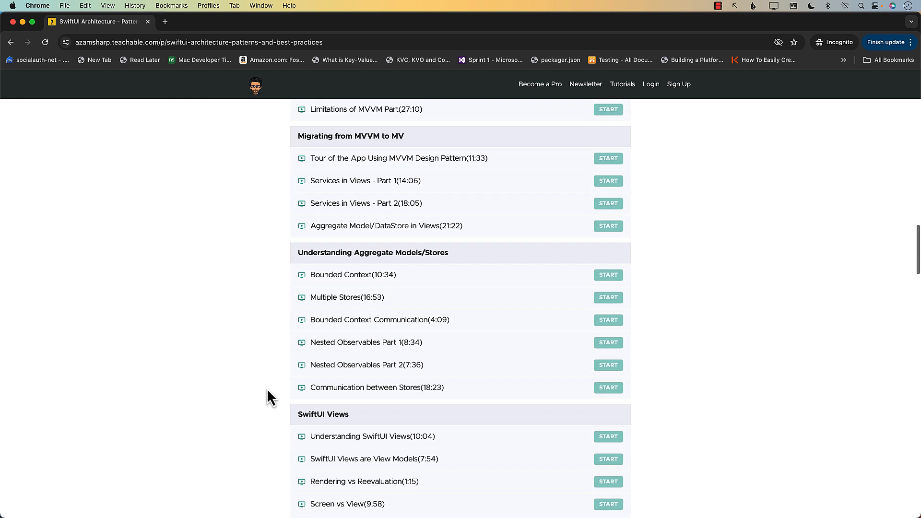
{"action": "scroll", "scroll_direction": "down", "scroll_amount": 3}
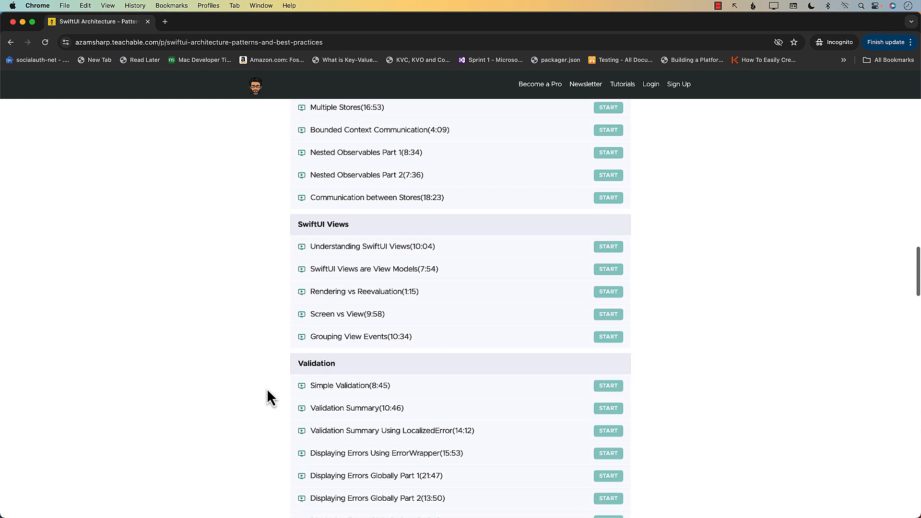
{"action": "scroll", "scroll_direction": "down", "scroll_amount": 3}
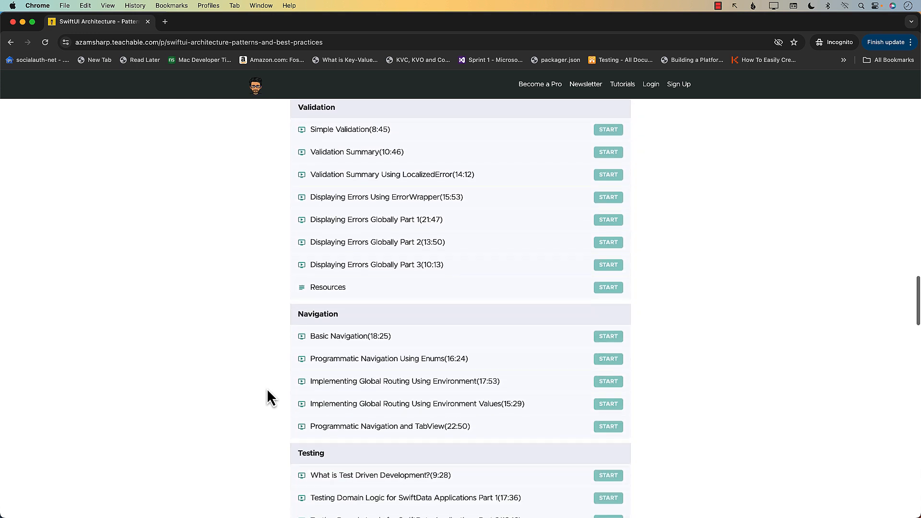
{"action": "scroll", "scroll_direction": "down", "scroll_amount": 3}
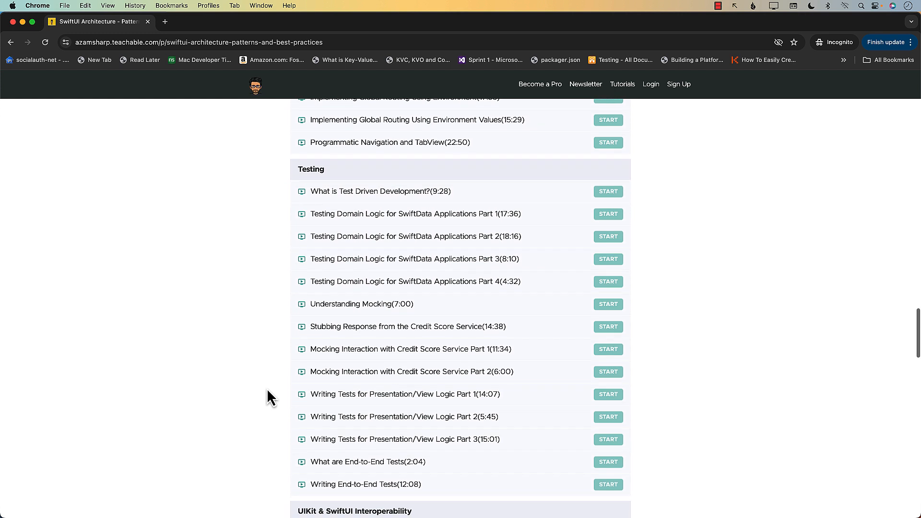
{"action": "scroll", "scroll_direction": "down", "scroll_amount": 3}
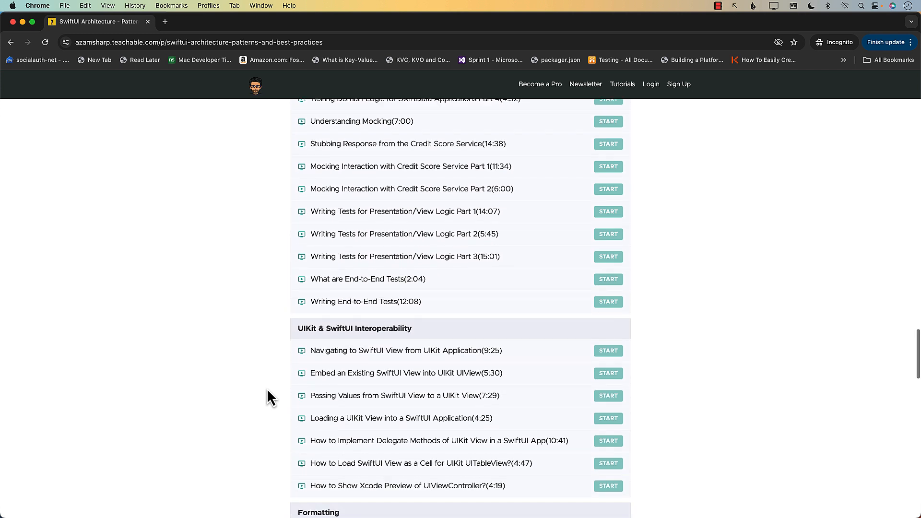
{"action": "scroll", "scroll_direction": "down", "scroll_amount": 3}
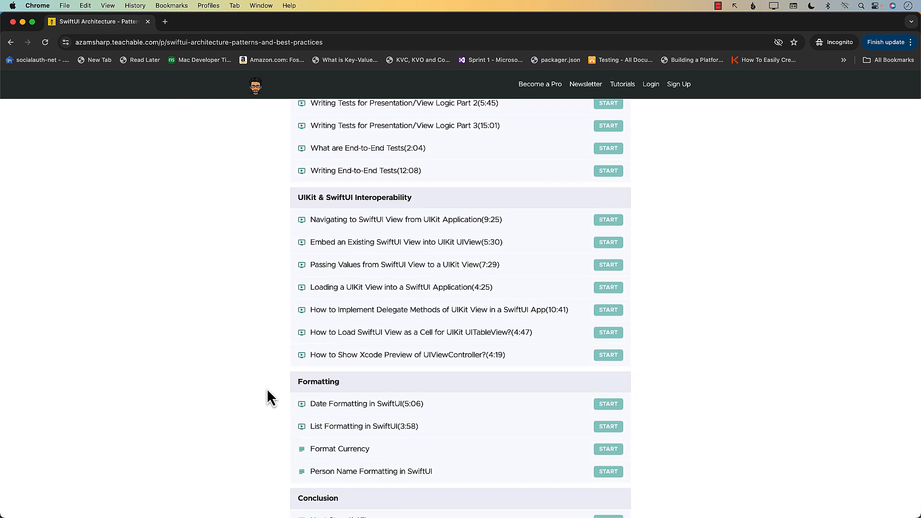
{"action": "scroll", "scroll_direction": "up", "scroll_amount": 3}
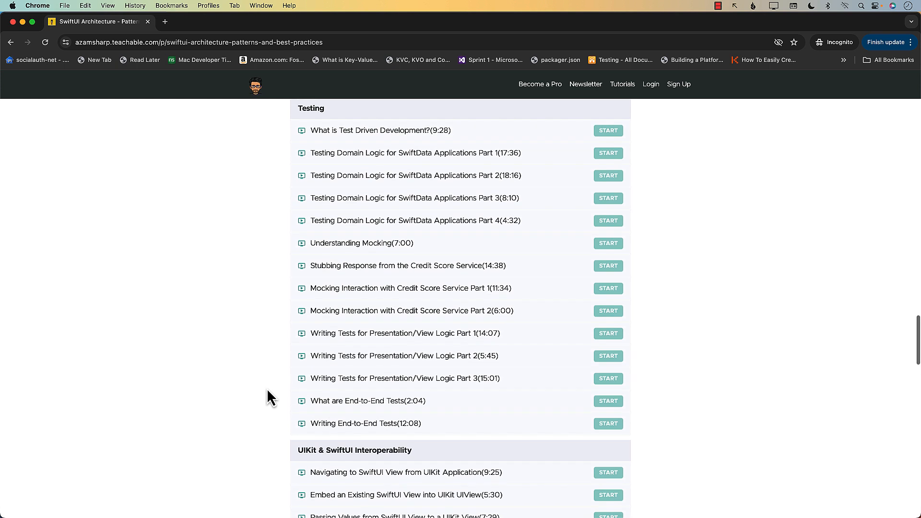
{"action": "scroll", "scroll_direction": "up", "scroll_amount": 3}
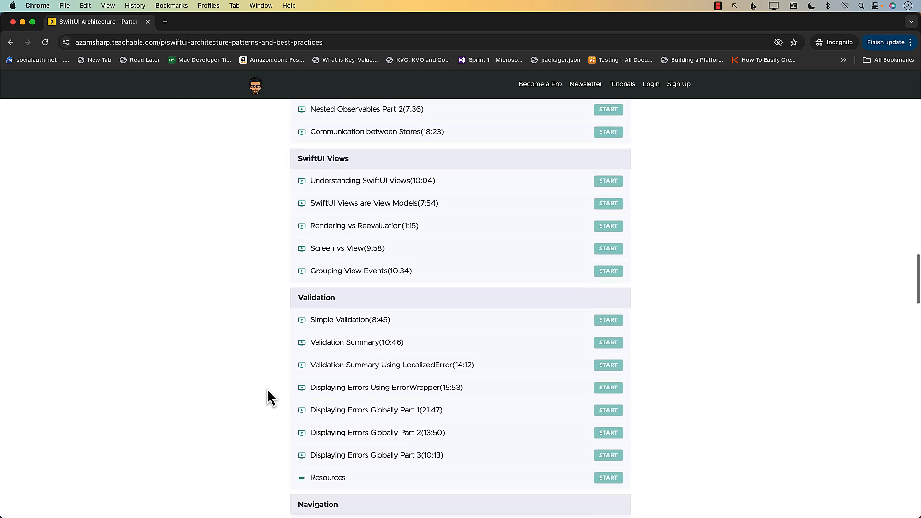
{"action": "scroll", "scroll_direction": "up", "scroll_amount": 3}
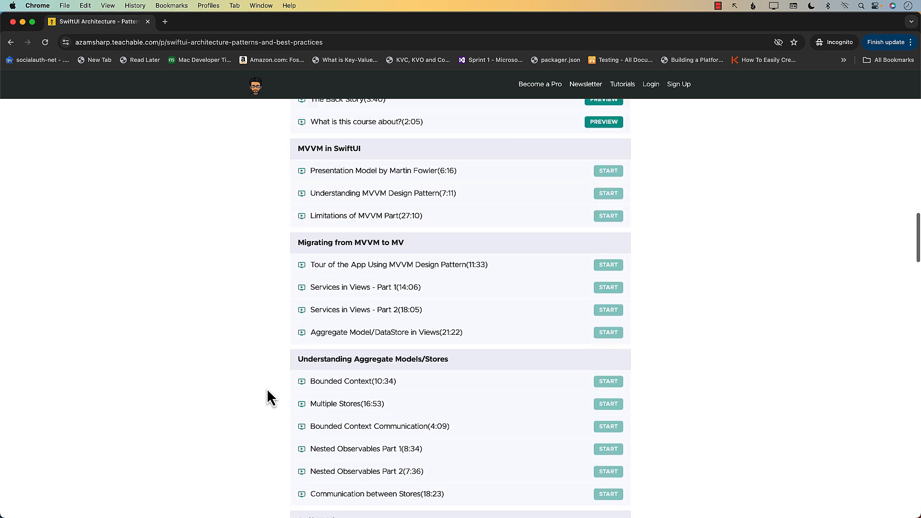